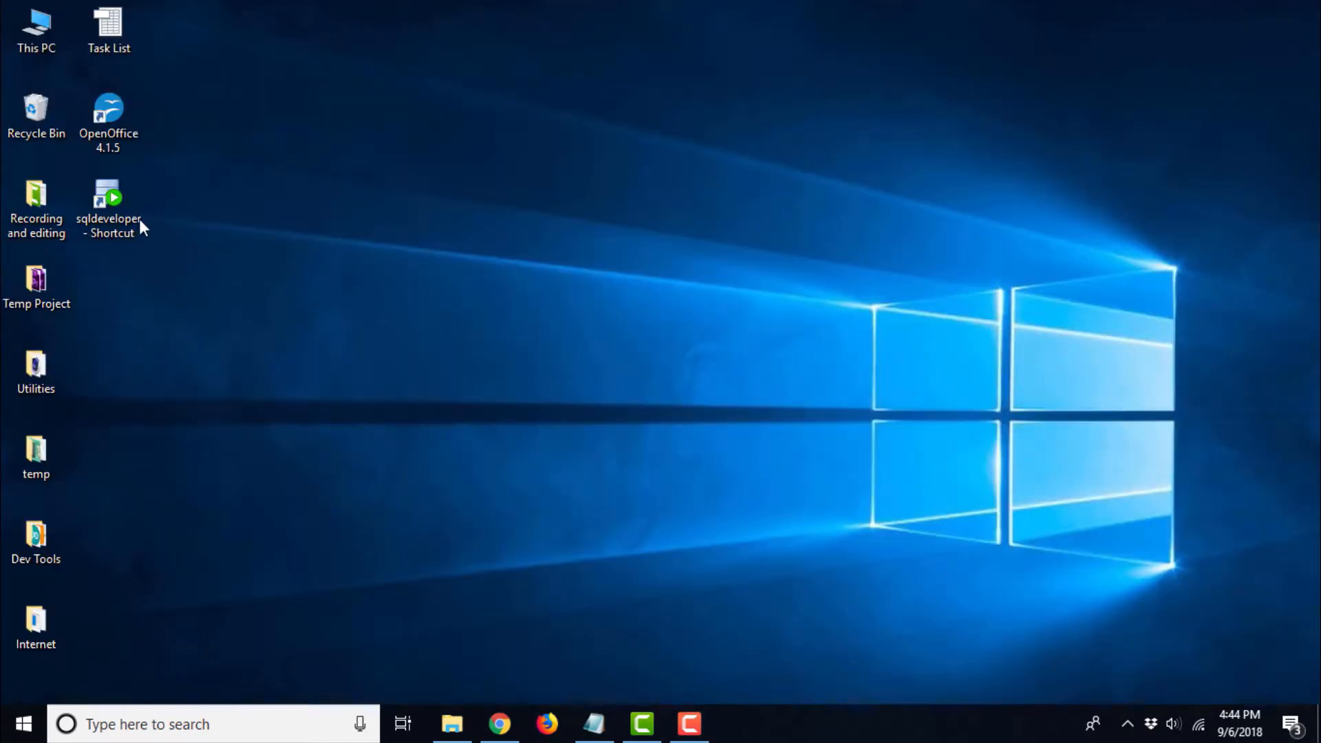
- Launch SQL Developer, then preview the New Connection dialog and cancel it
click(109, 200)
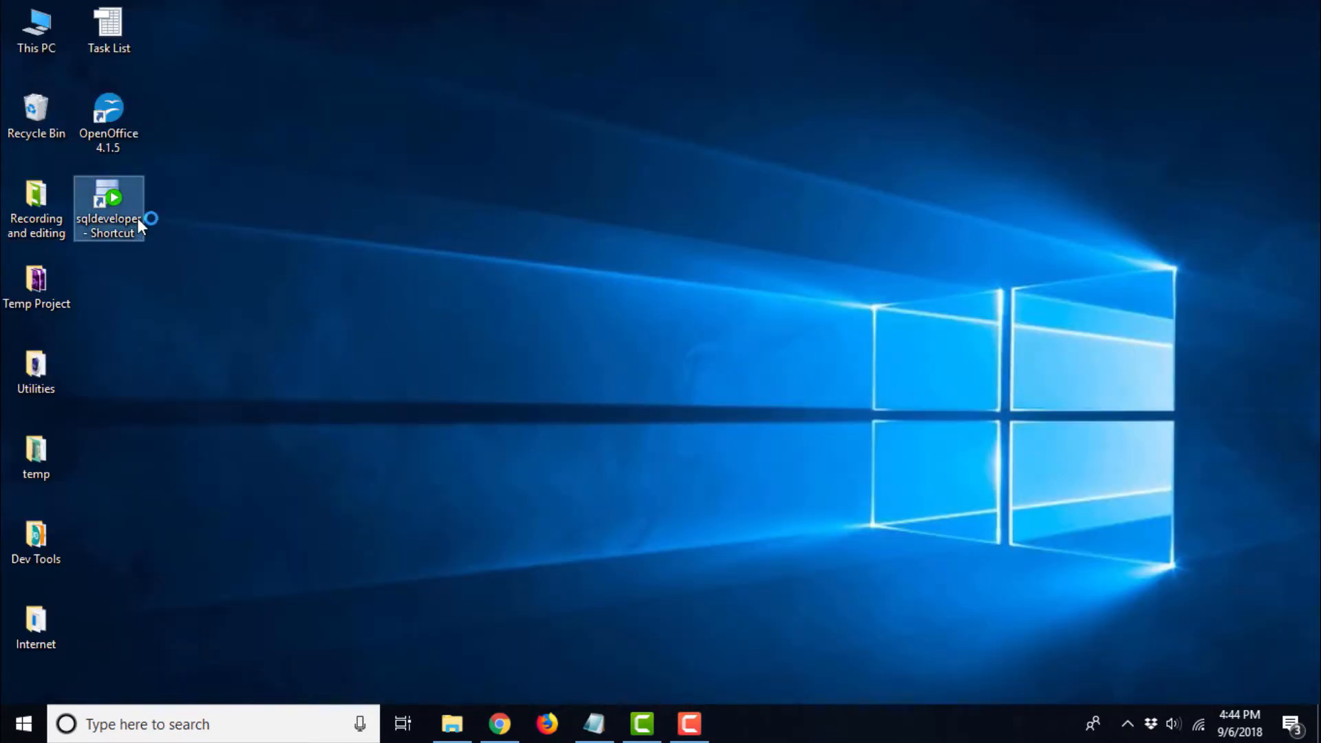
double_click(108, 202)
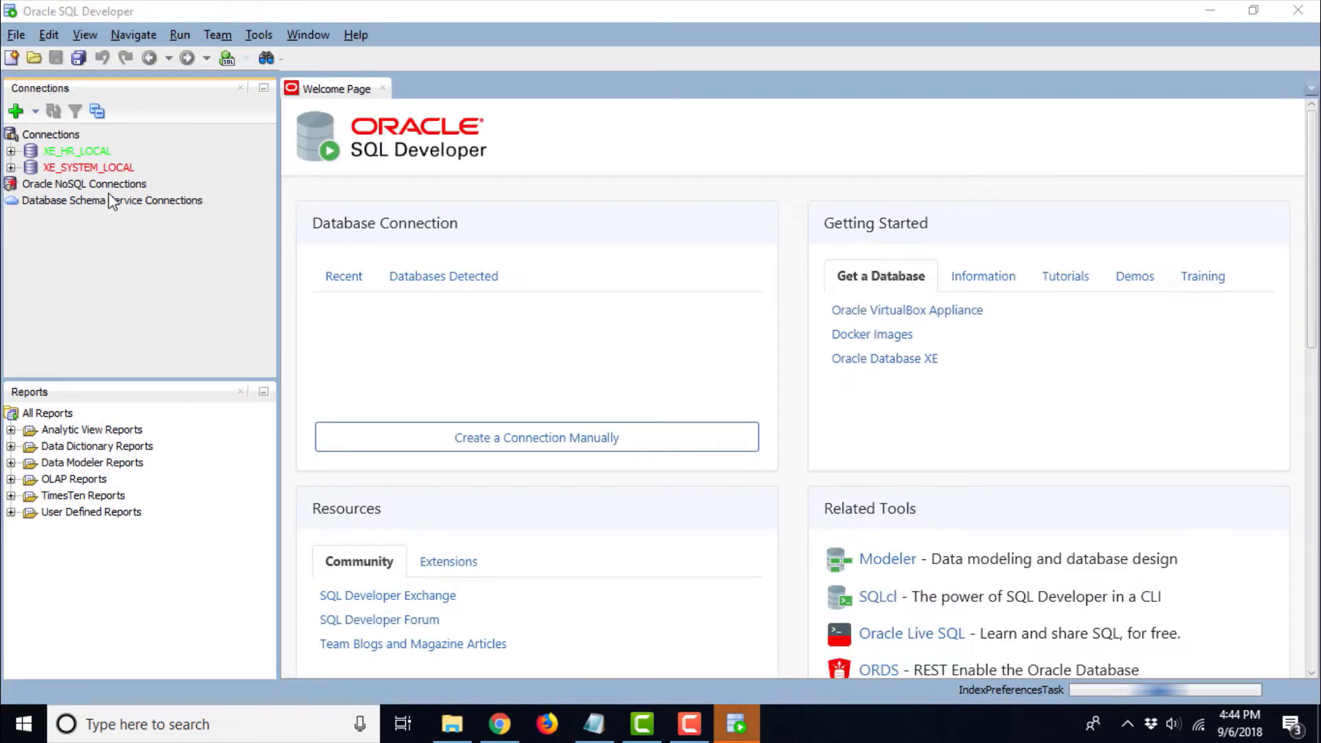
click(15, 110)
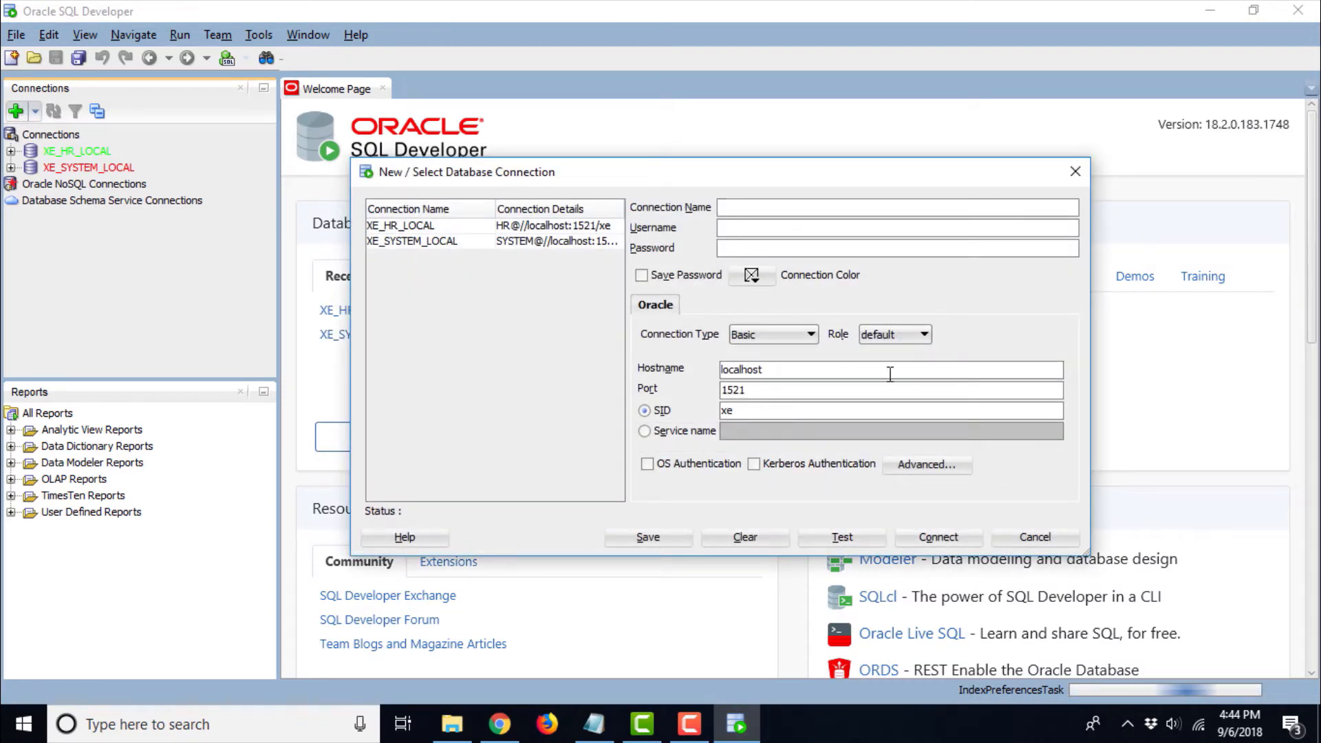
mouse_move(768, 434)
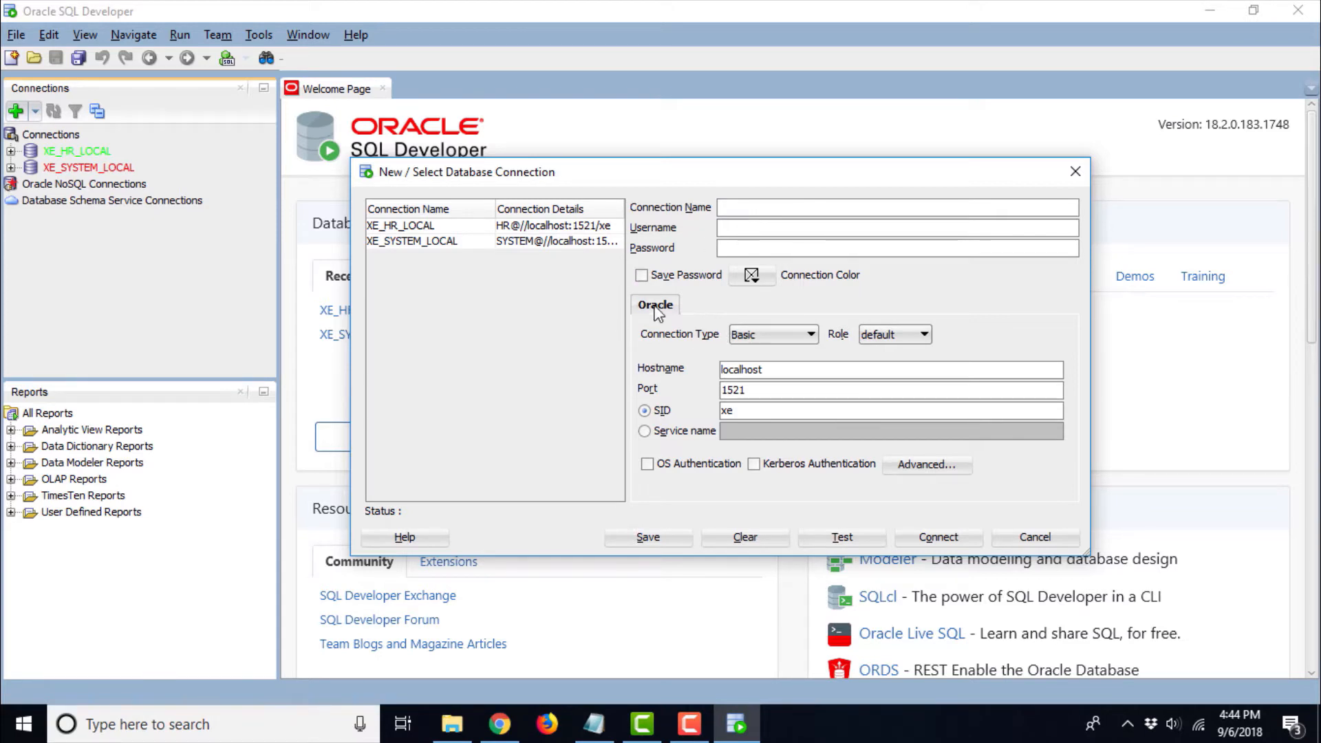
click(1033, 537)
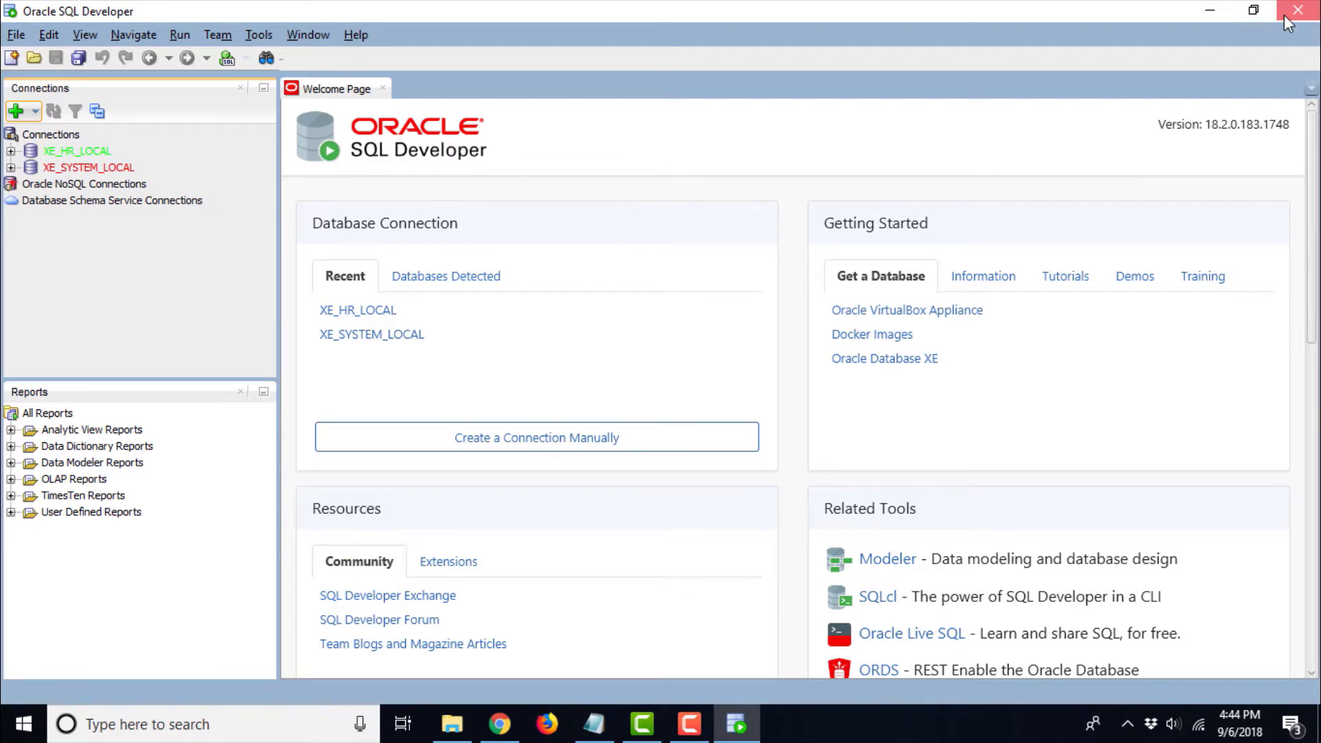
- Close SQL Developer and review the Notepad notes on the Connector/J jar and MySQL connection
click(1297, 10)
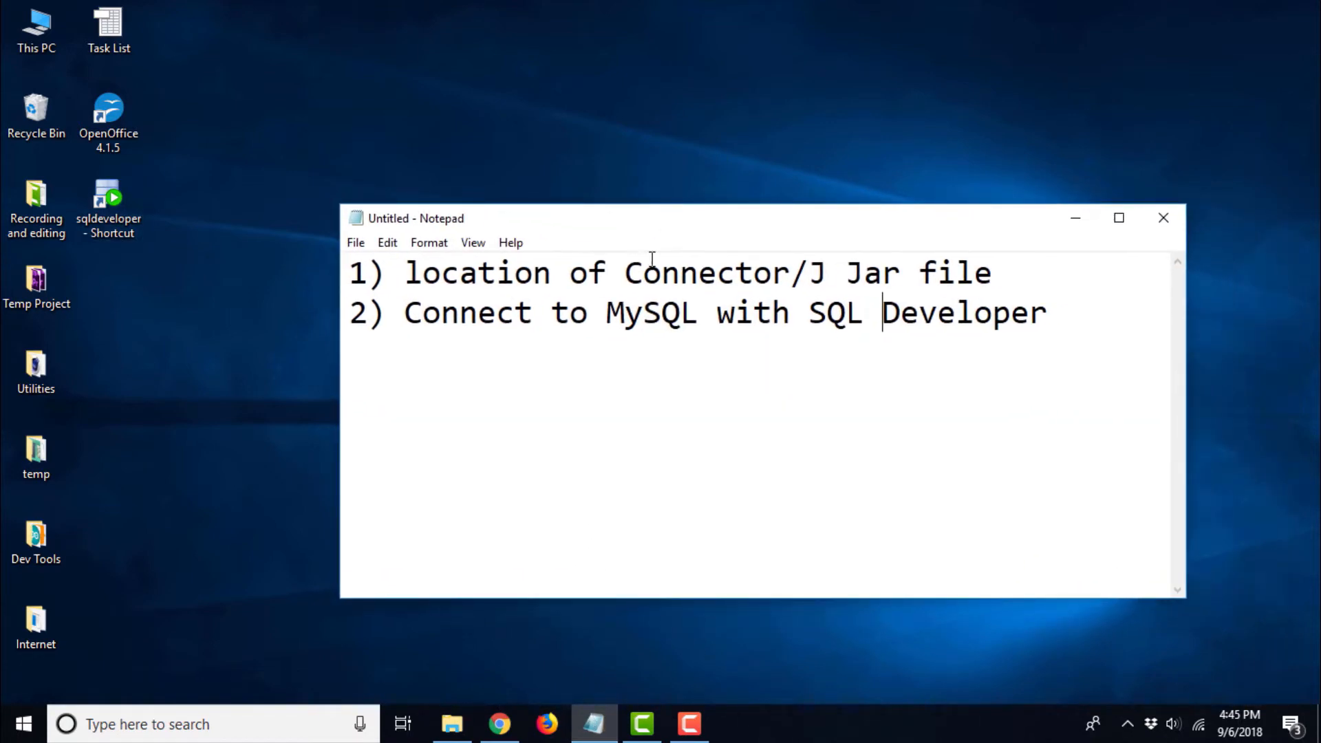
double_click(649, 272)
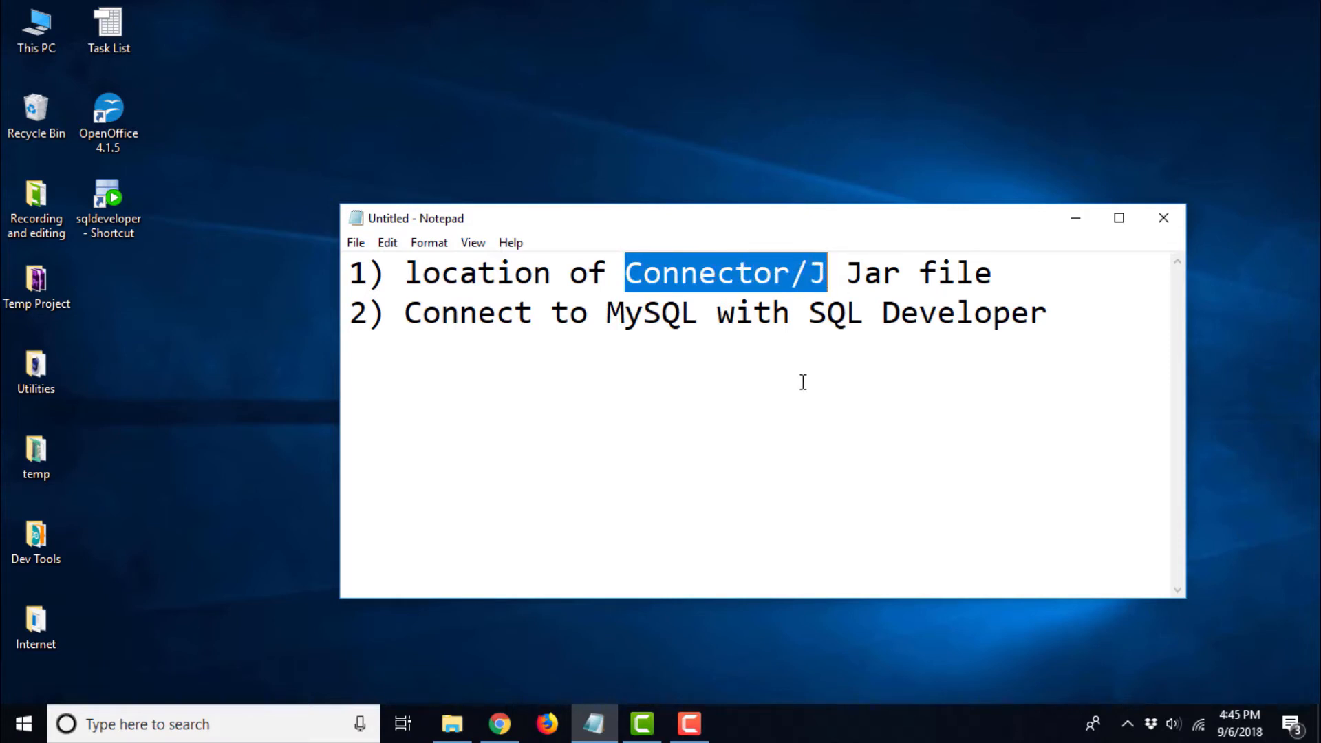
click(801, 382)
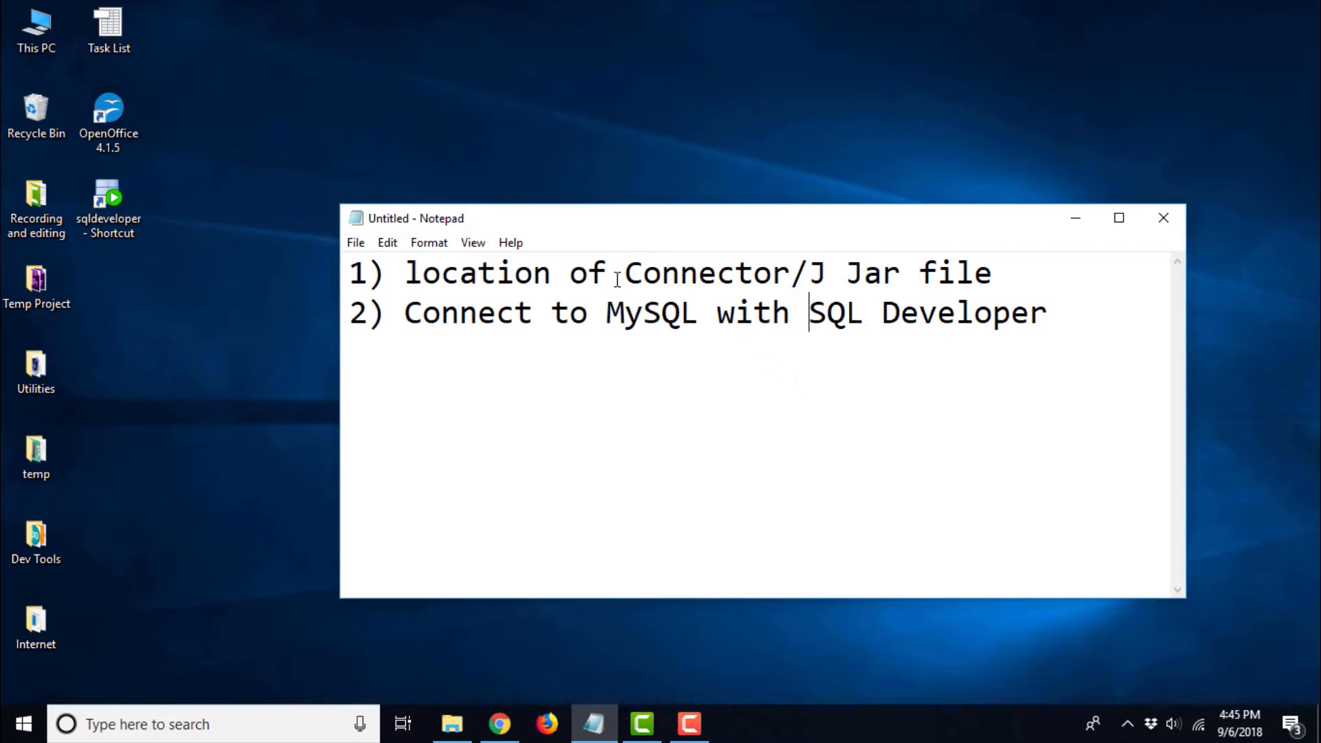
double_click(662, 272)
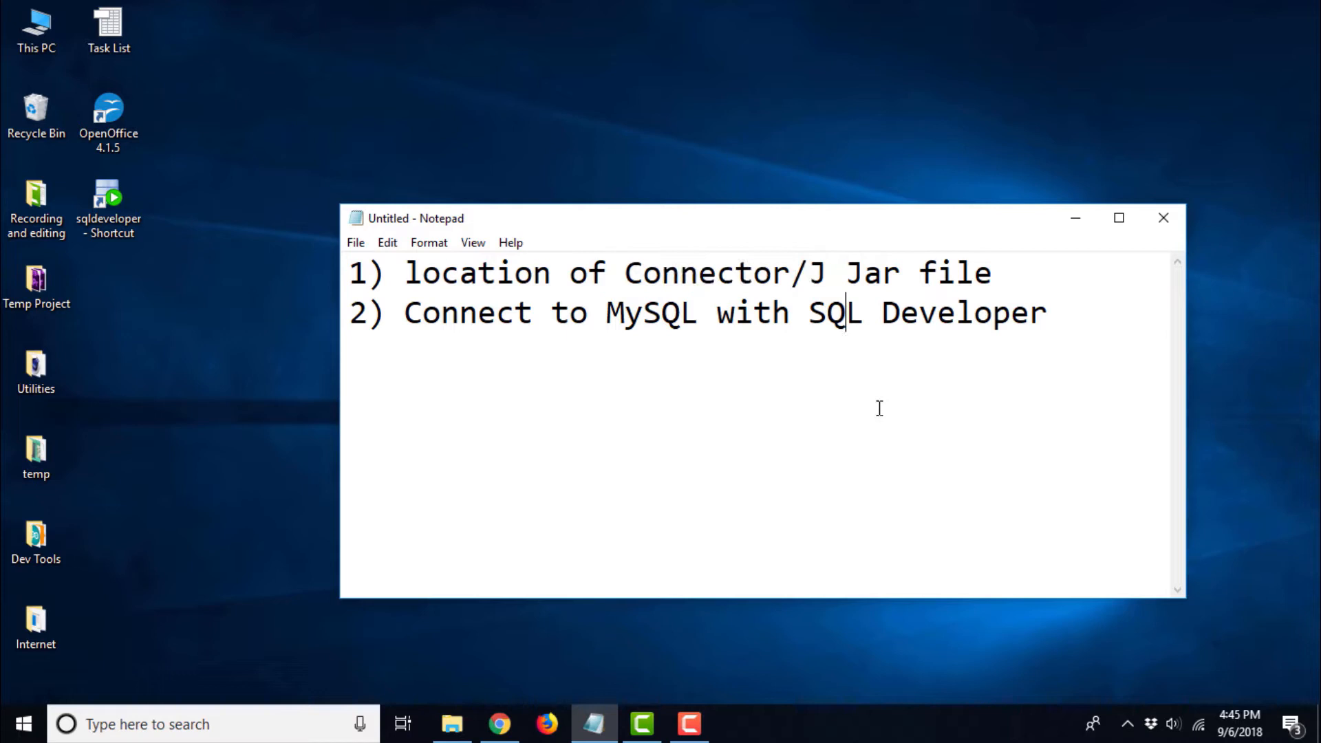
double_click(725, 272)
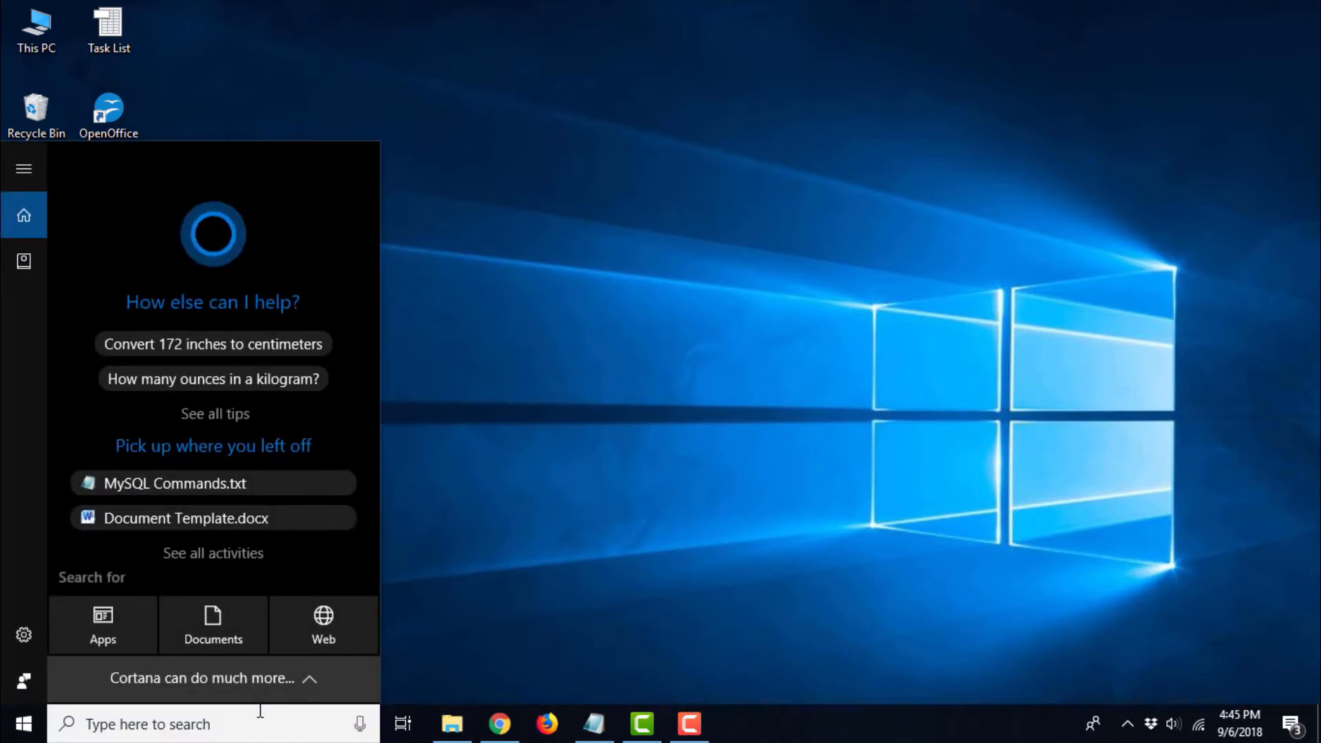
- Search Windows for 'mysql inst' and launch MySQL Installer - Community
text(m)
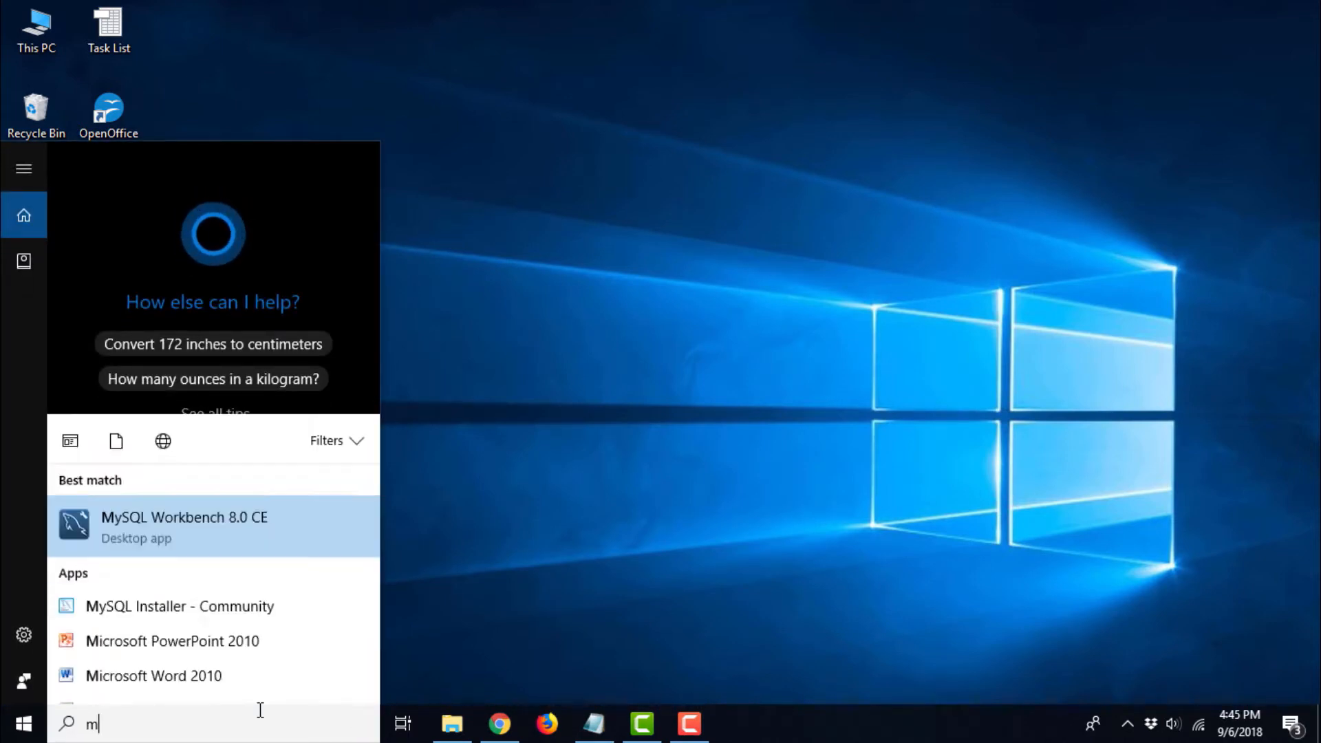
text(ysql inst)
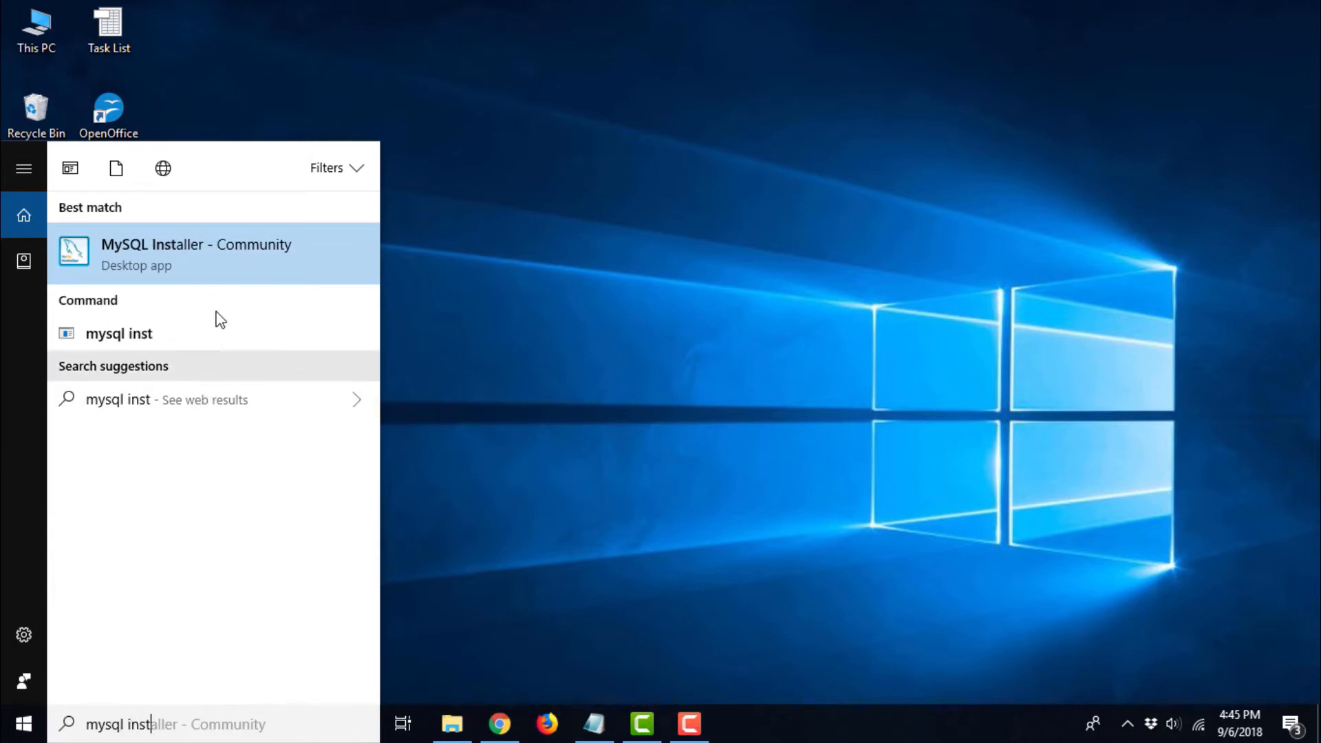
mouse_move(232, 257)
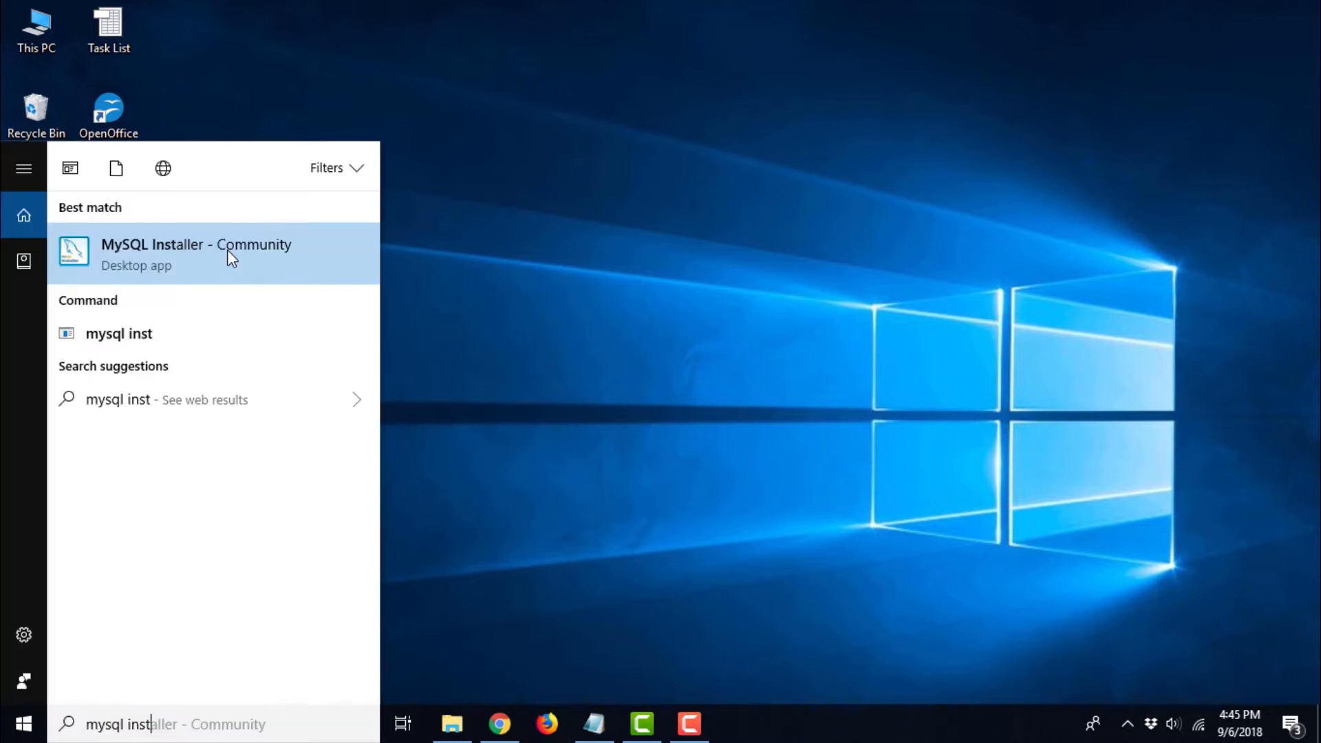
click(196, 254)
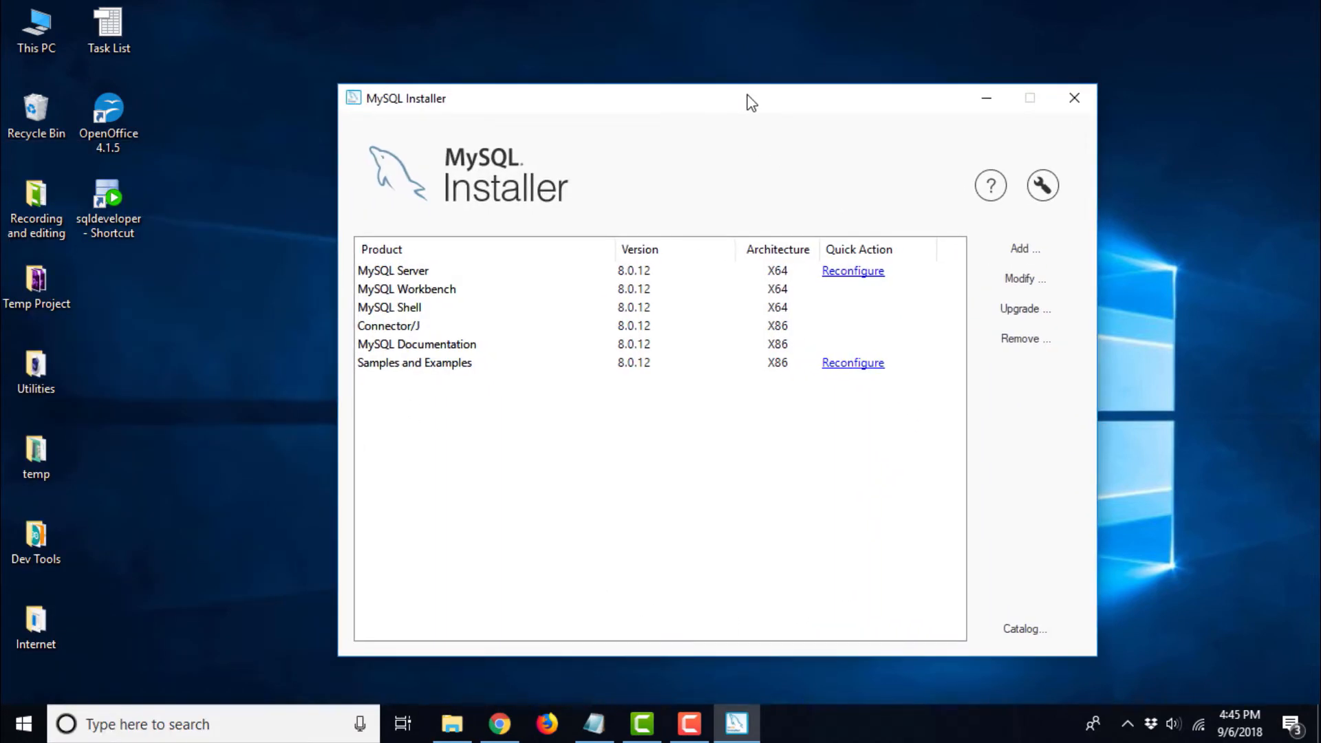
mouse_move(468, 319)
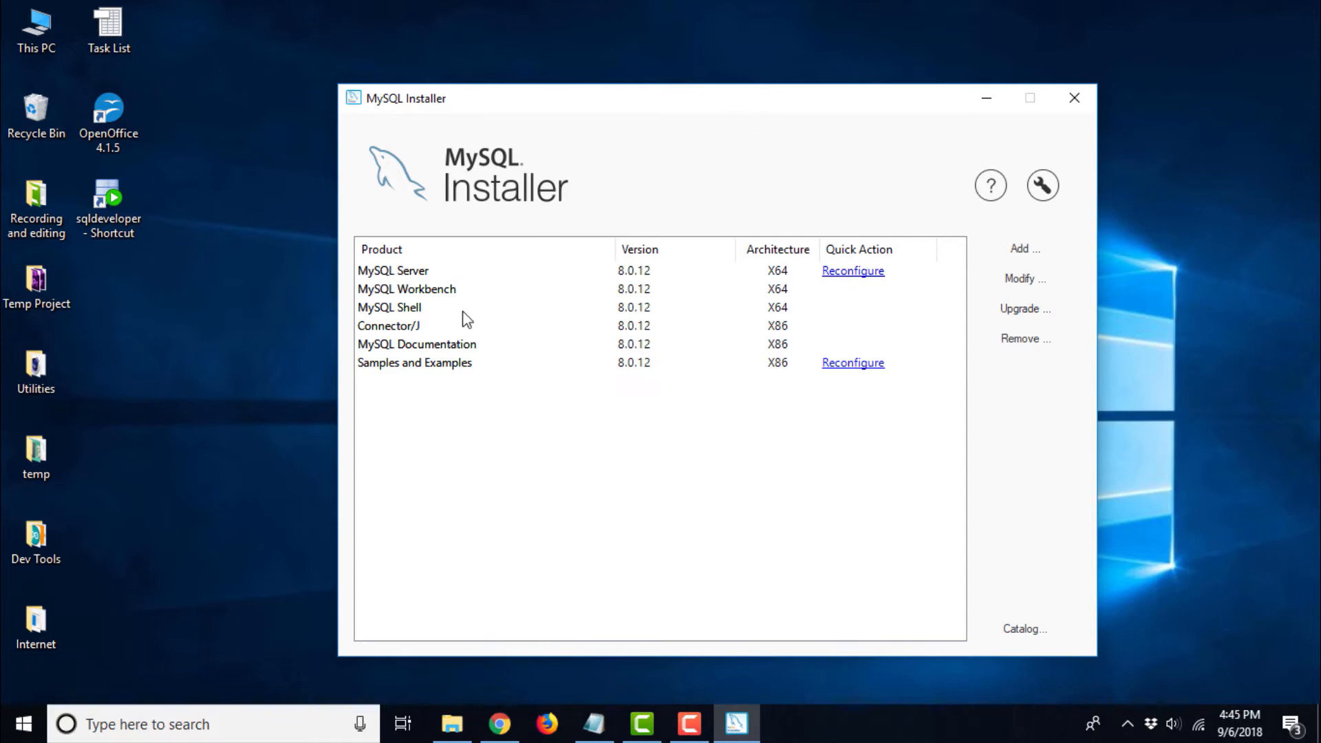
- Select Connector/J to show its install path C:\Program Files (x86)\MySQL\Connector J 8.0
click(388, 326)
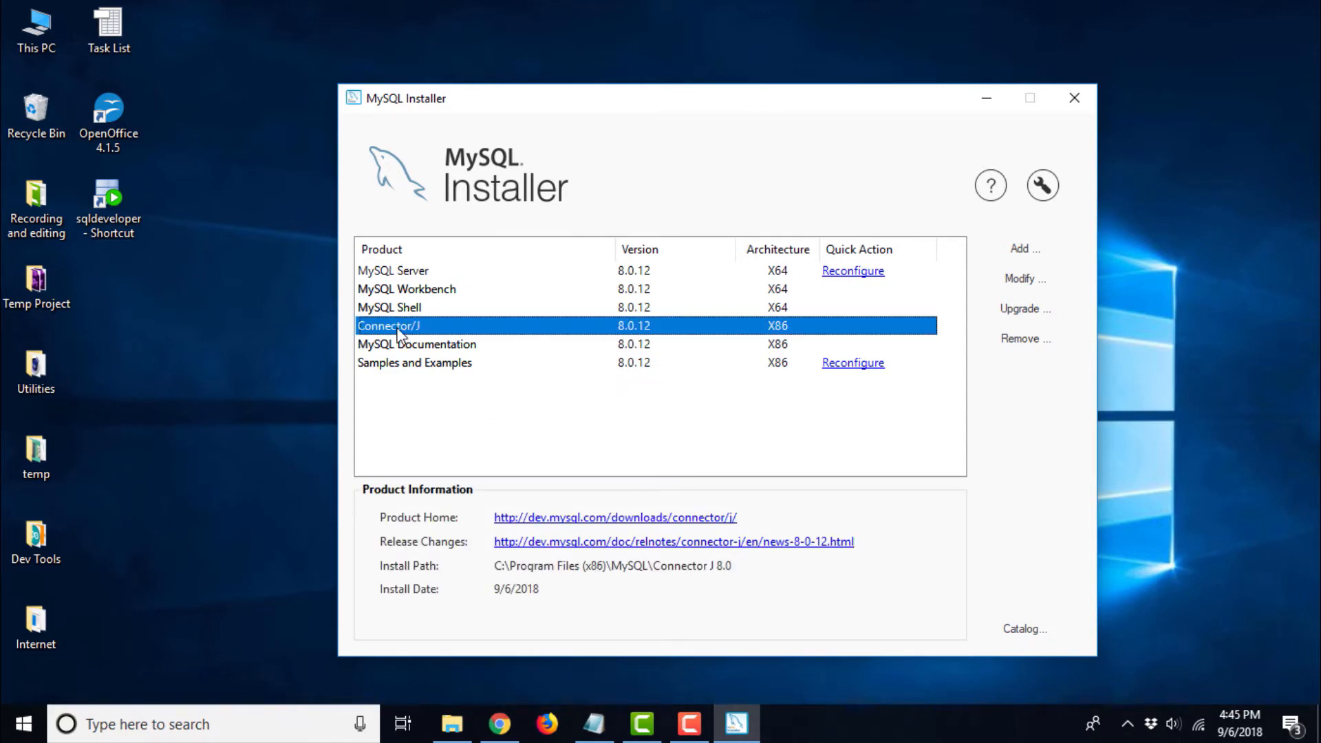
mouse_move(515, 594)
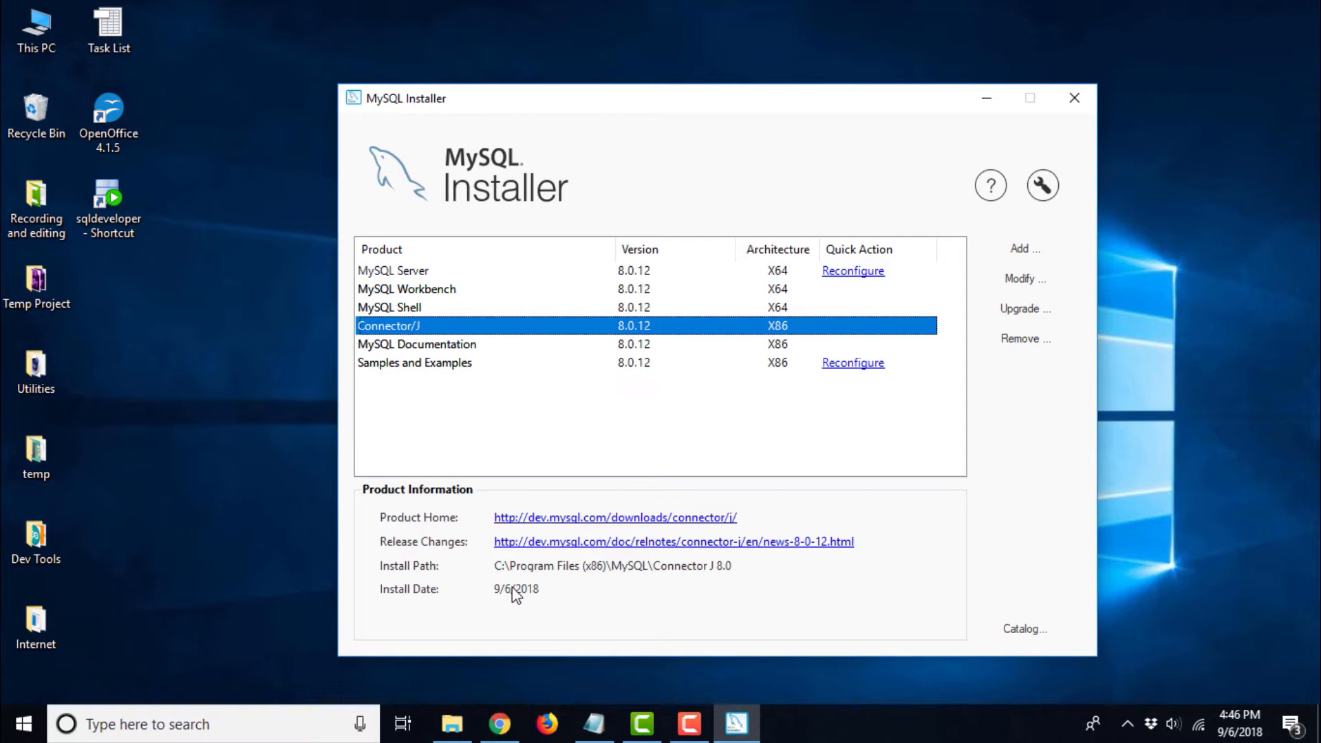
mouse_move(502, 575)
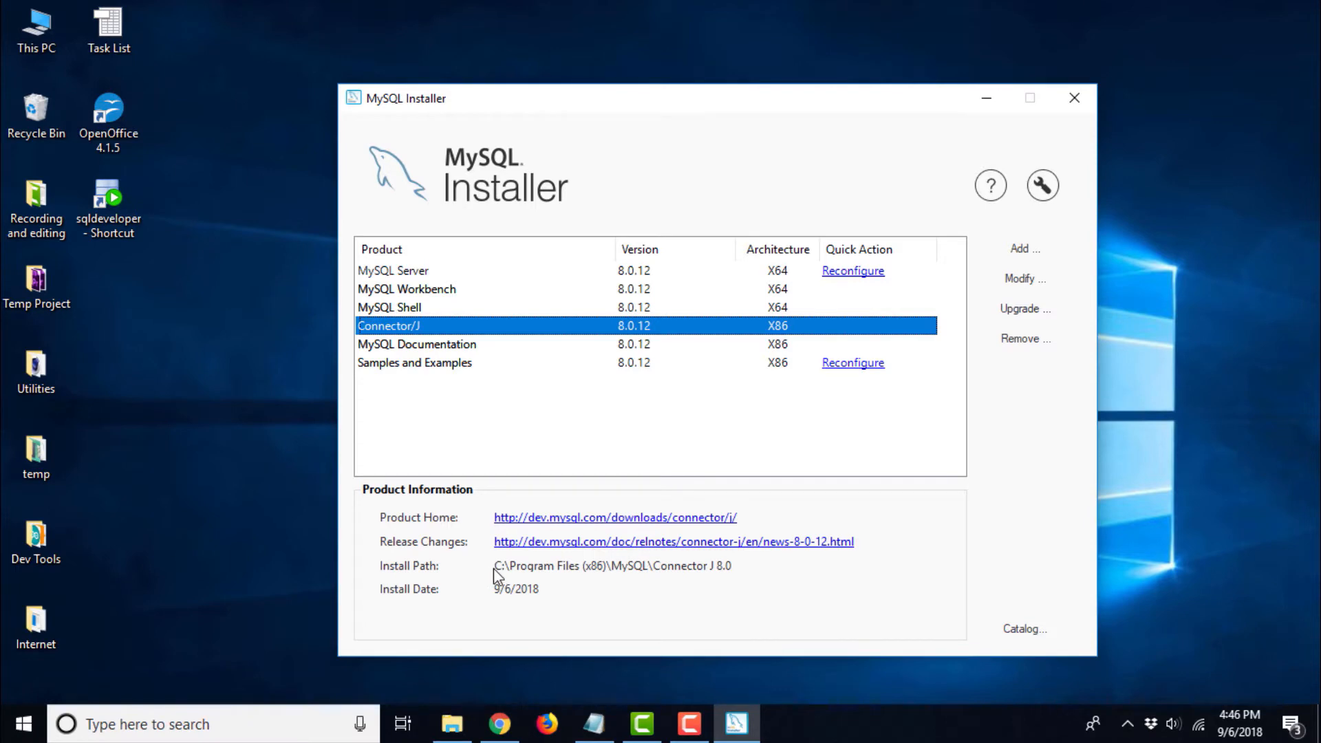
mouse_move(451, 723)
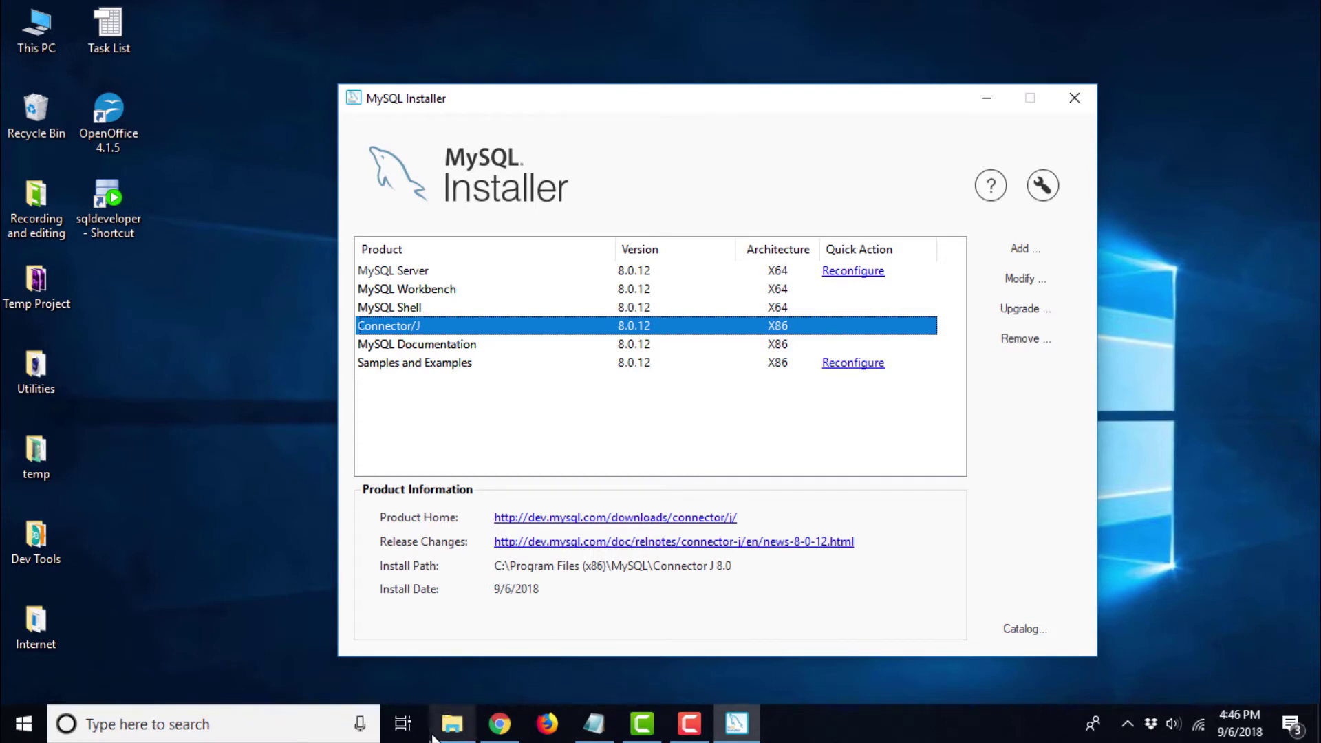
- Browse to Program Files (x86) > MySQL > Connector J 8.0, locate mysql-connector-java-8.0.12.jar, then close Explorer
click(451, 724)
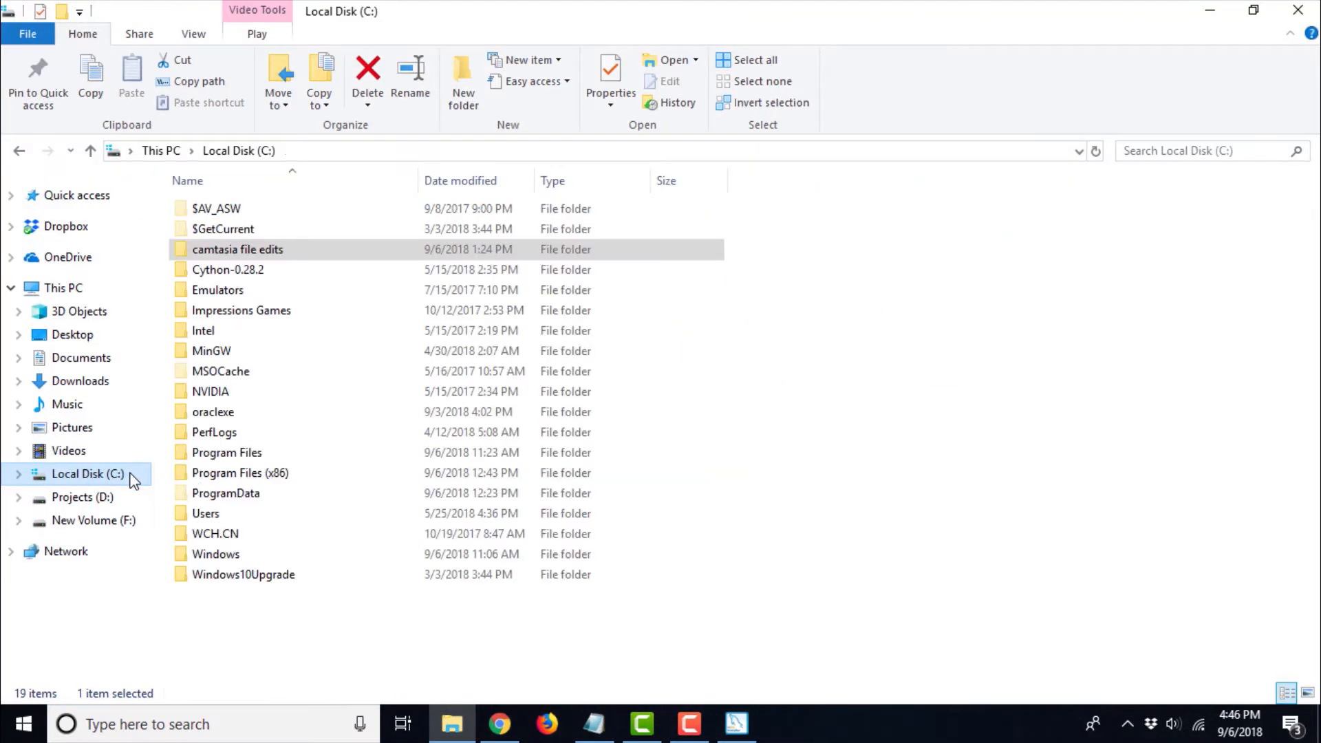
double_click(241, 473)
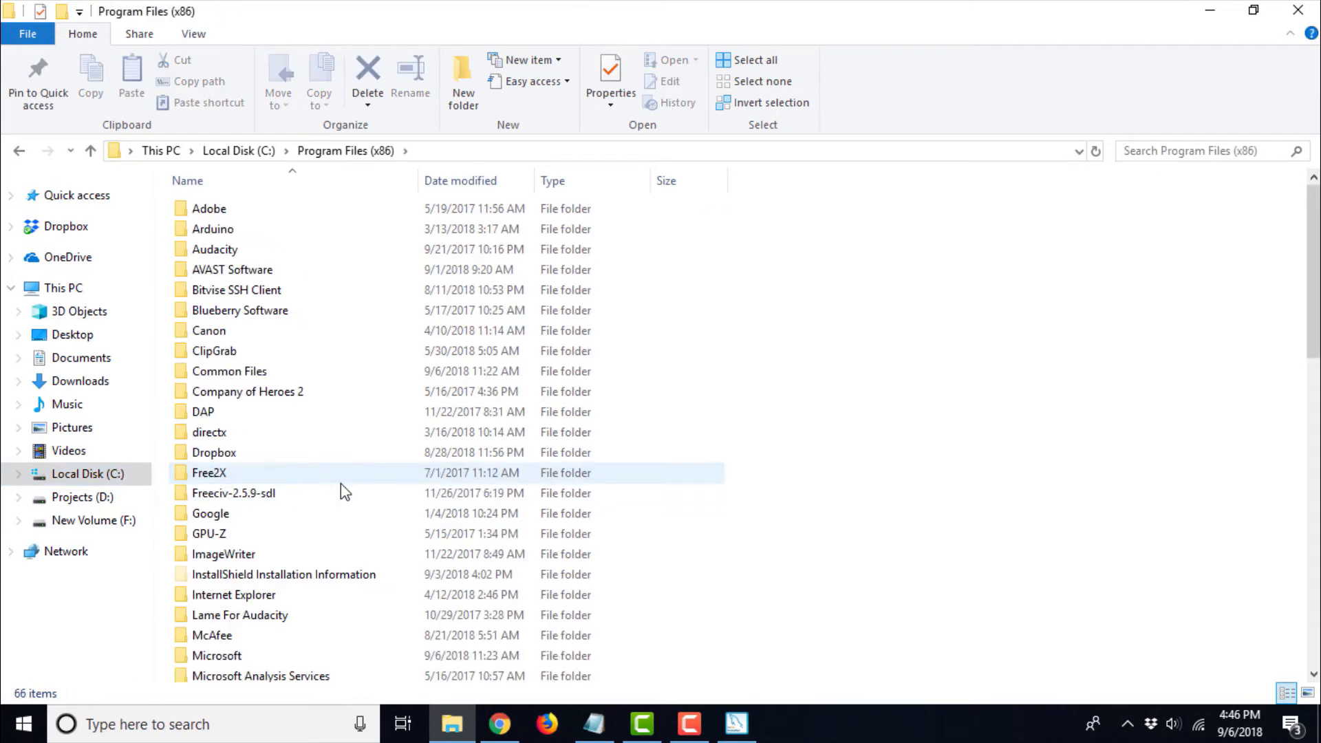
click(217, 656)
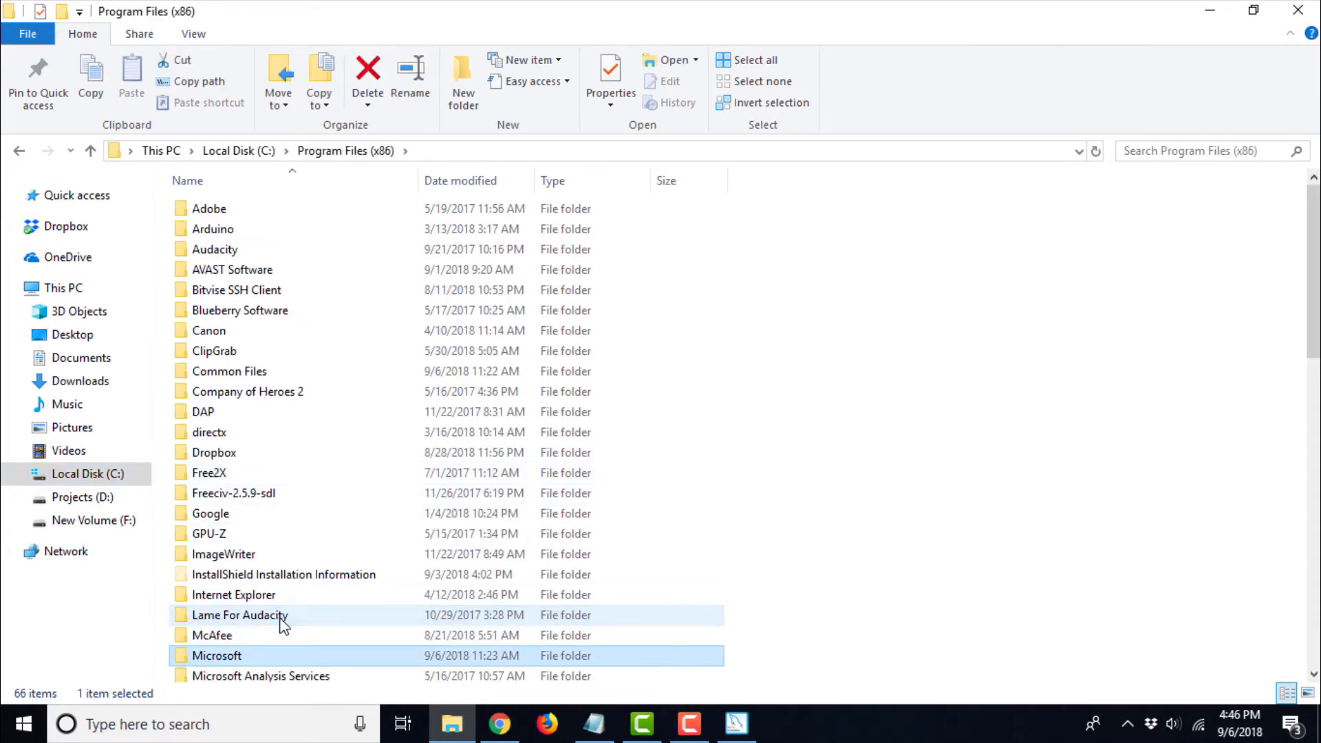
scroll(down, 3)
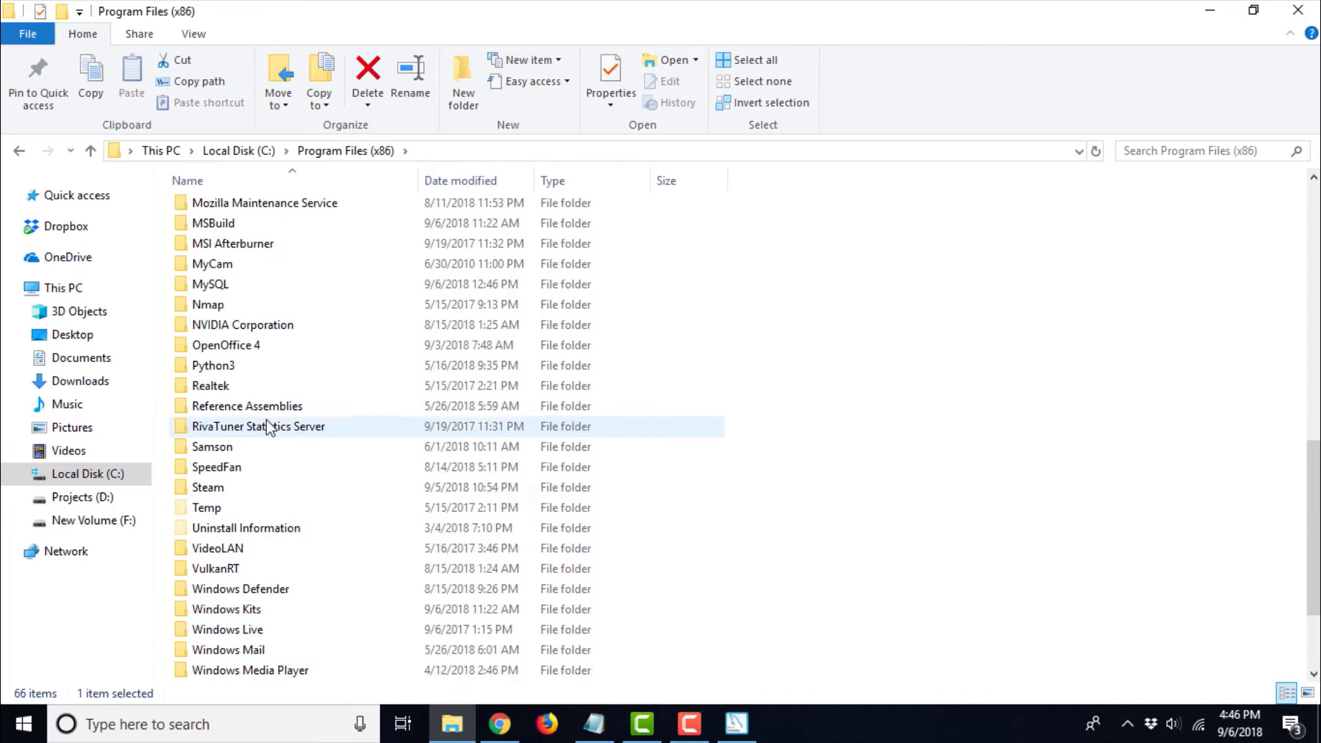
scroll(up, 3)
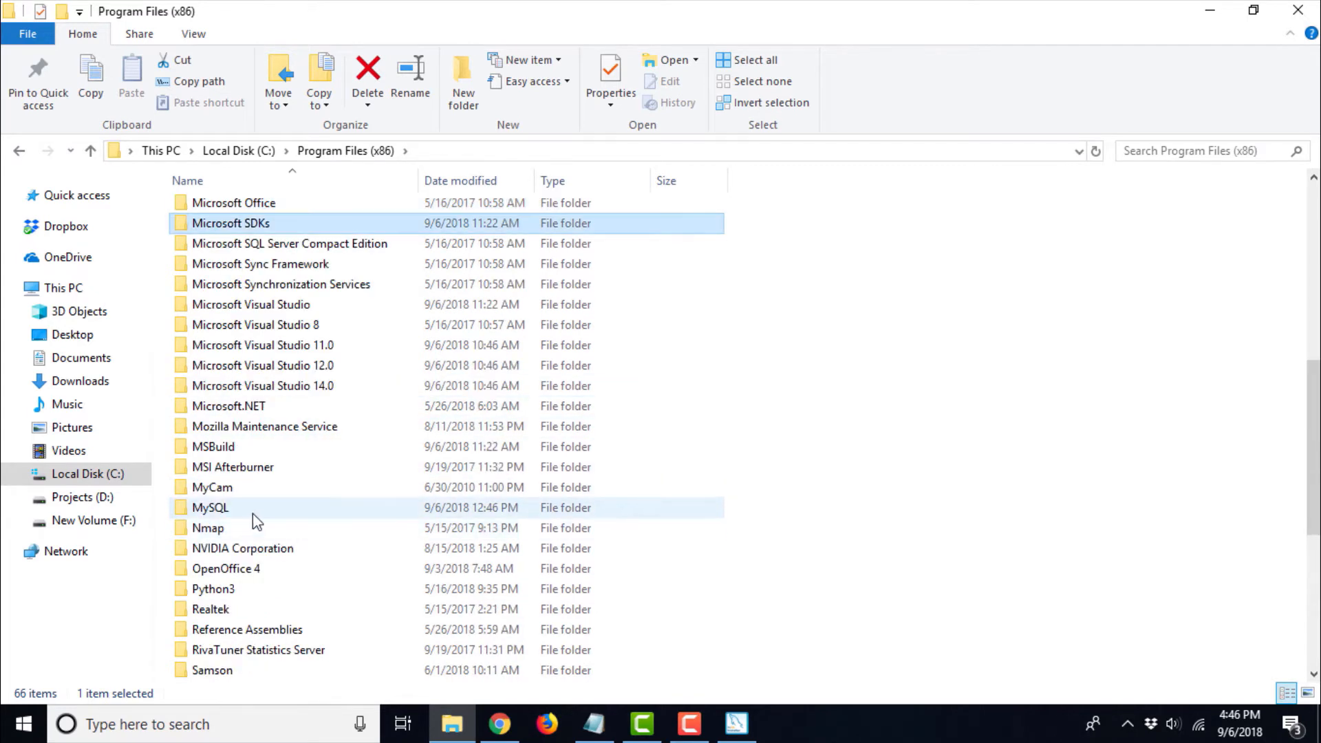
double_click(210, 507)
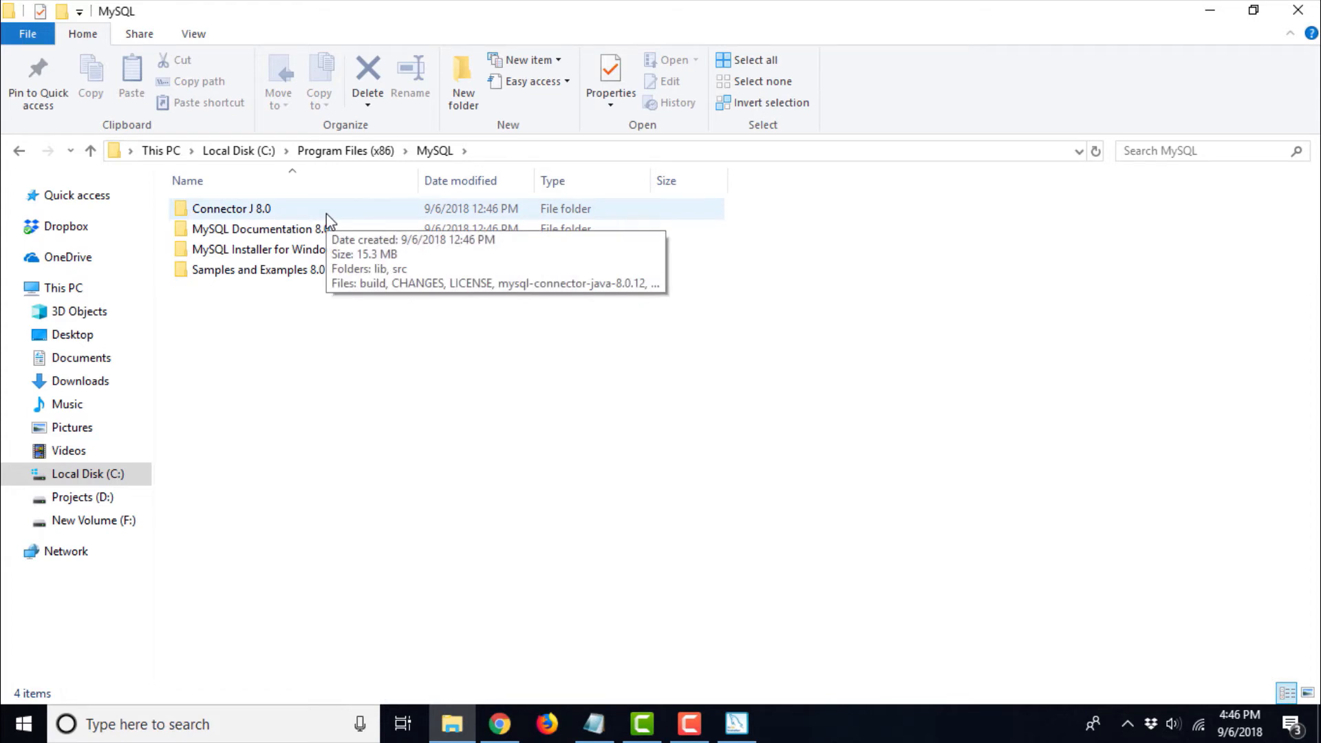
double_click(232, 208)
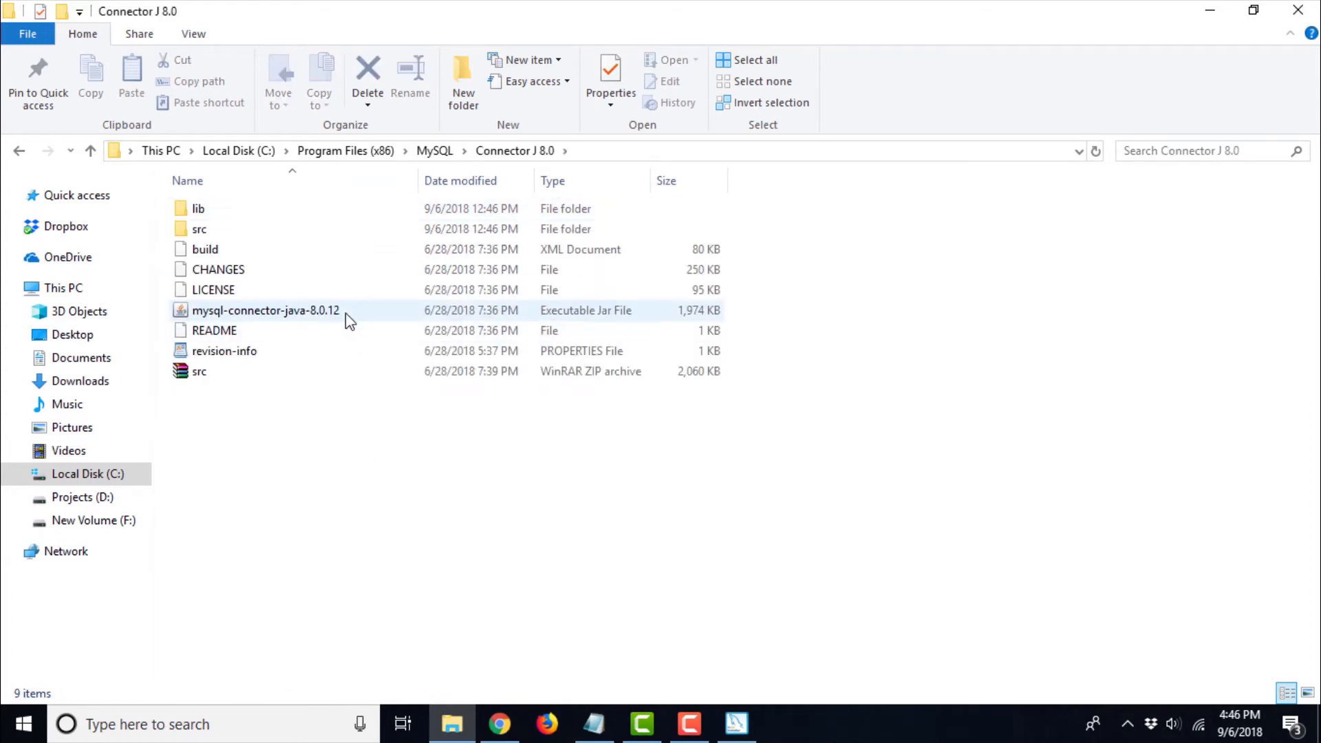
click(266, 311)
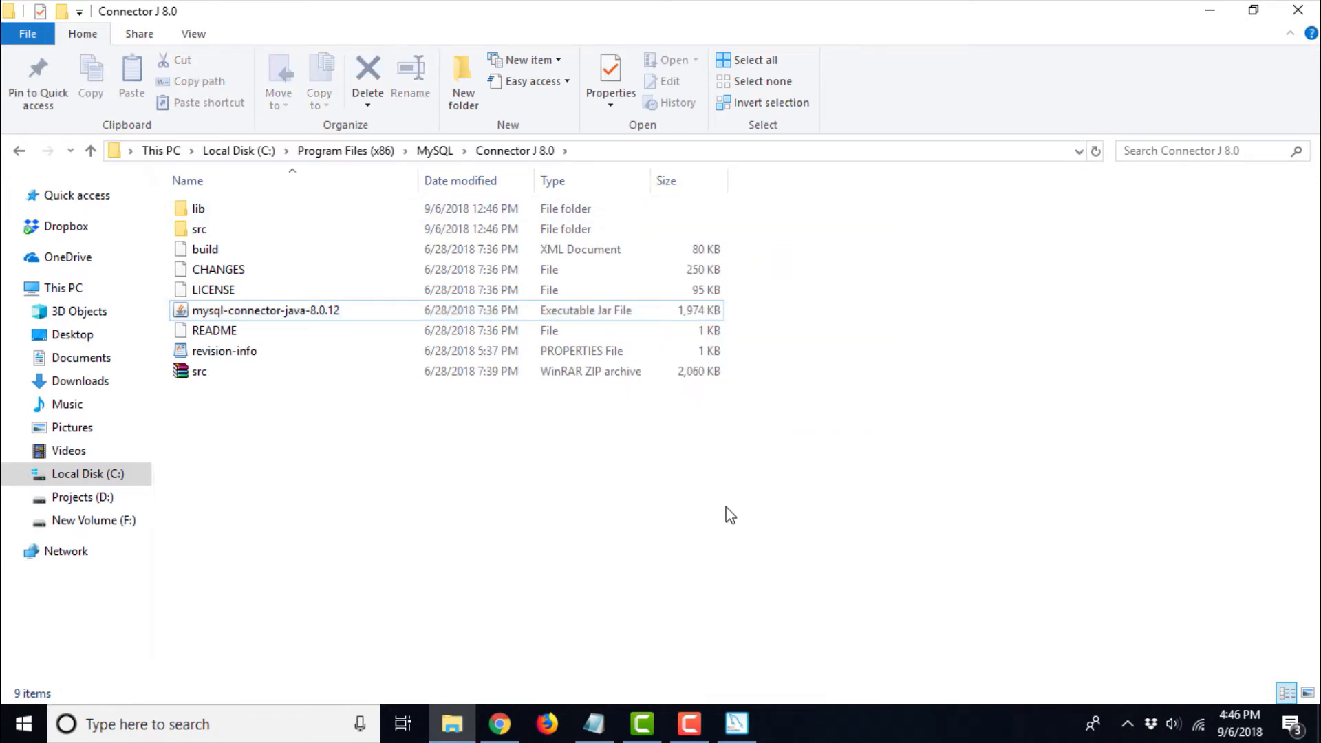
right_click(736, 724)
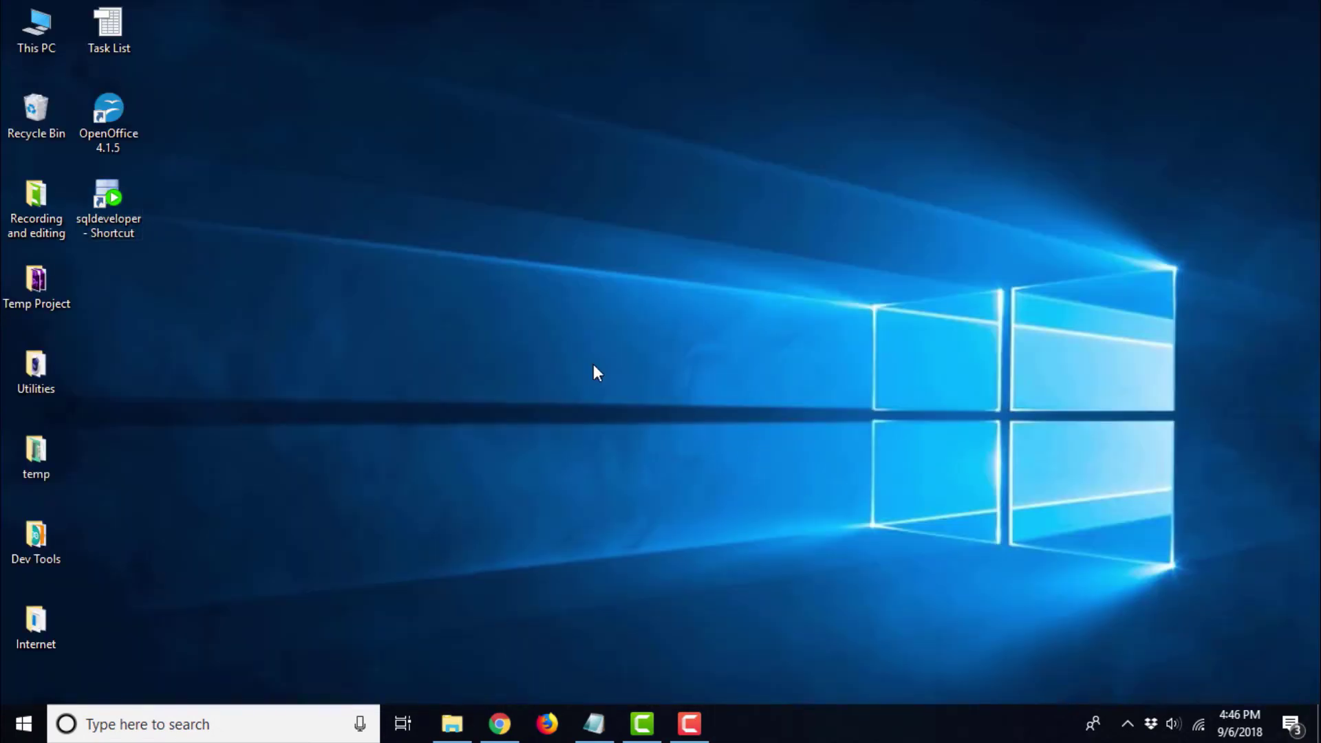
- Relaunch SQL Developer and visit Preferences > Database > Third Party JDBC Drivers, cancelling Add Entry
double_click(108, 203)
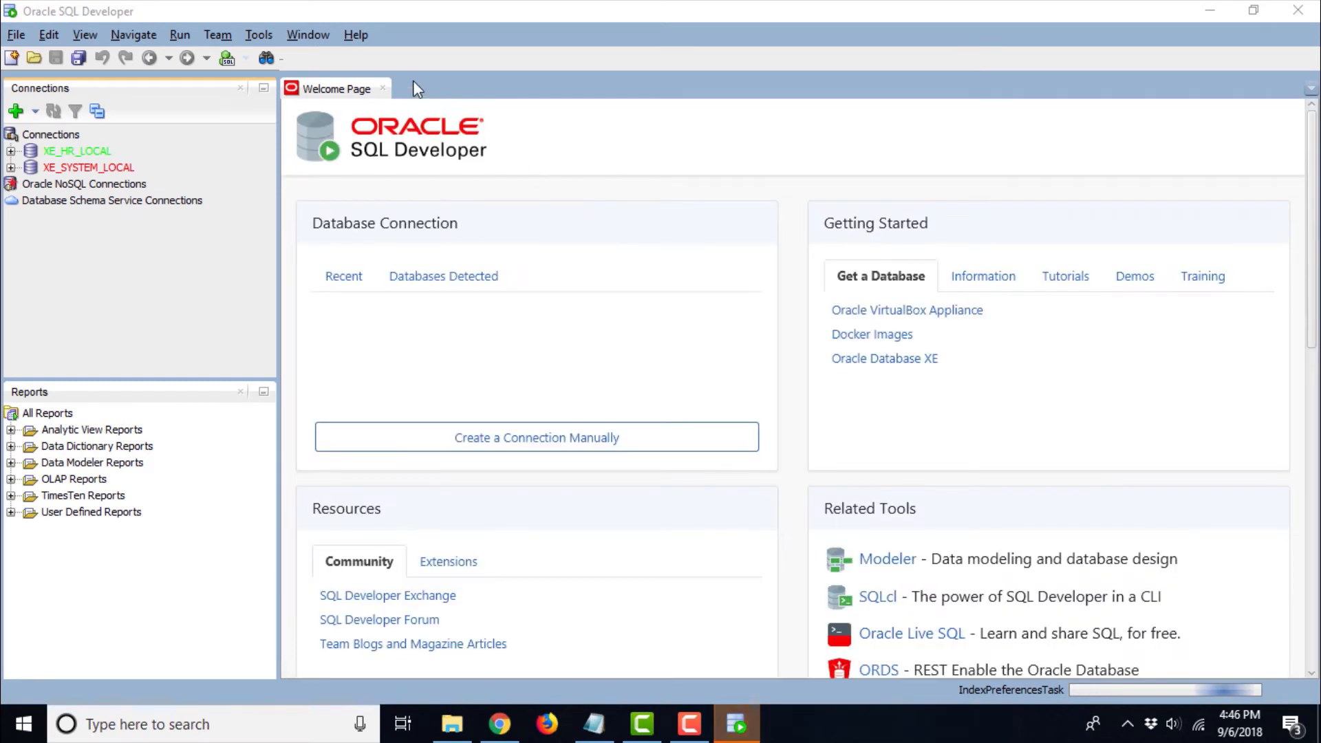
click(258, 35)
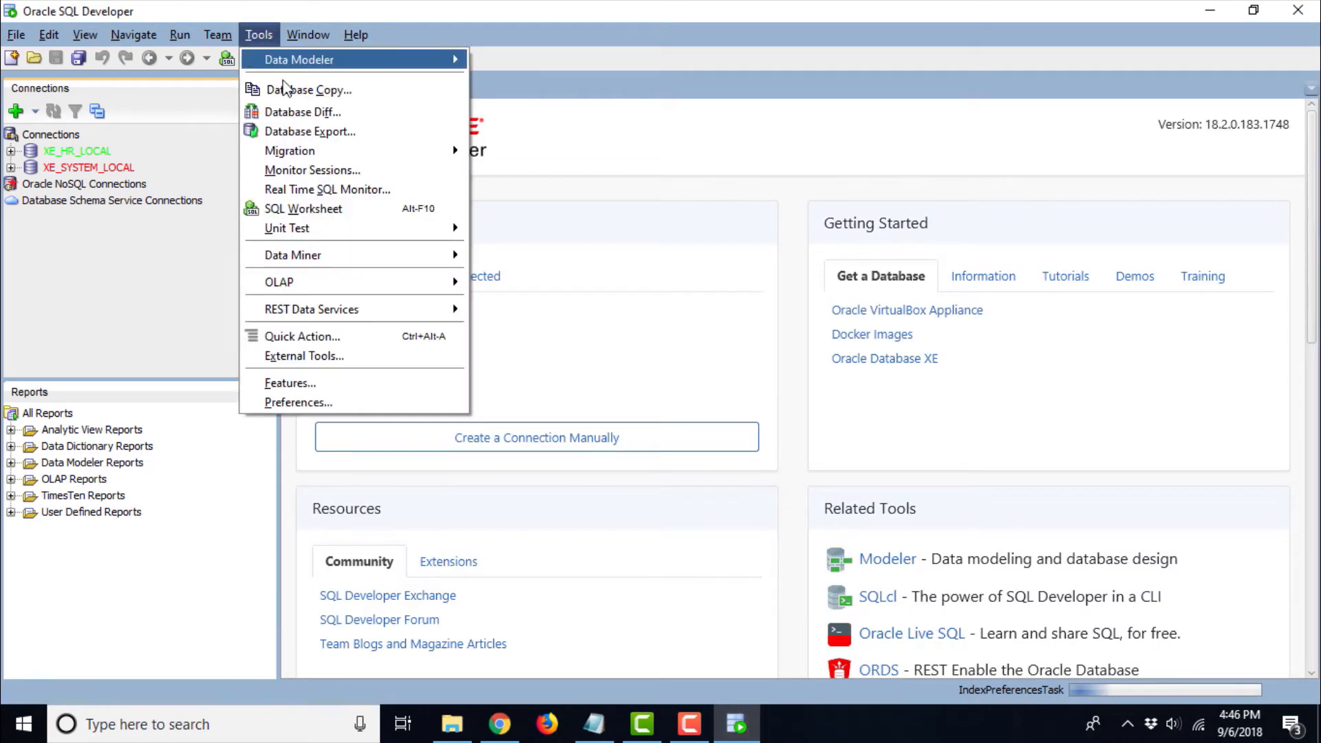
click(298, 402)
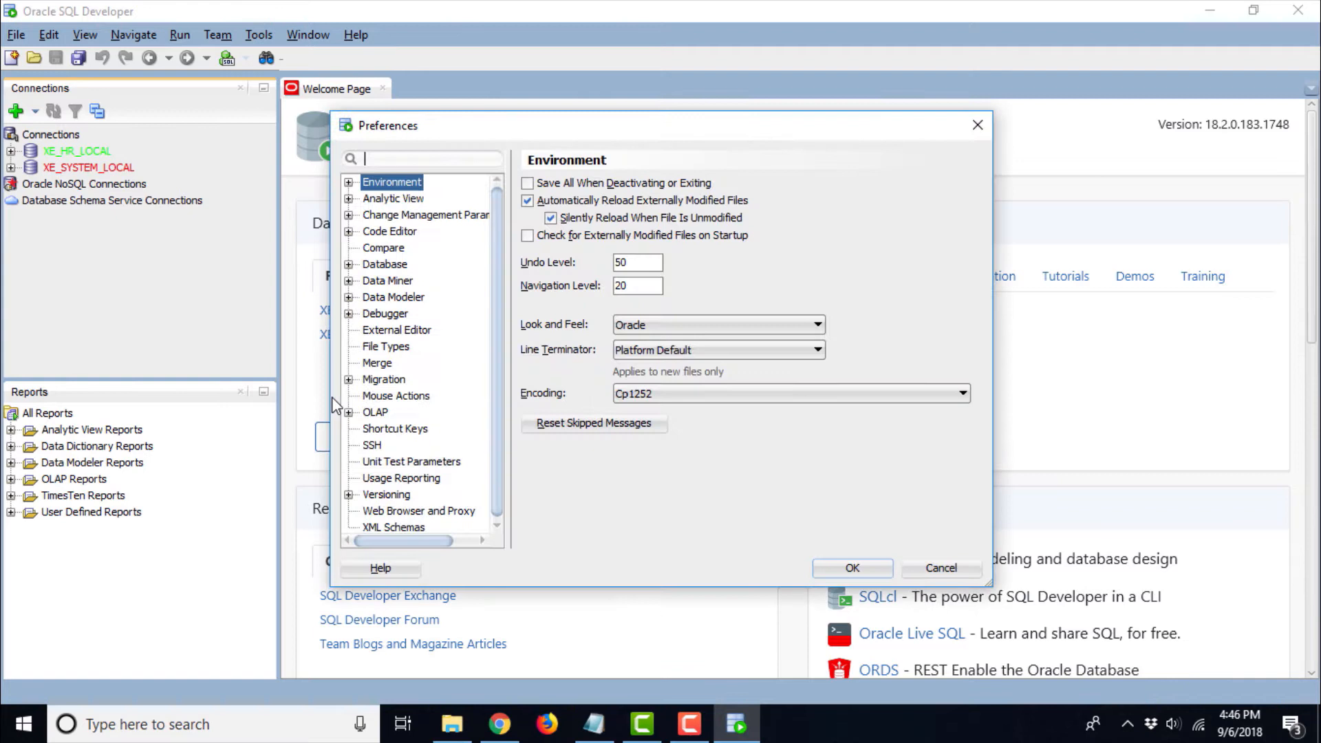
mouse_move(487, 289)
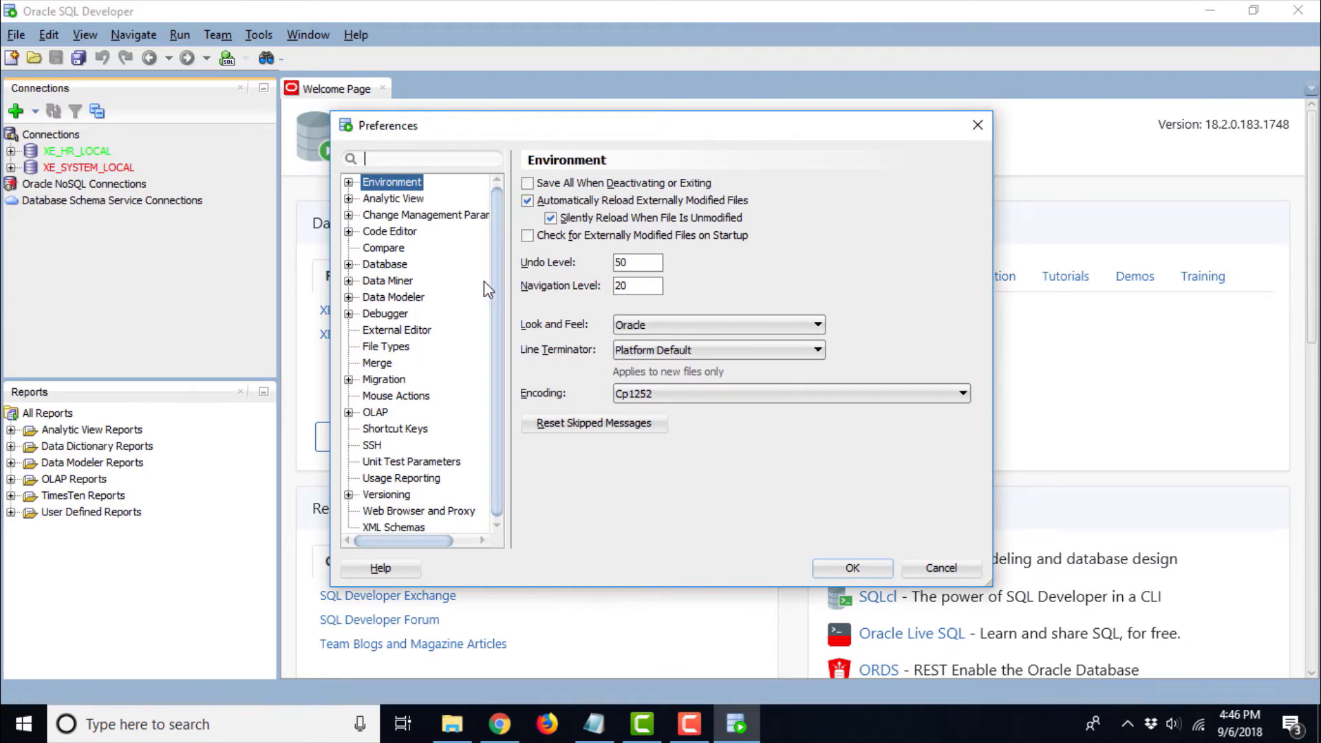
click(386, 263)
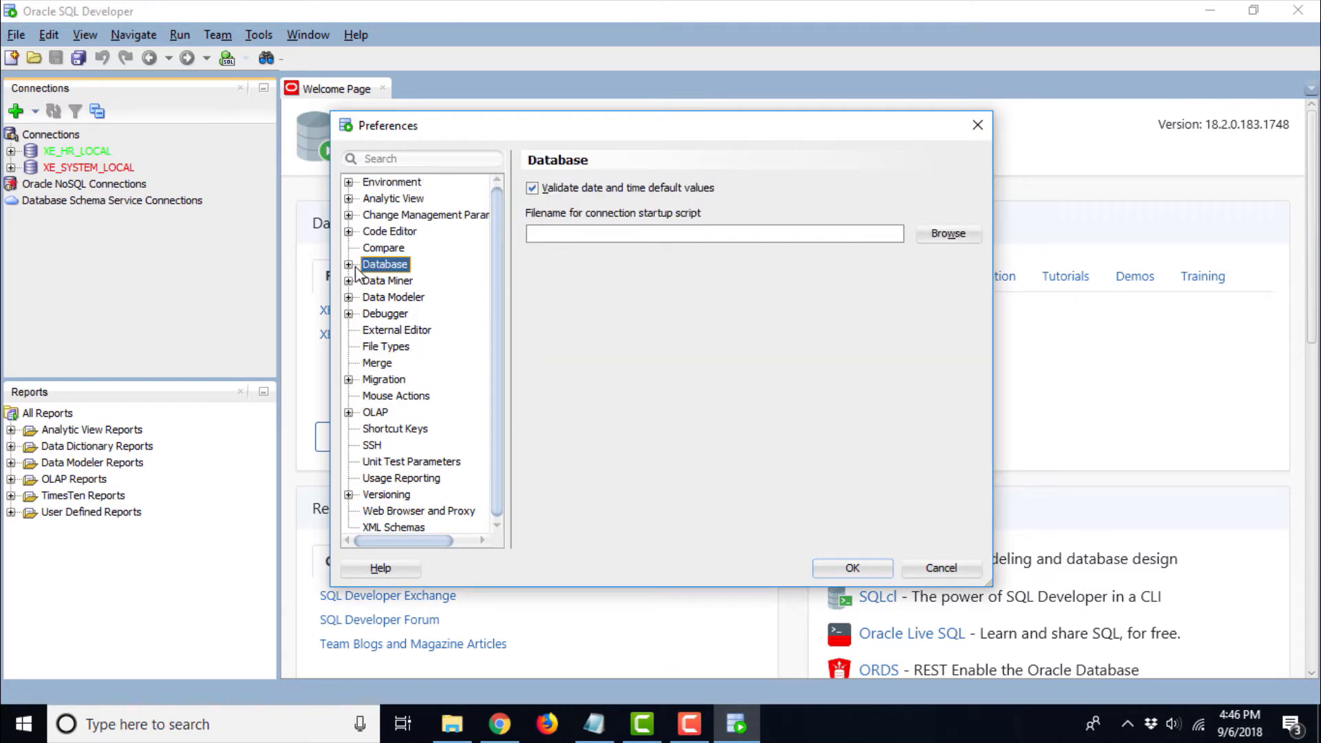
click(348, 264)
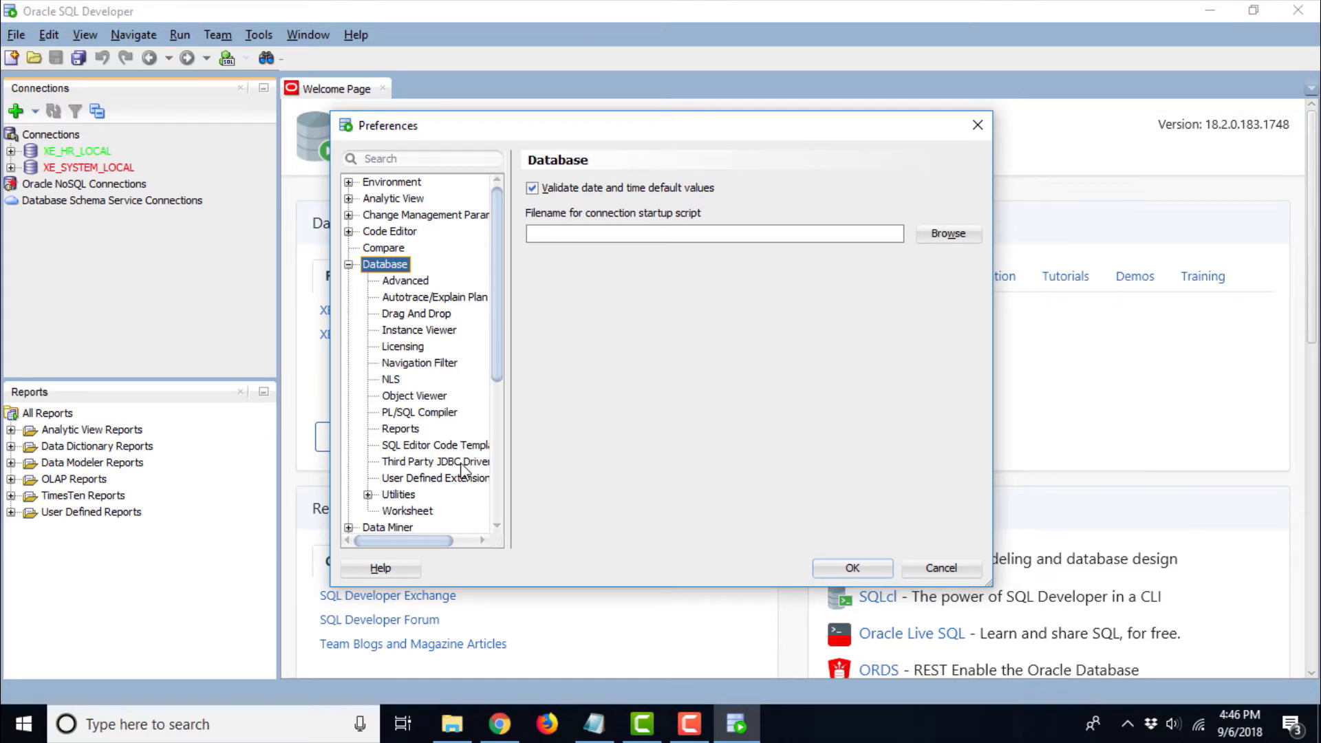
click(435, 462)
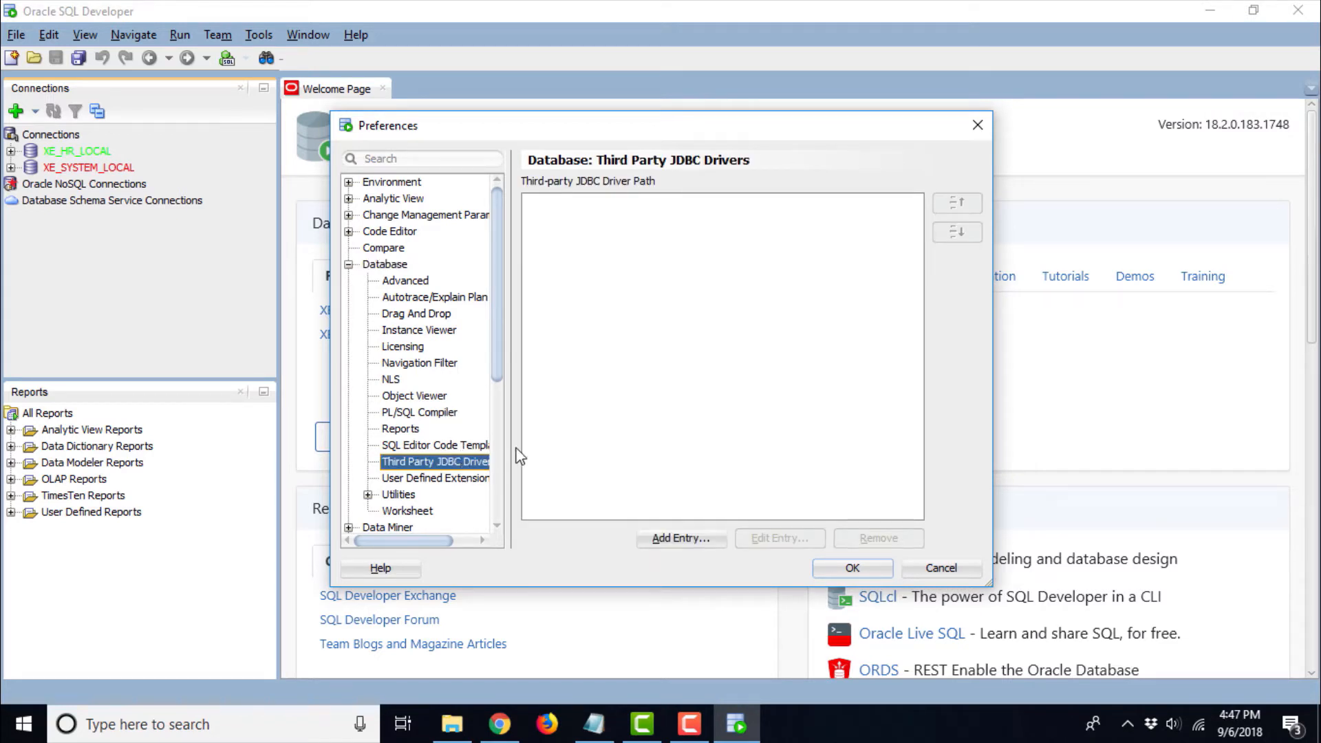
mouse_move(514, 444)
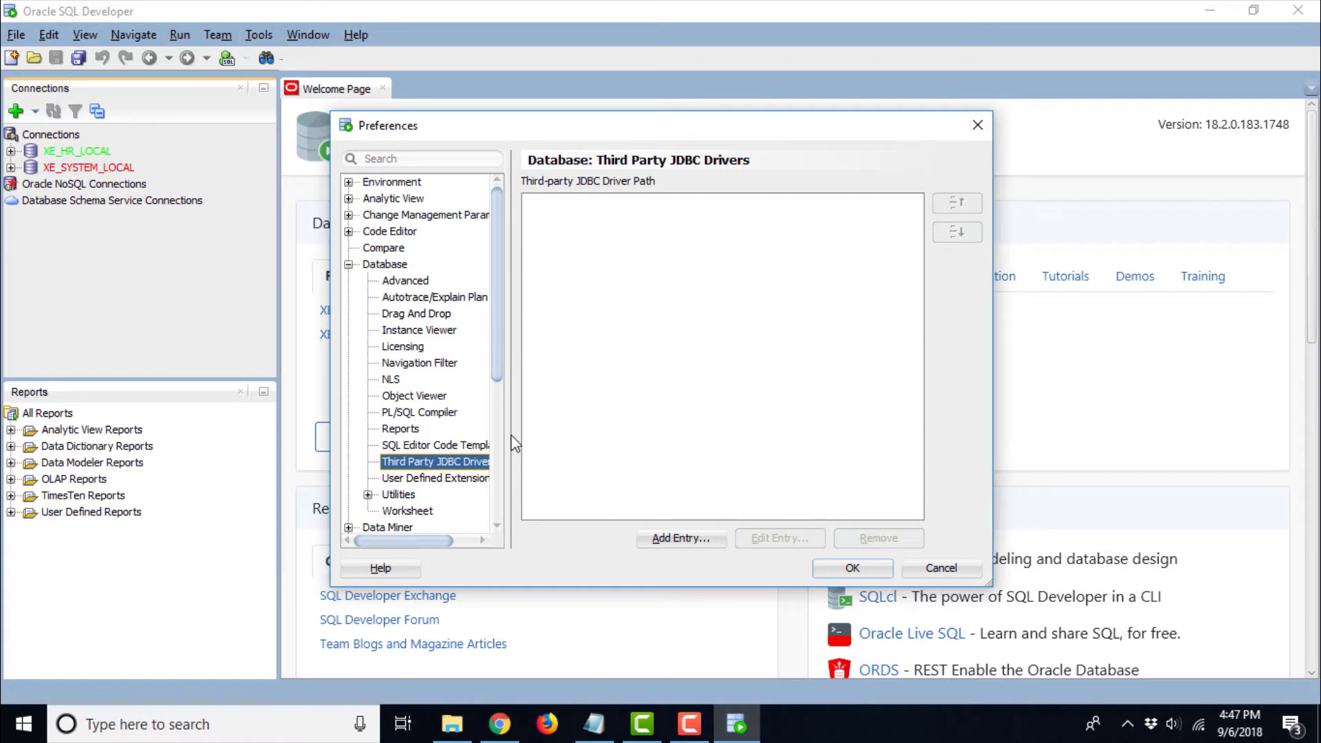
mouse_move(595, 423)
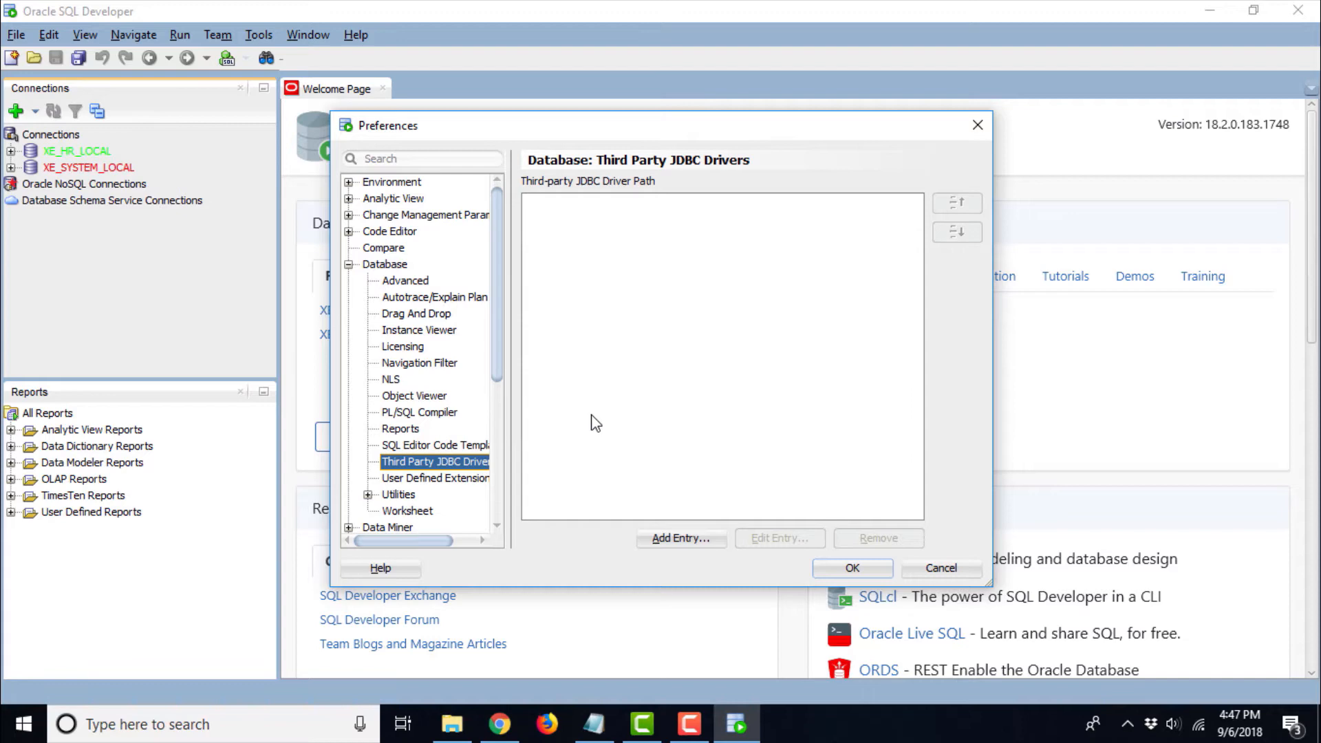
mouse_move(681, 538)
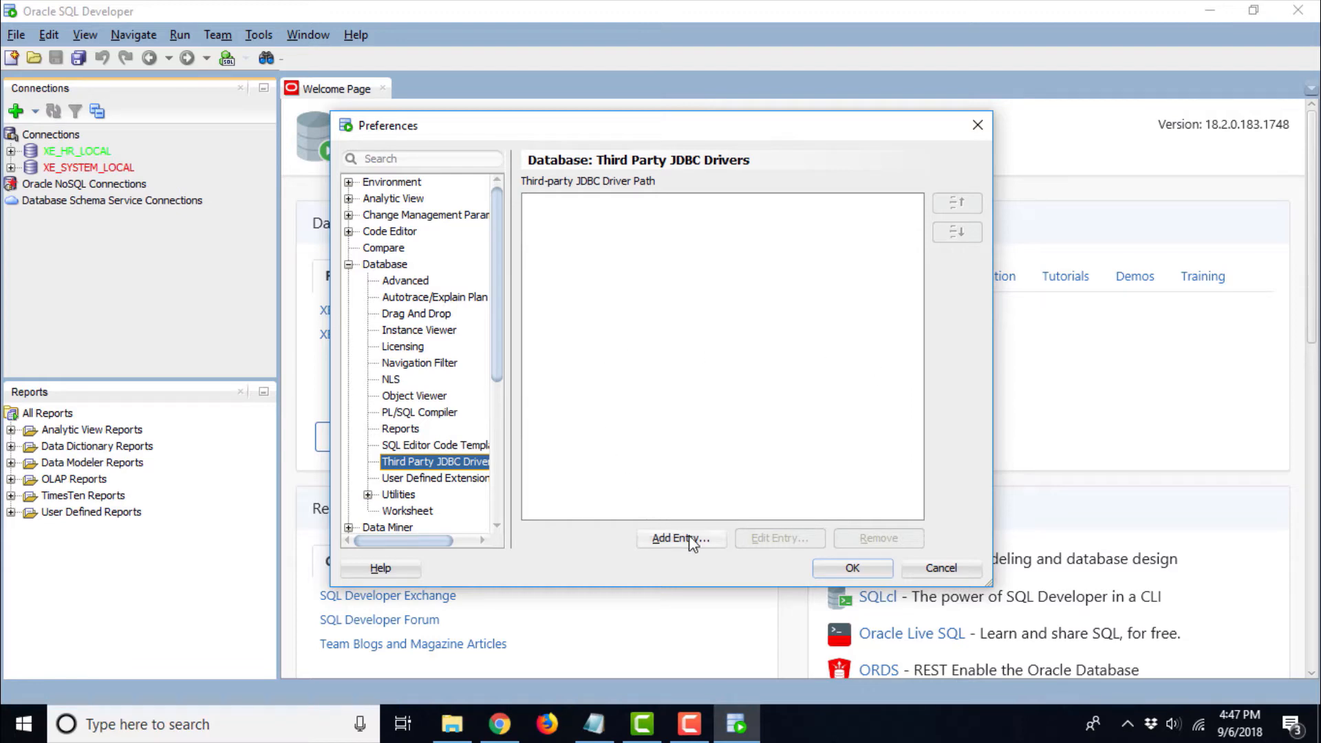
click(681, 538)
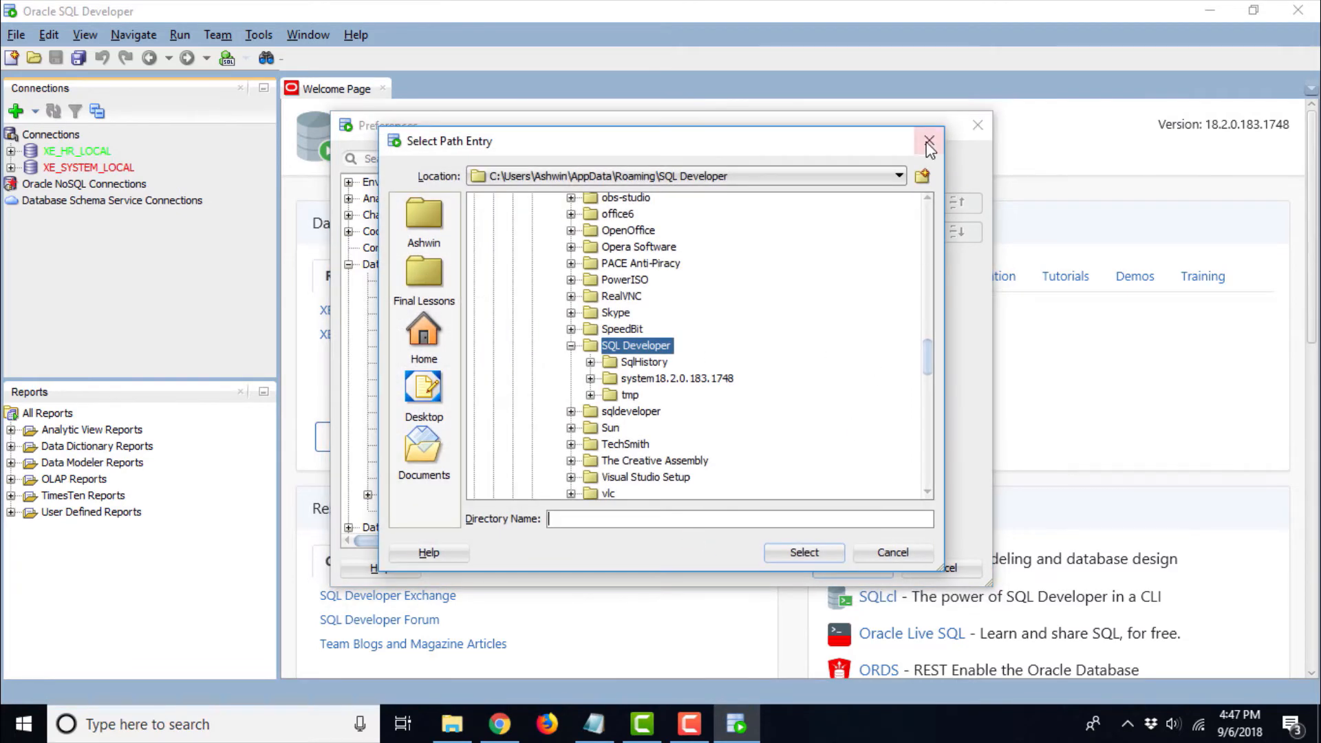
click(930, 141)
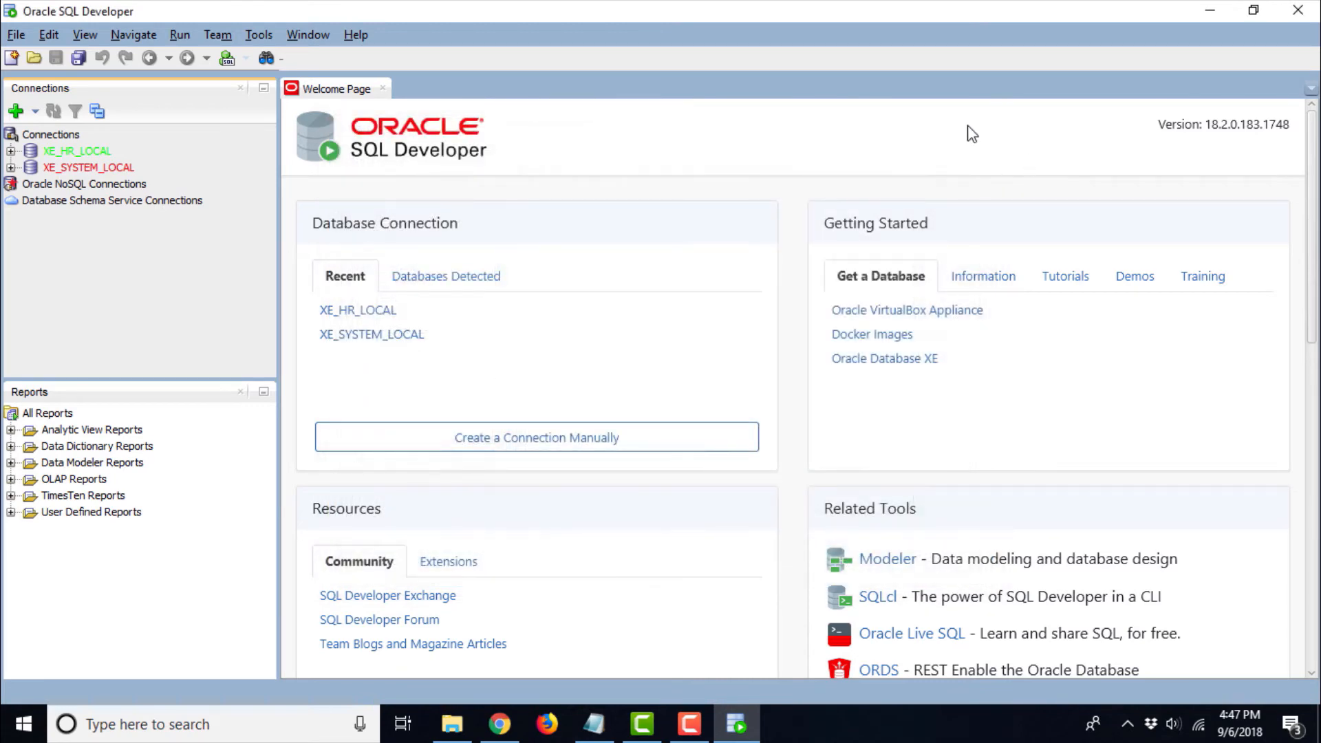
mouse_move(308, 35)
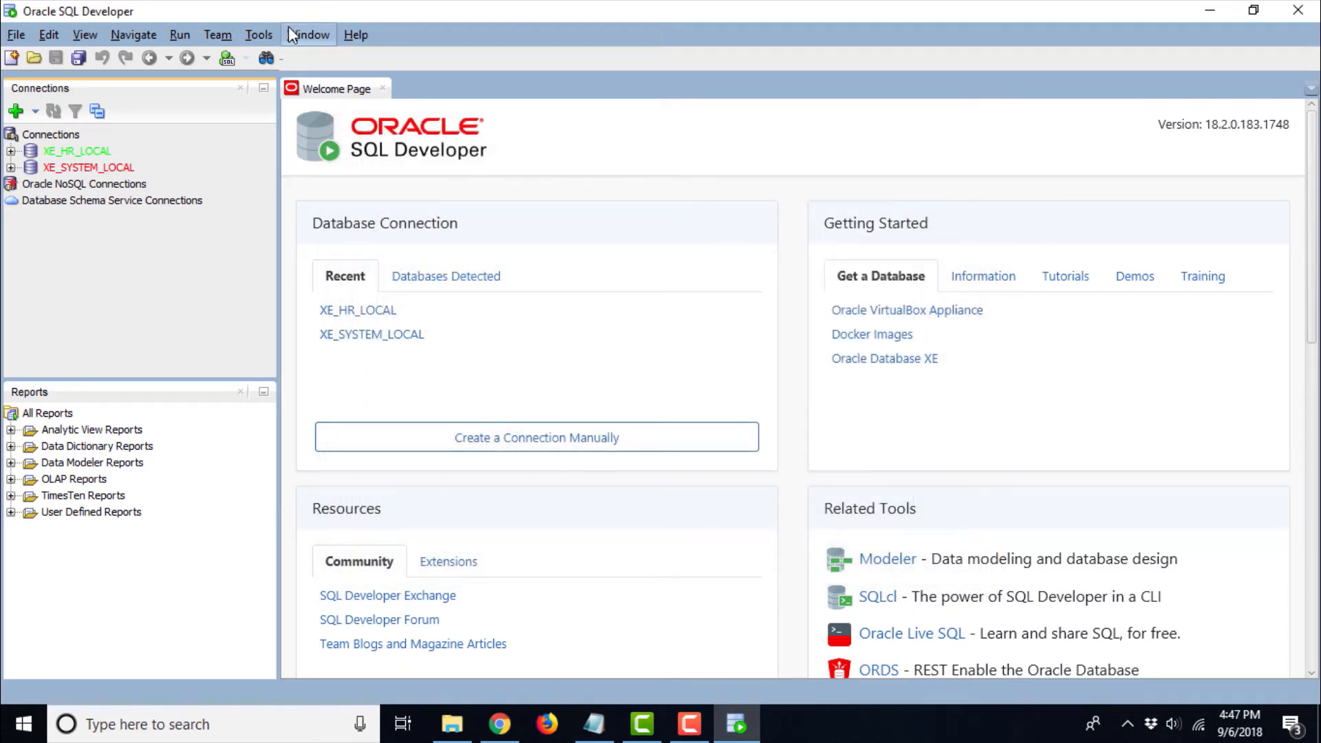
- Reopen Preferences on the Database > Third Party JDBC Drivers page
click(258, 35)
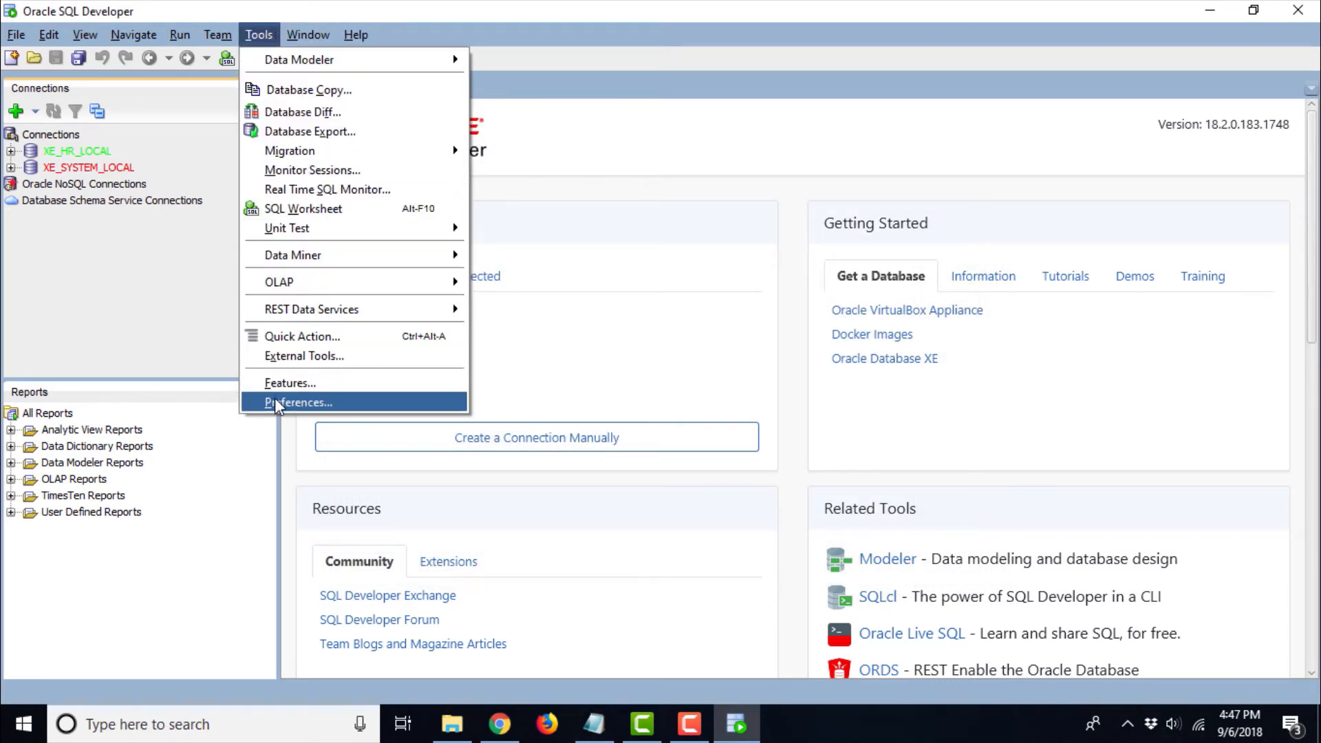
click(300, 402)
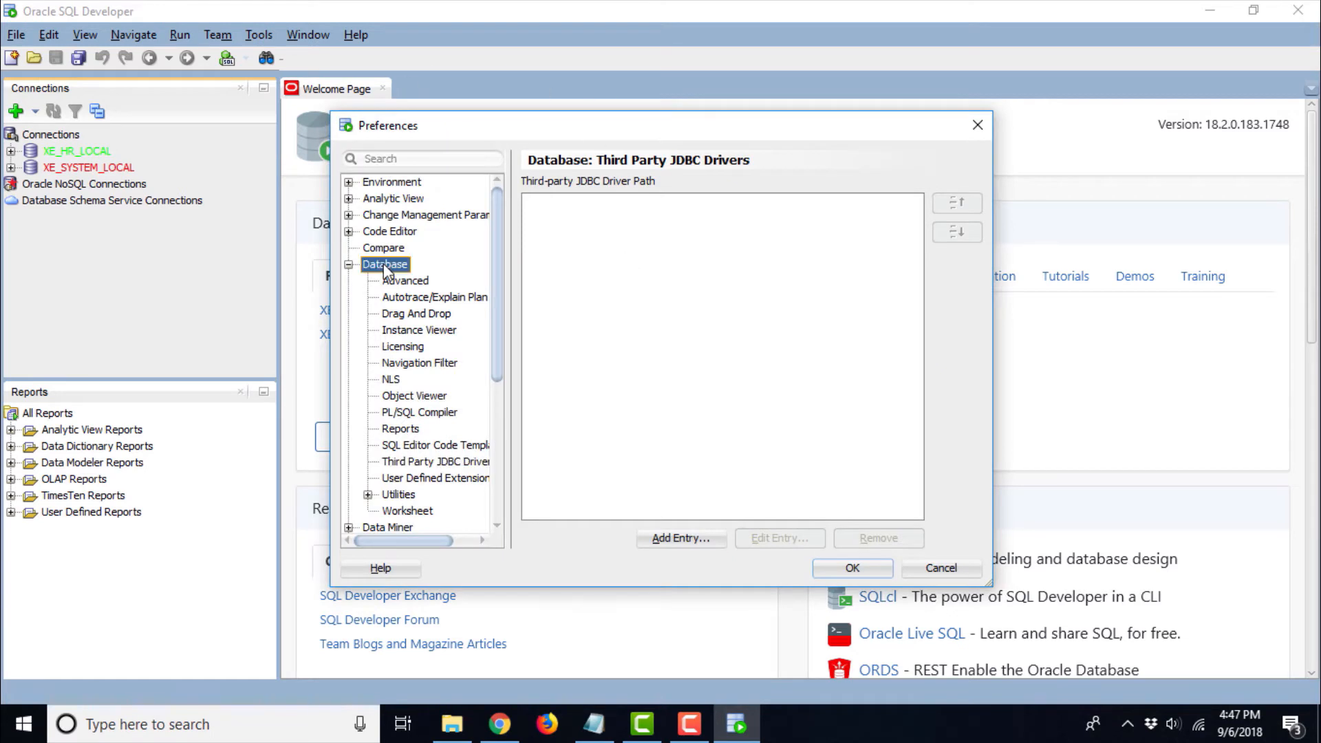
click(436, 461)
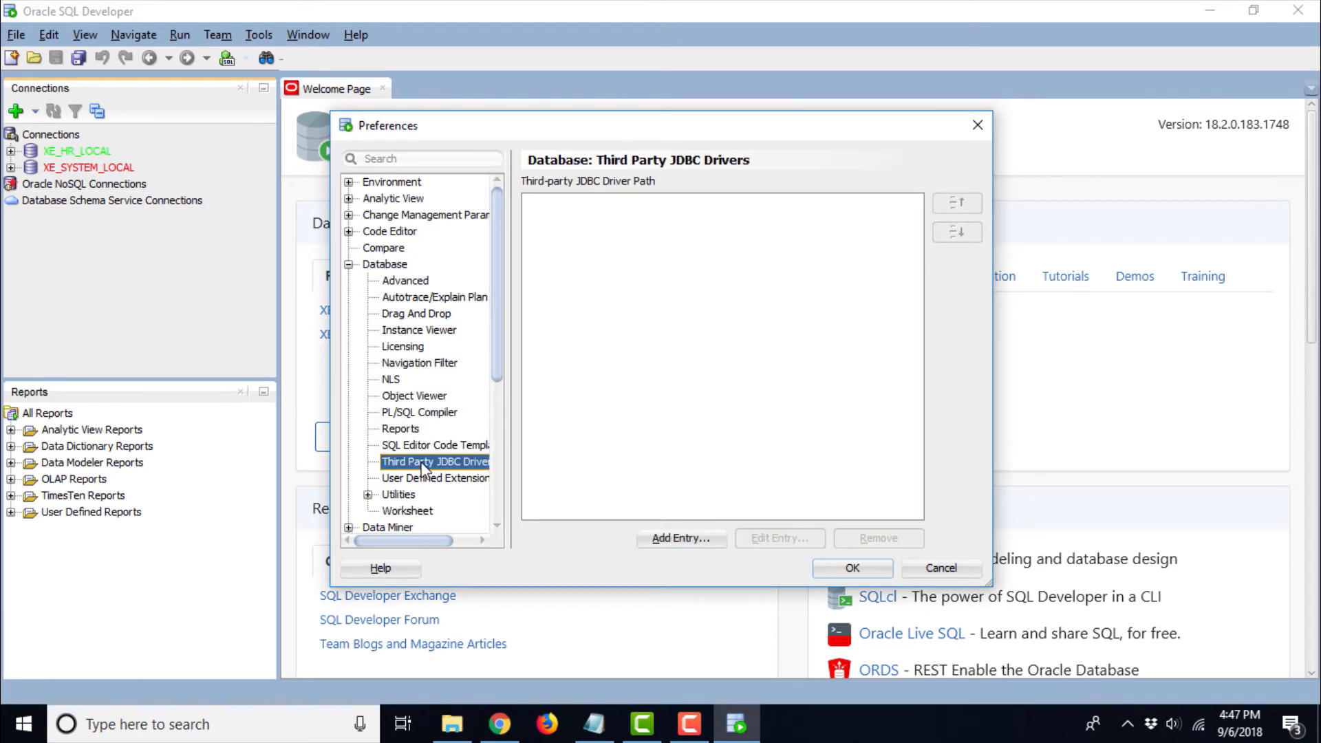
mouse_move(429, 422)
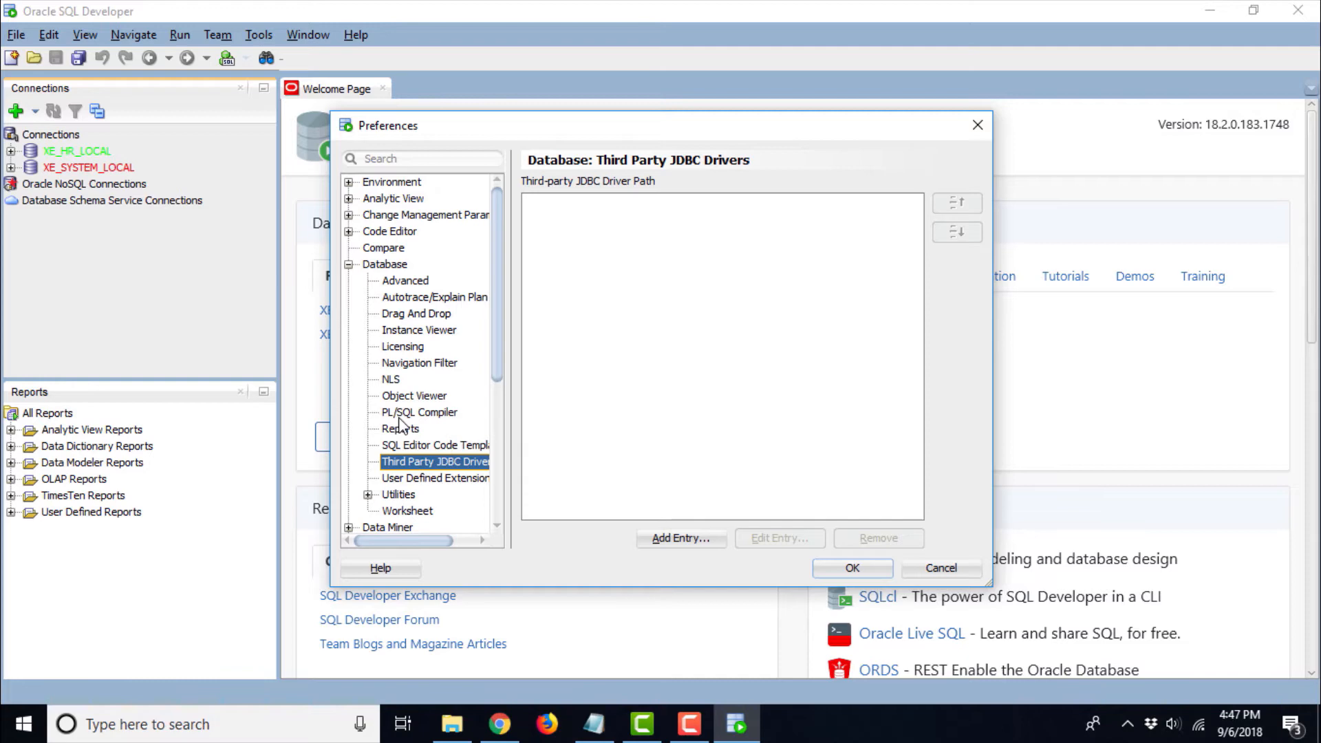
mouse_move(680, 538)
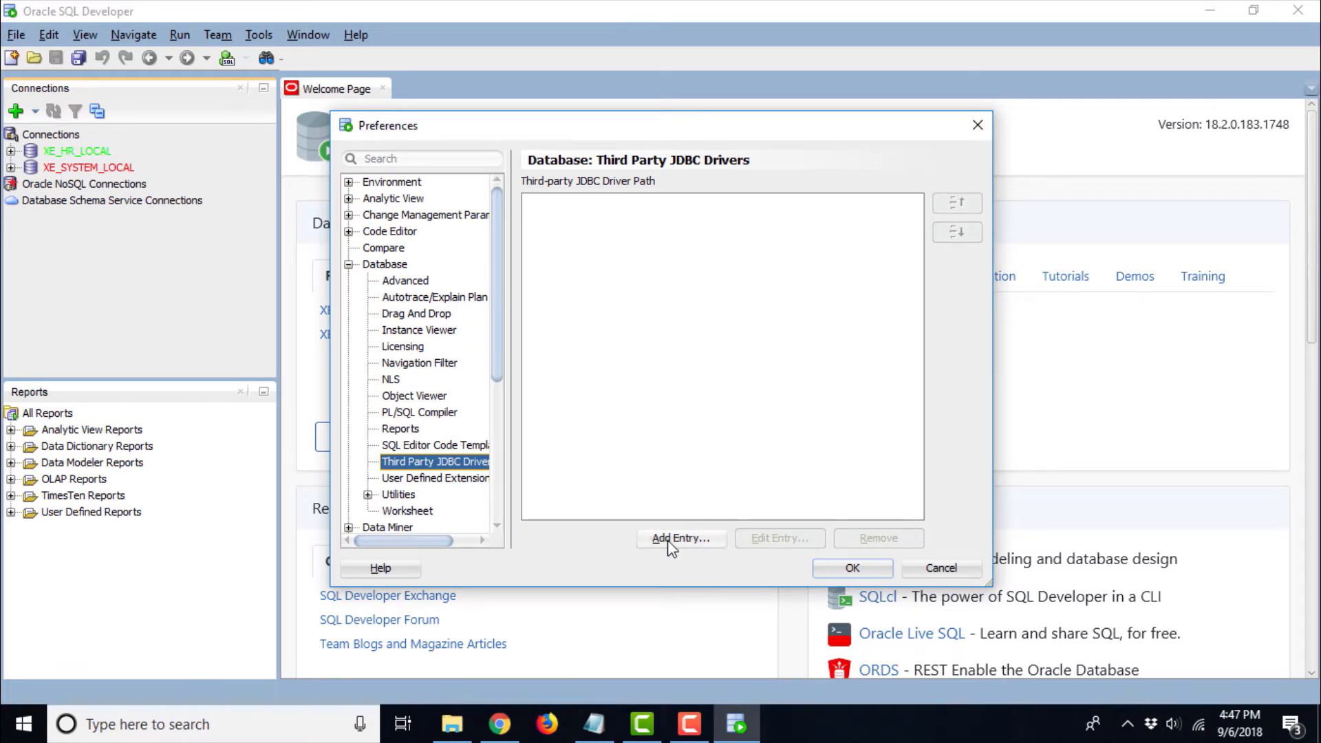
- Add mysql-connector-java-8.0.12.jar from Connector J 8.0 as a driver path and apply
click(681, 538)
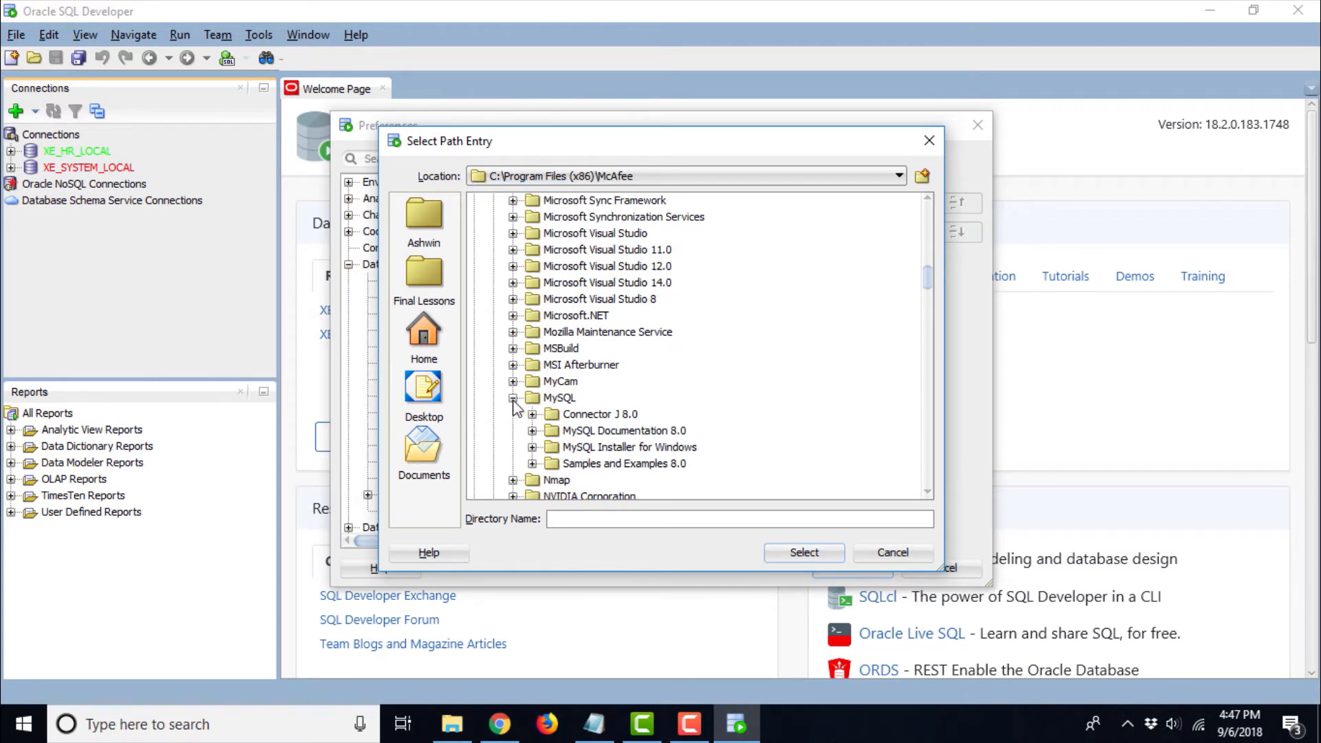
mouse_move(537, 423)
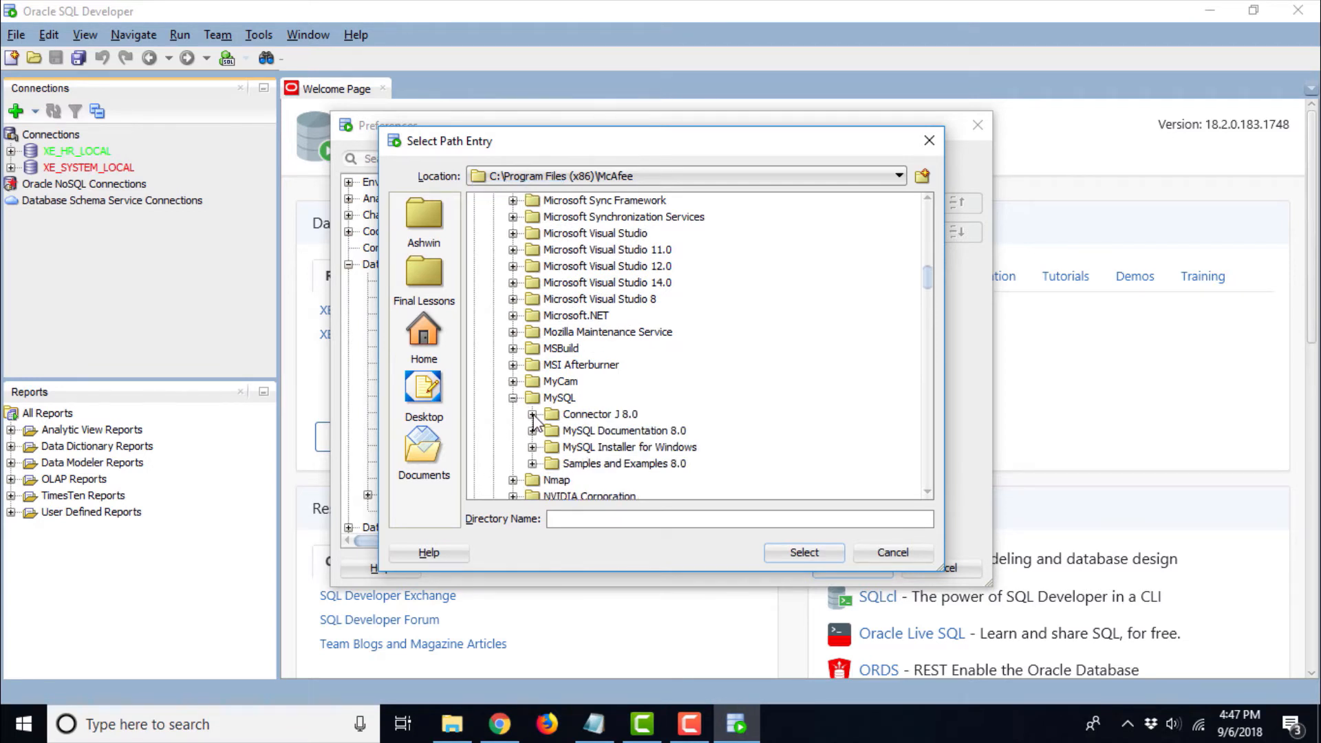
click(533, 413)
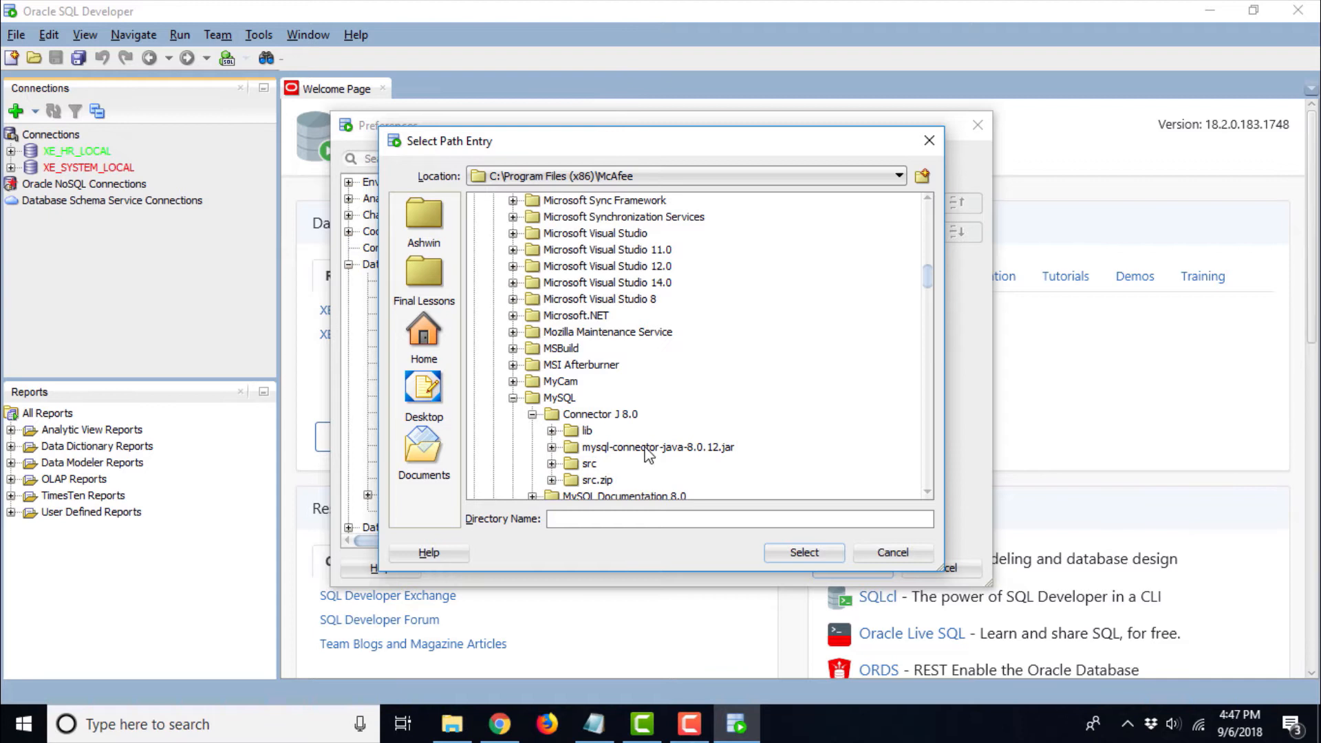
click(657, 447)
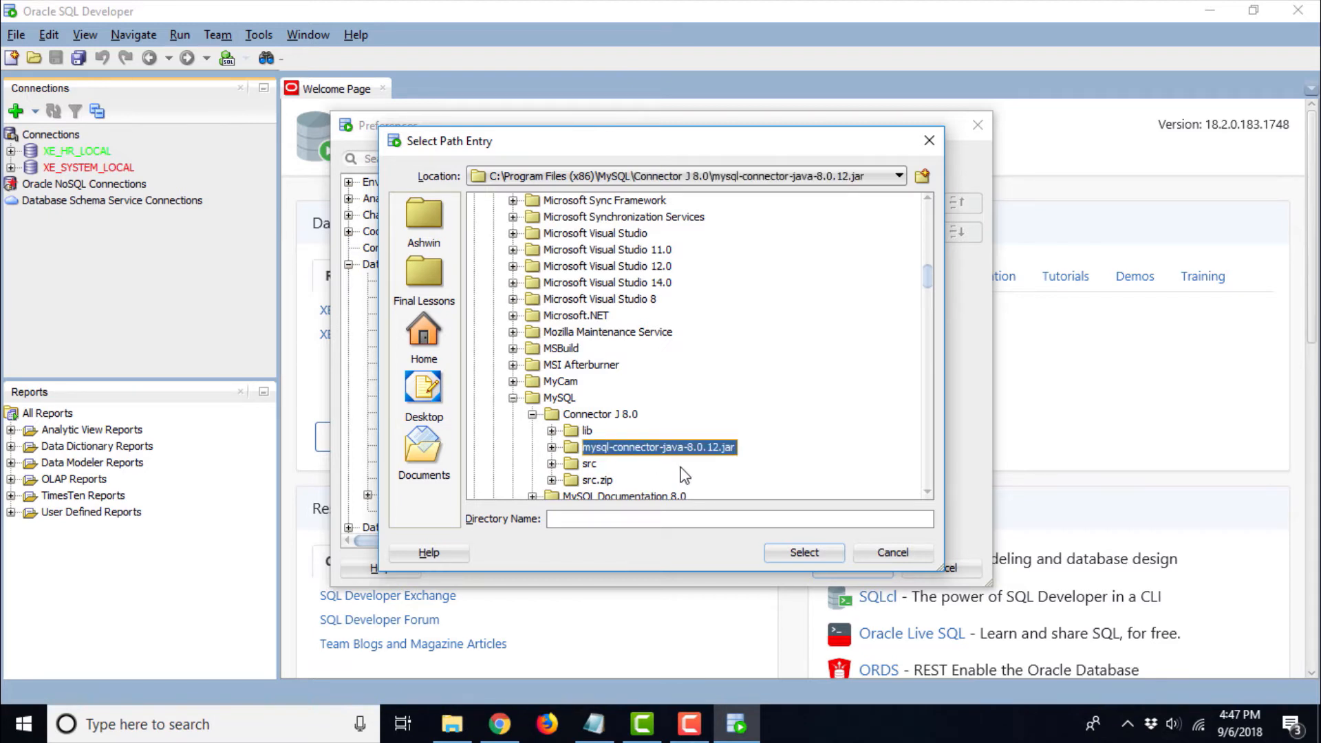
mouse_move(758, 499)
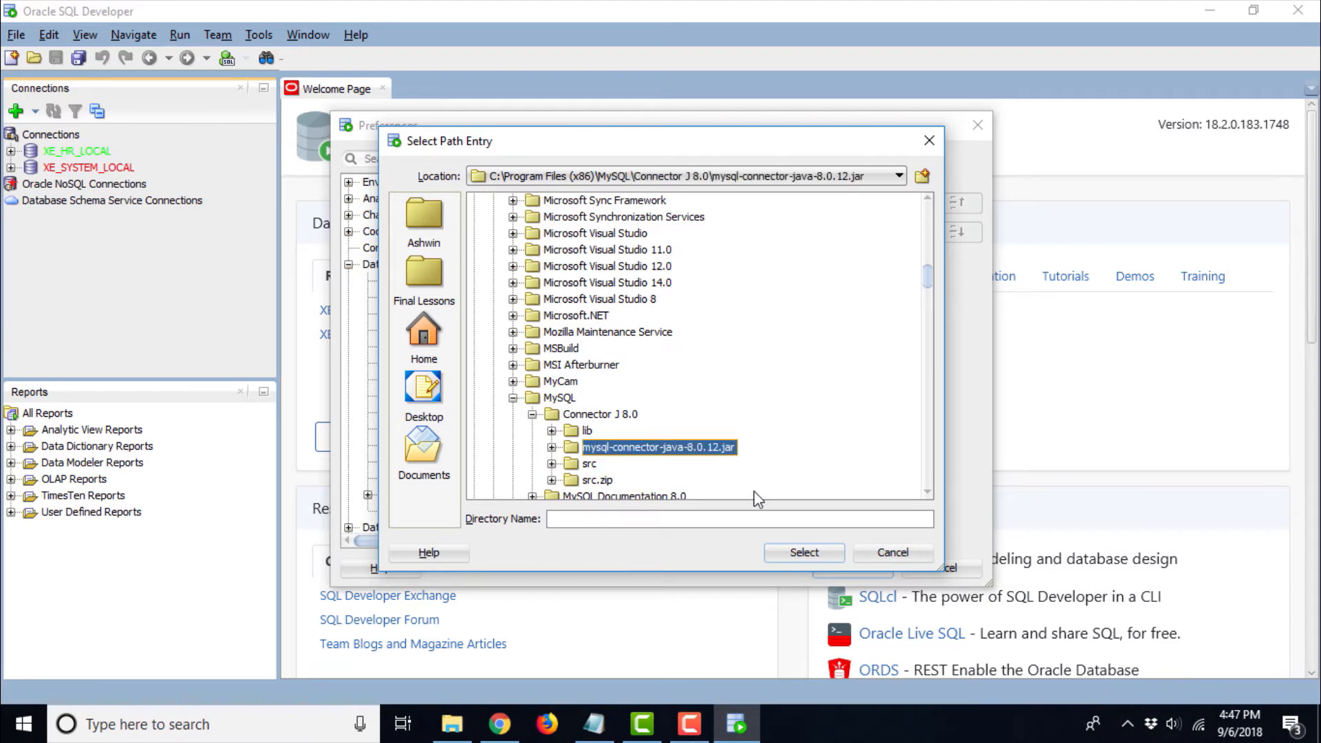
mouse_move(801, 517)
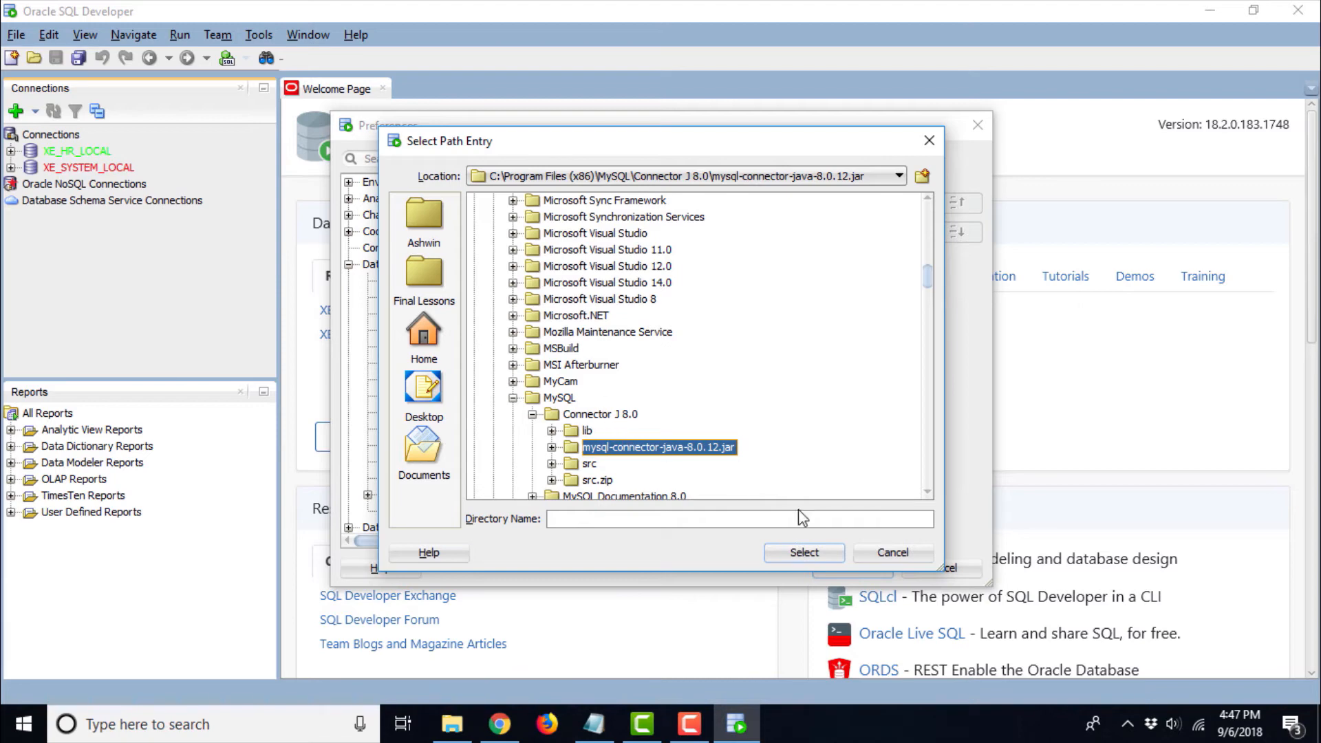
click(802, 552)
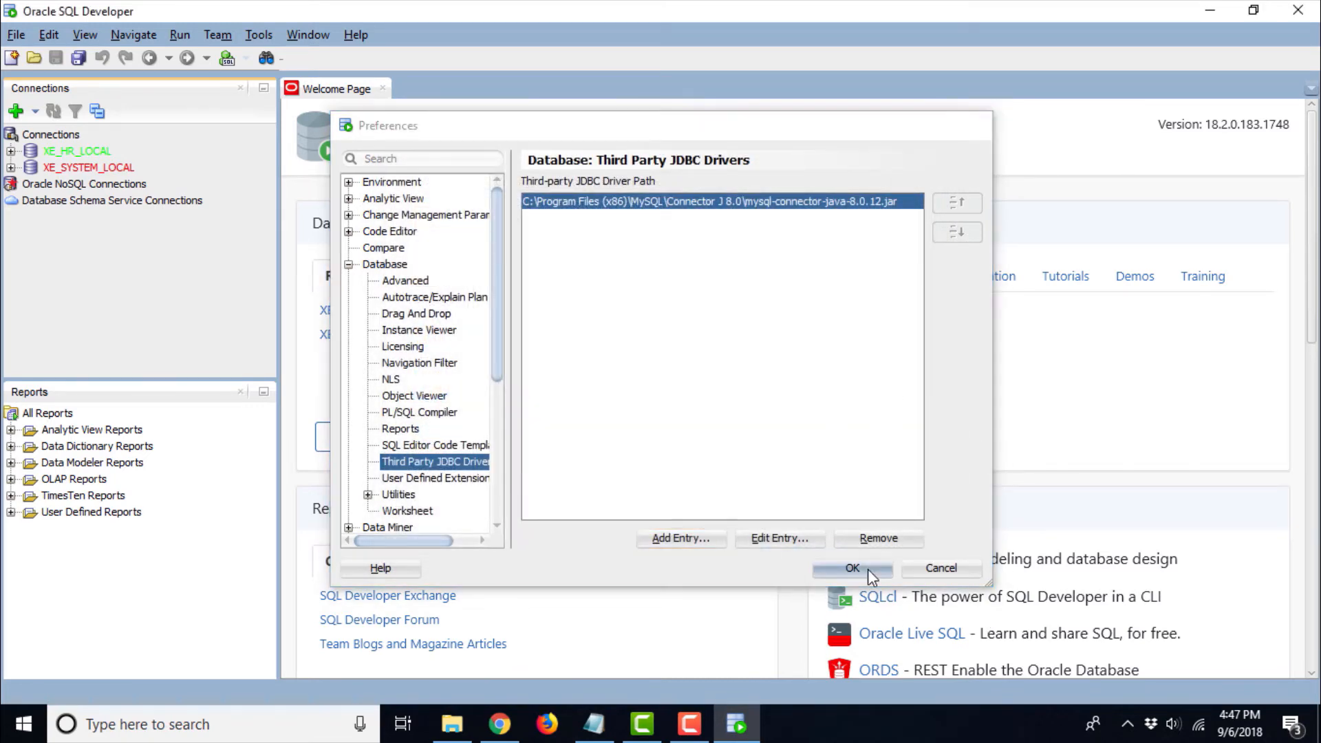
click(852, 567)
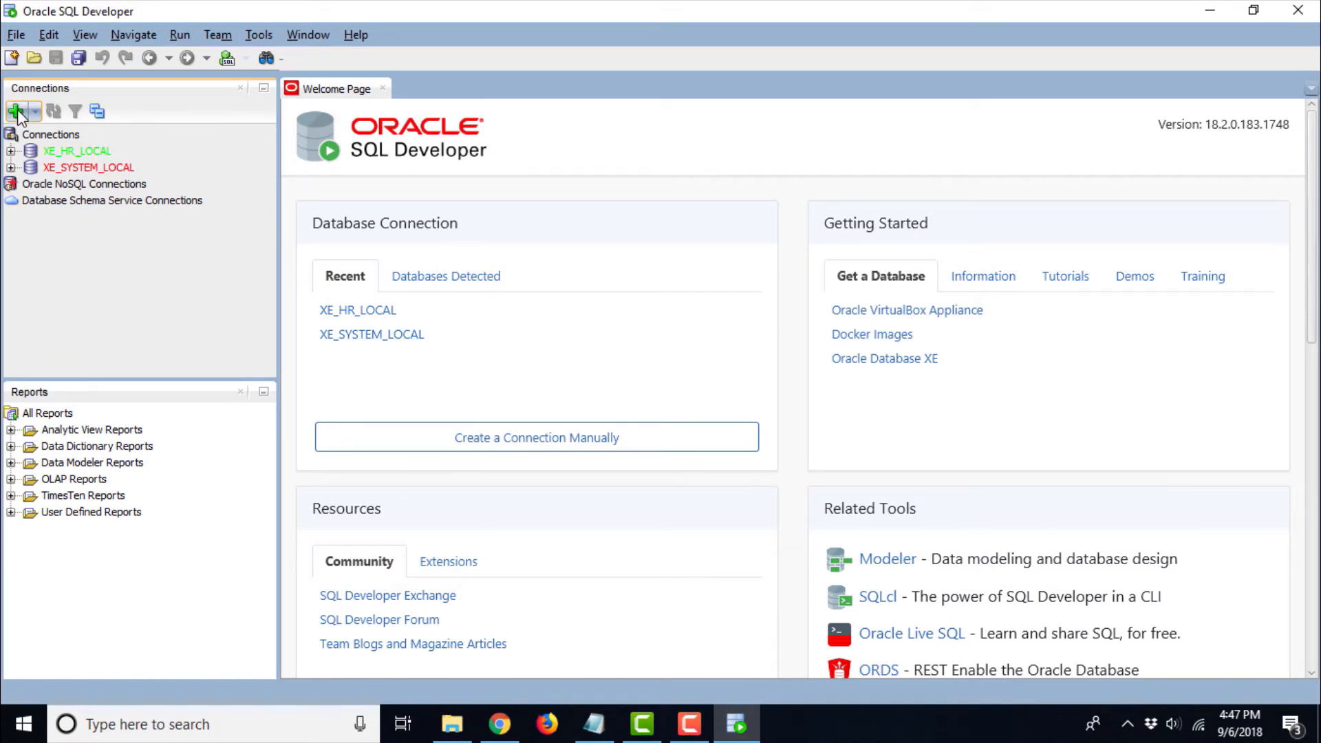
- Create a MySQL connection named LocalMySQL01, username testuser, with Save Password ticked
click(14, 111)
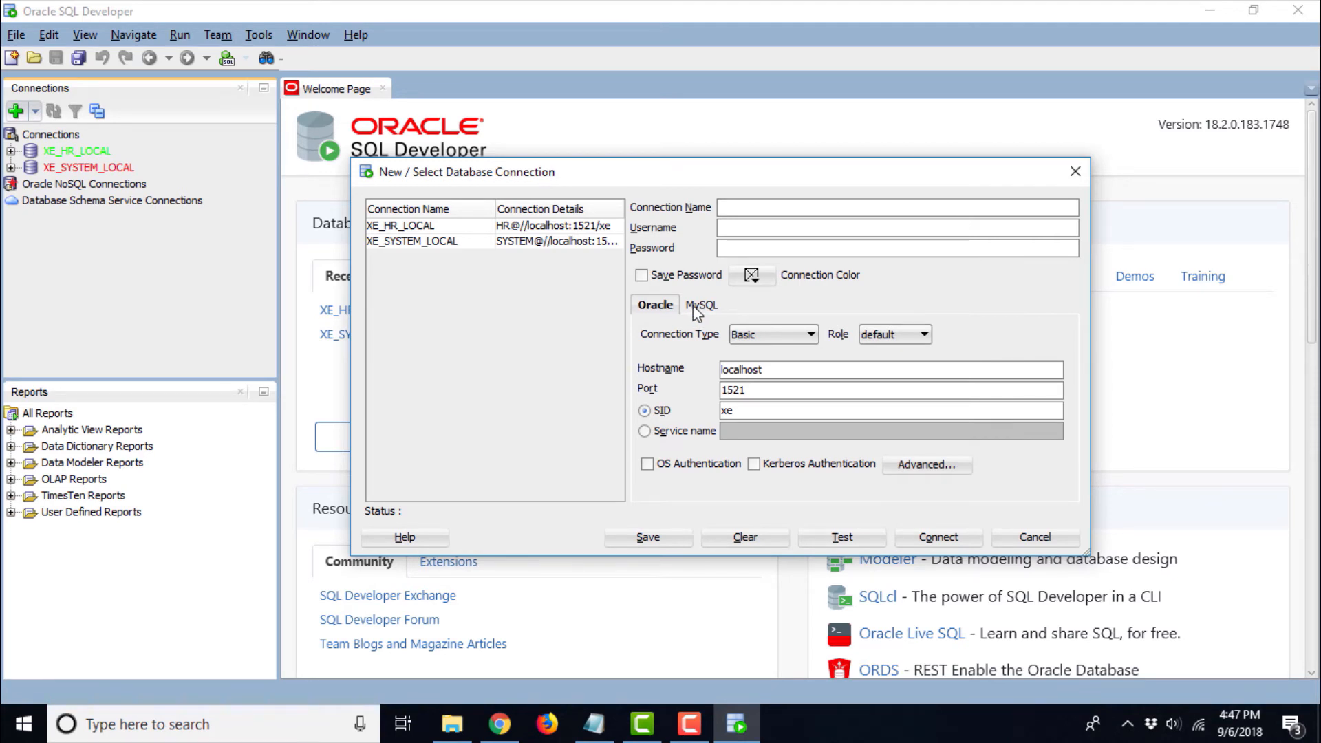
click(702, 304)
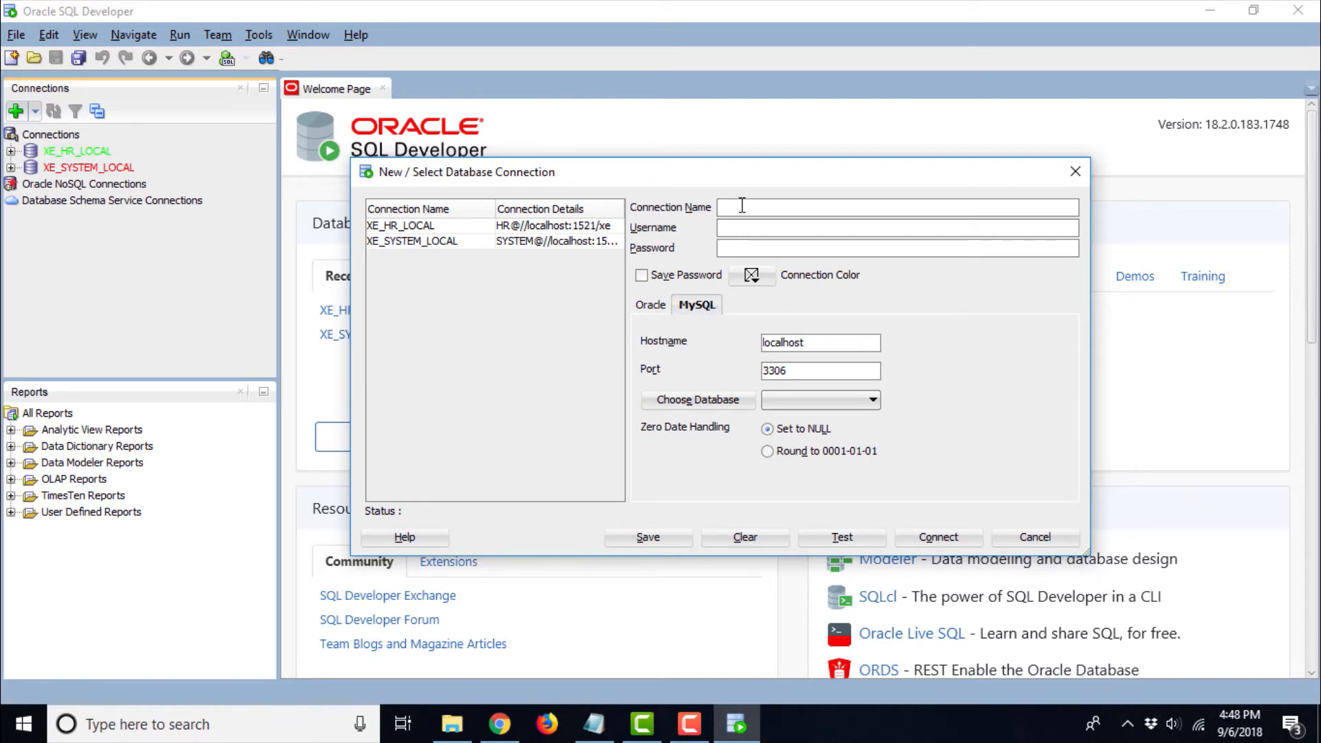
text(Local)
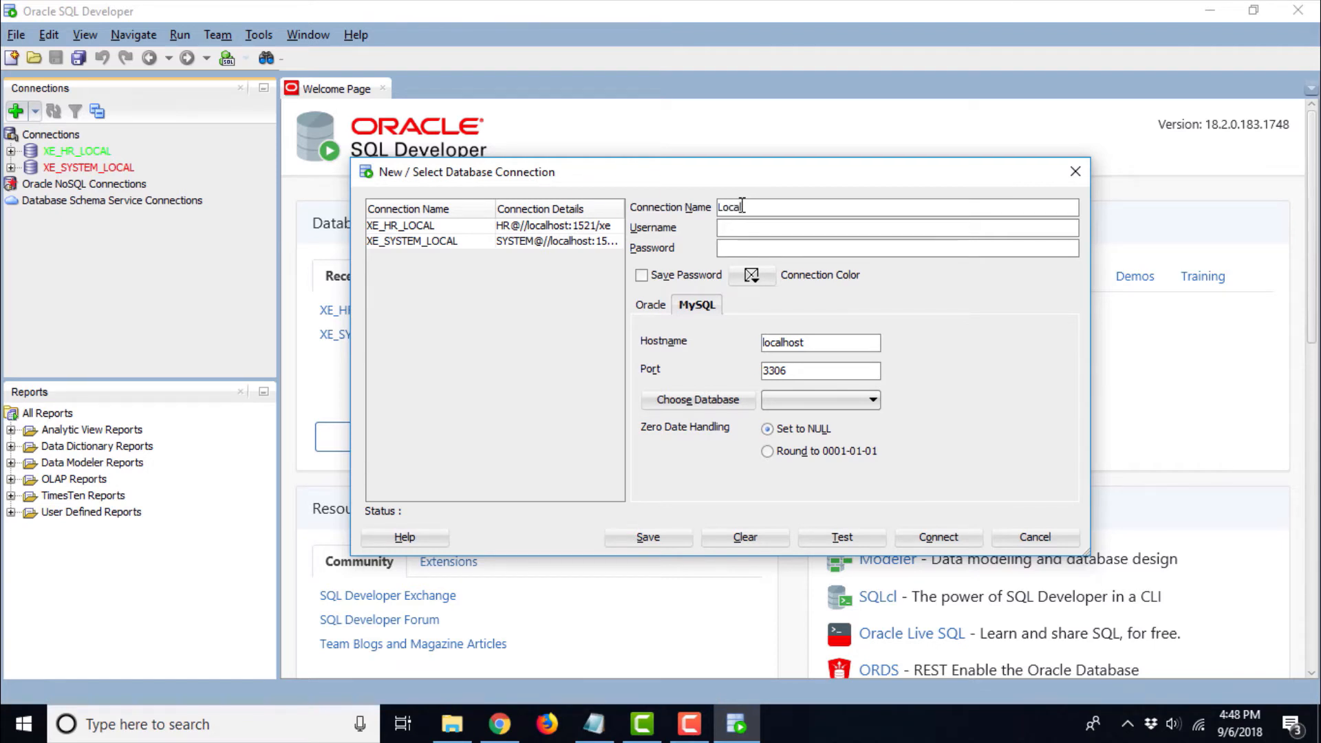
text(MySQL)
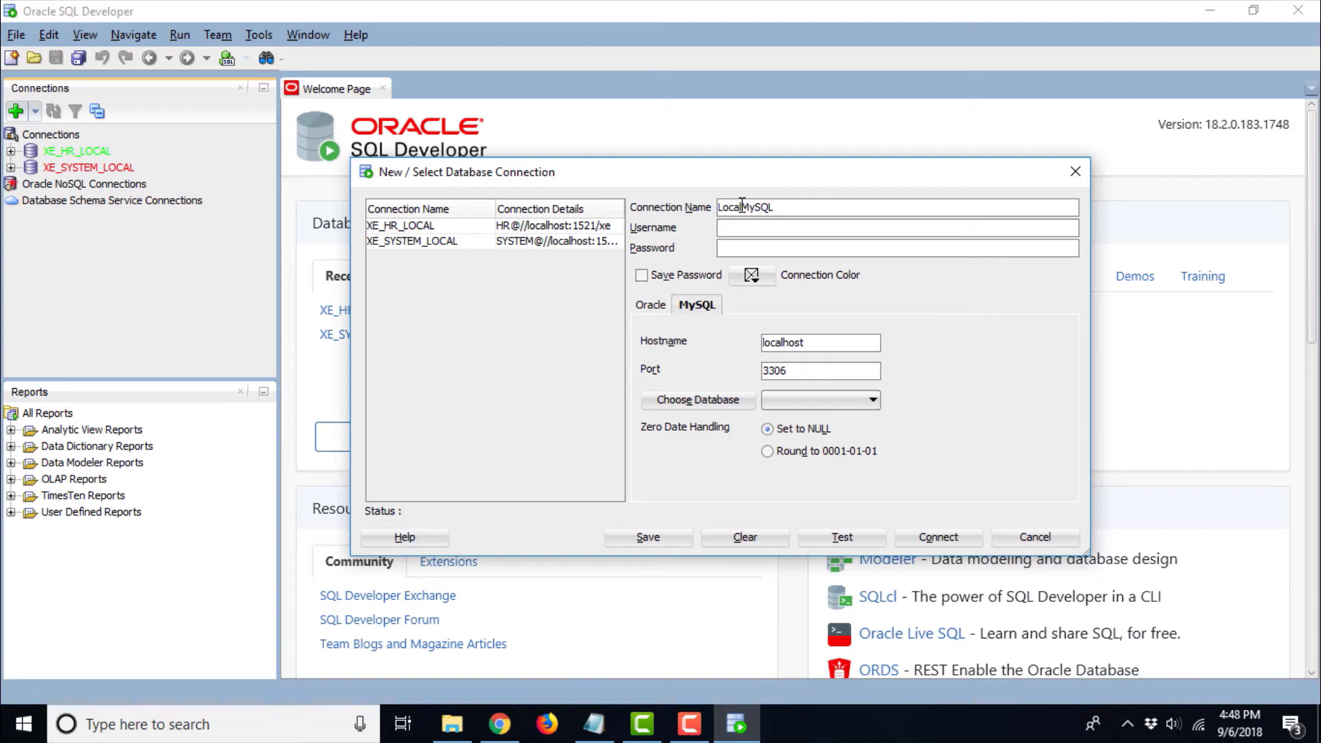
text(01)
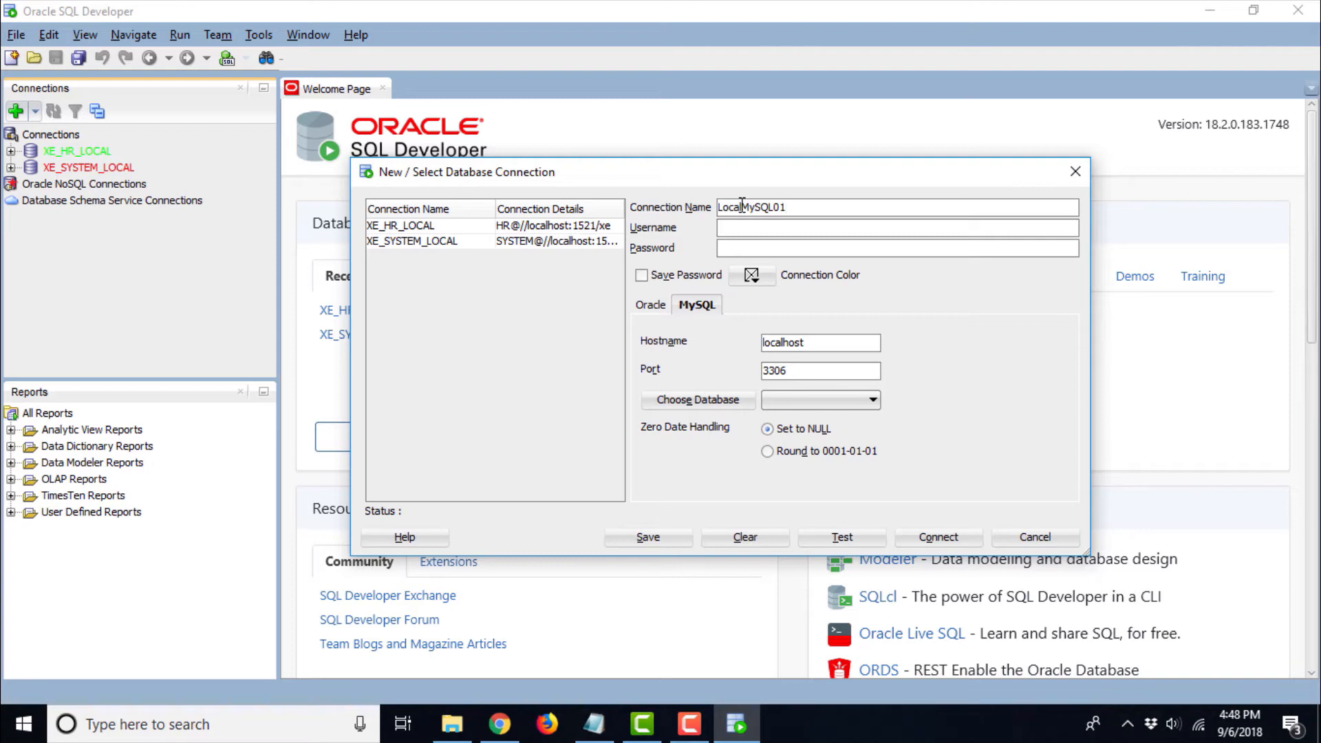
text(te)
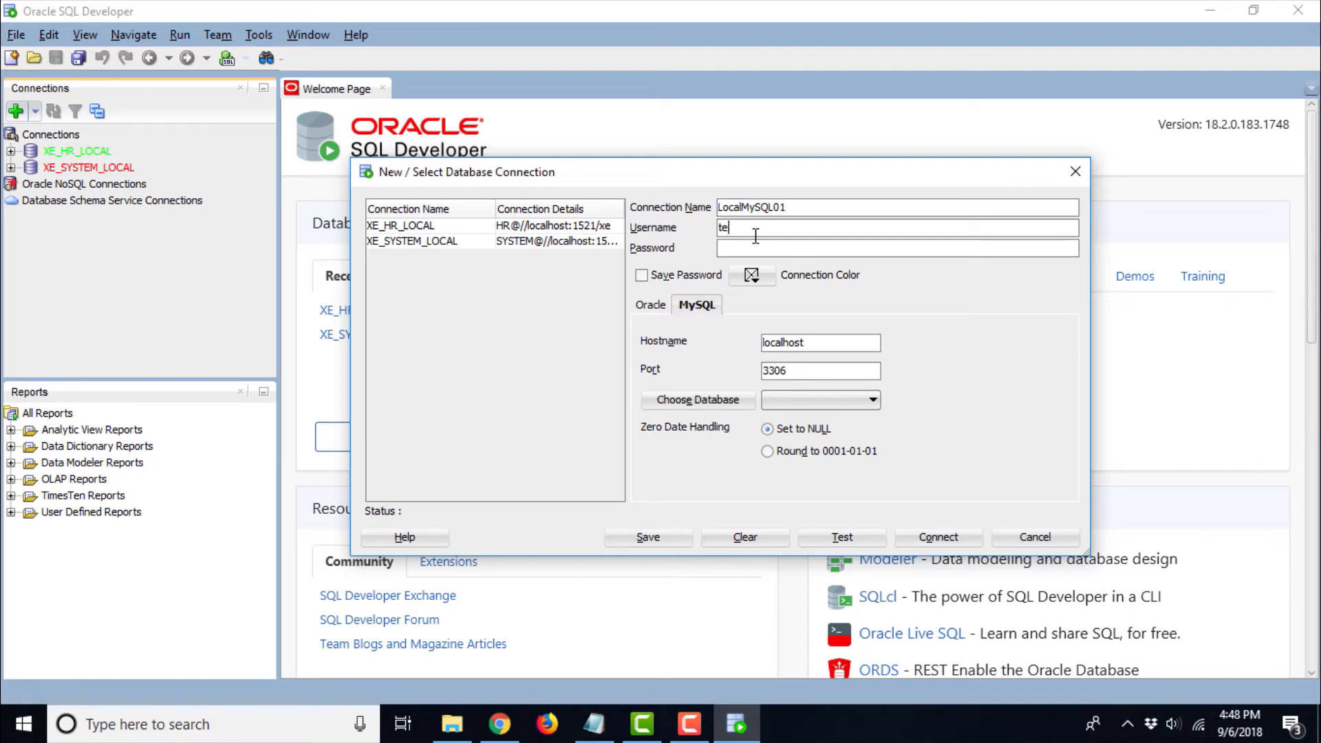
text(stuser)
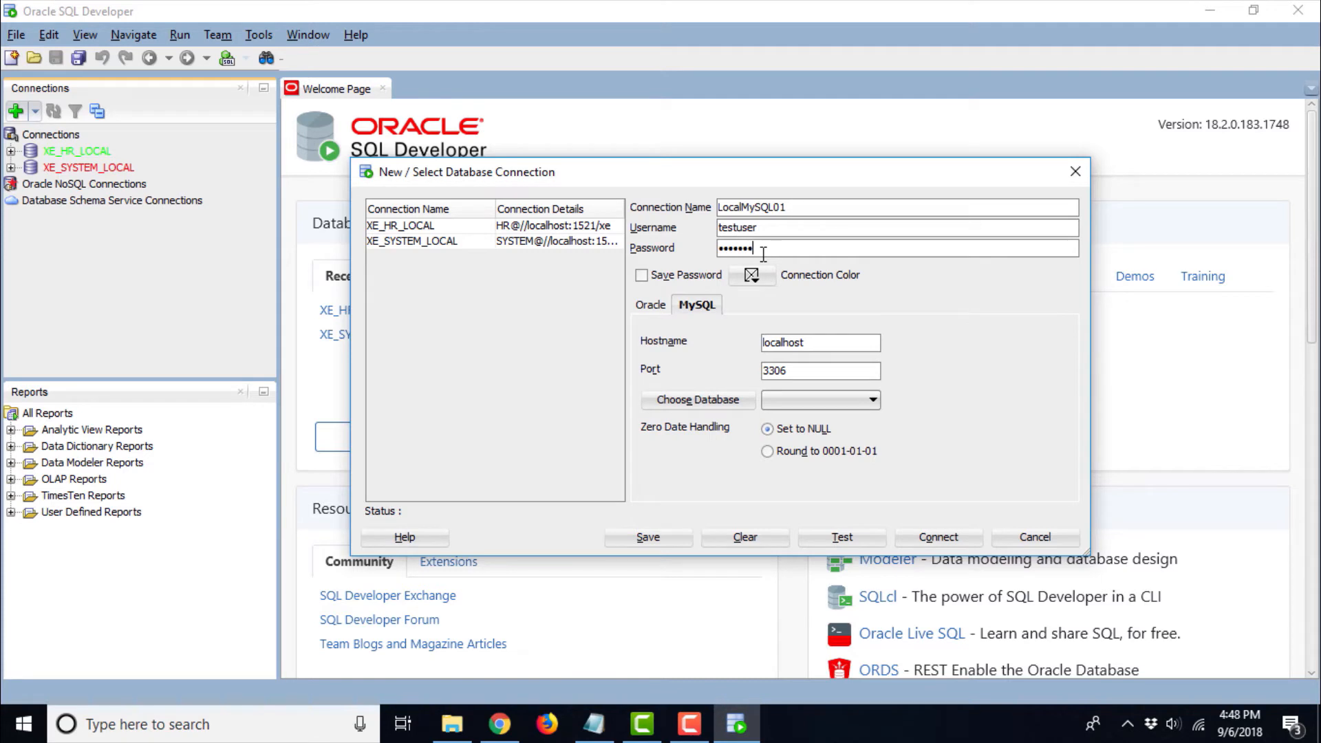
click(641, 275)
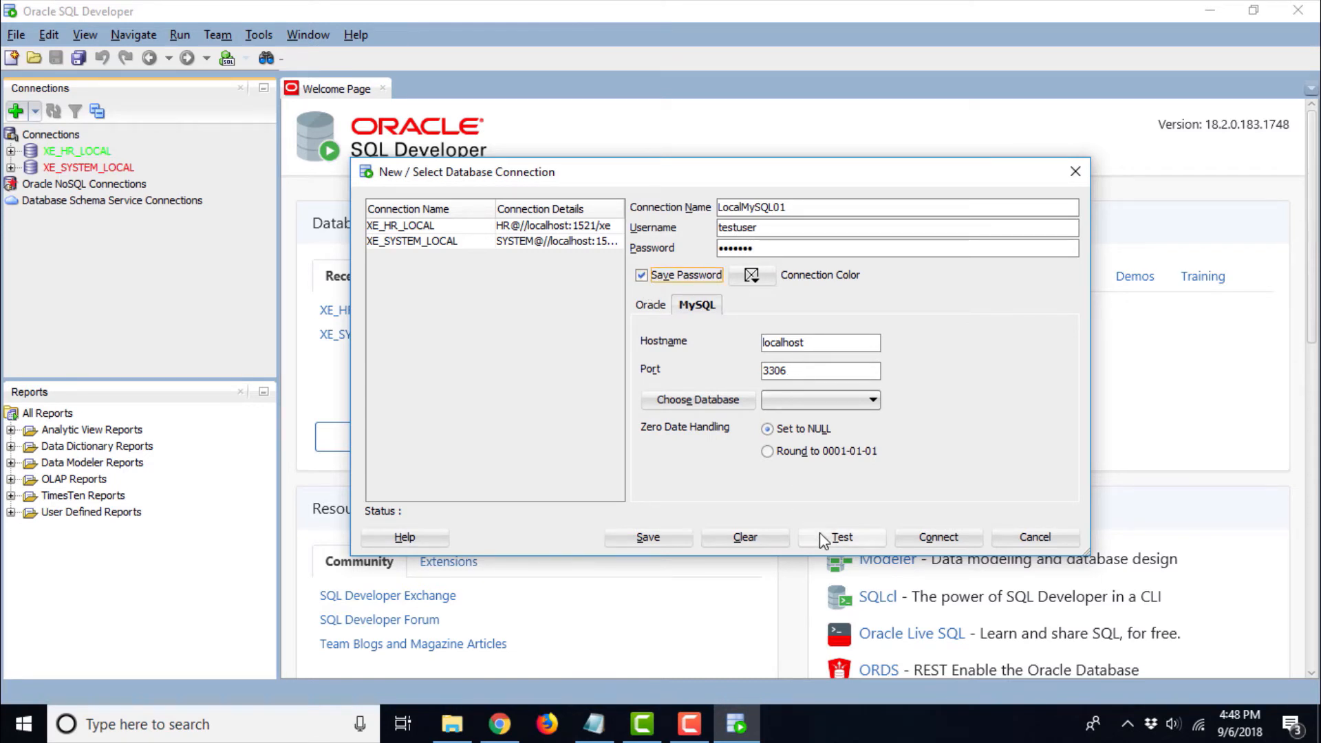
- Test the connection, then switch Zero Date Handling to Round to 0001-01-01 and retest
click(841, 536)
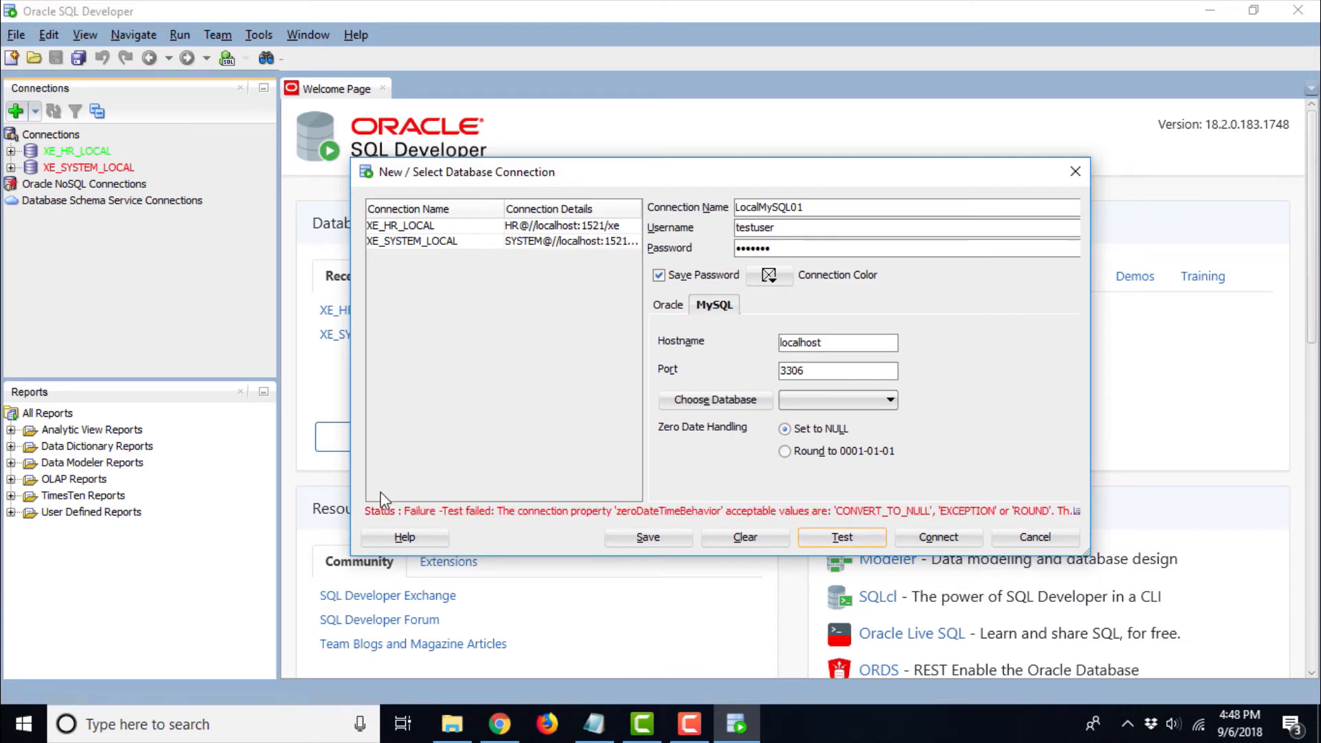
mouse_move(587, 523)
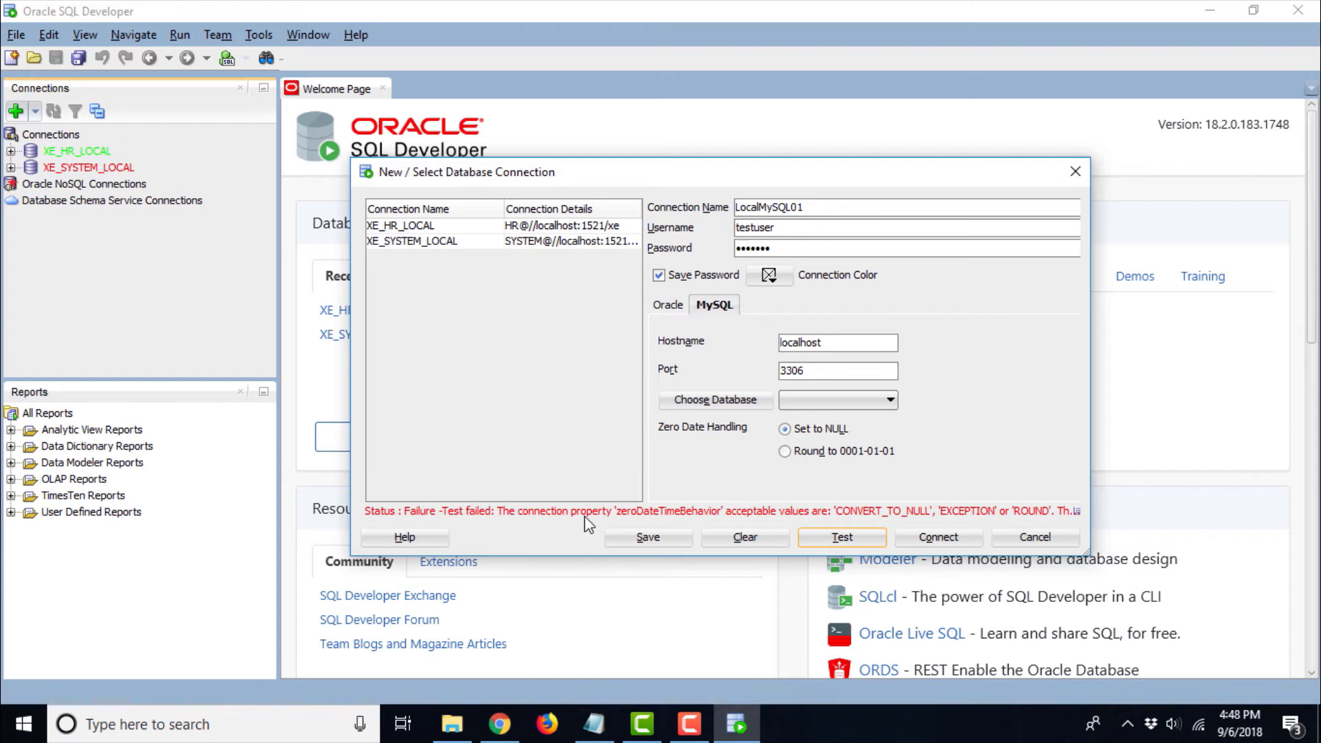
mouse_move(729, 518)
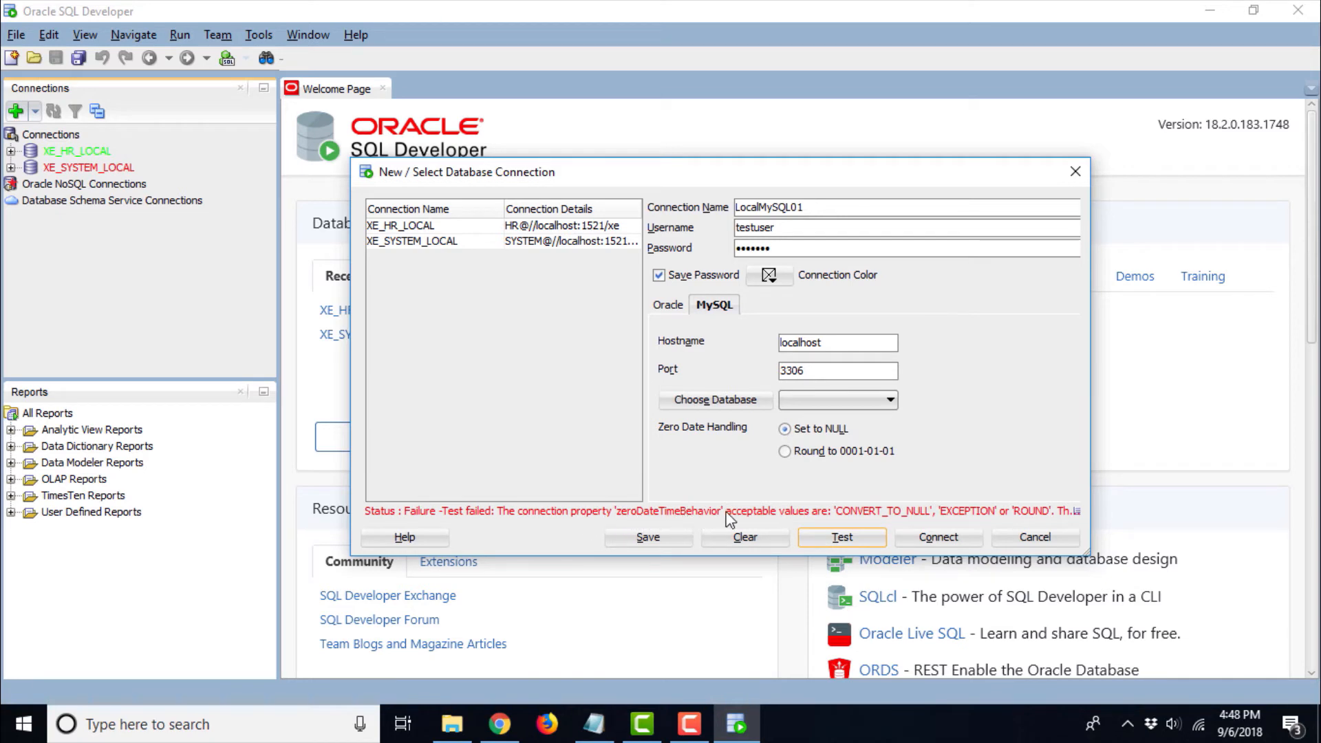
mouse_move(887, 525)
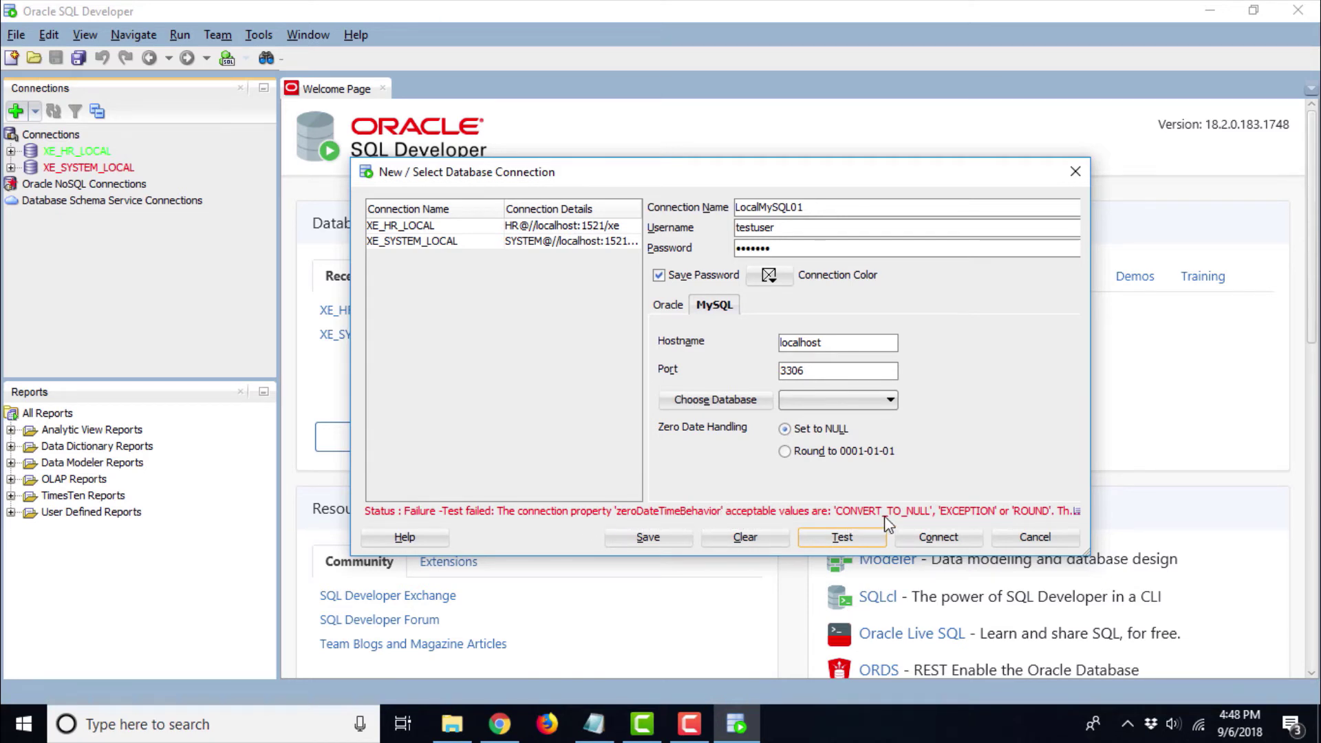
mouse_move(1065, 526)
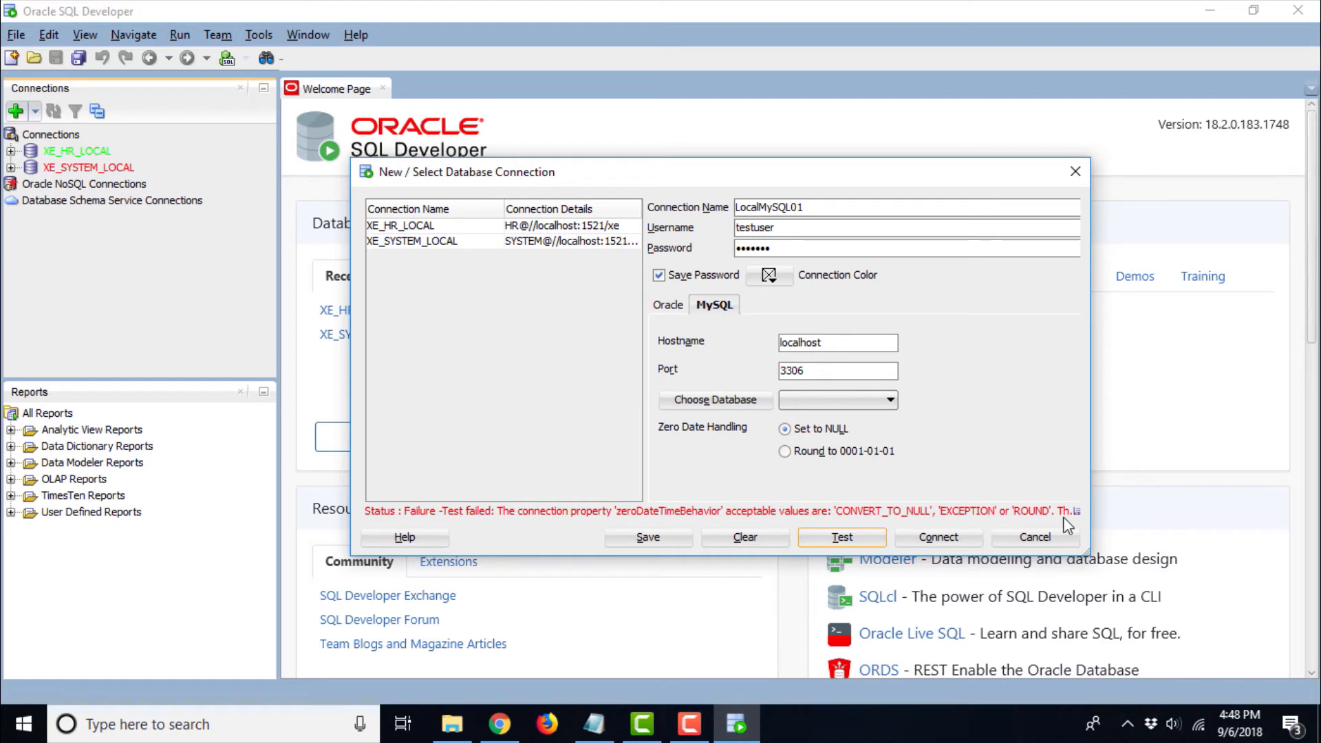
mouse_move(728, 514)
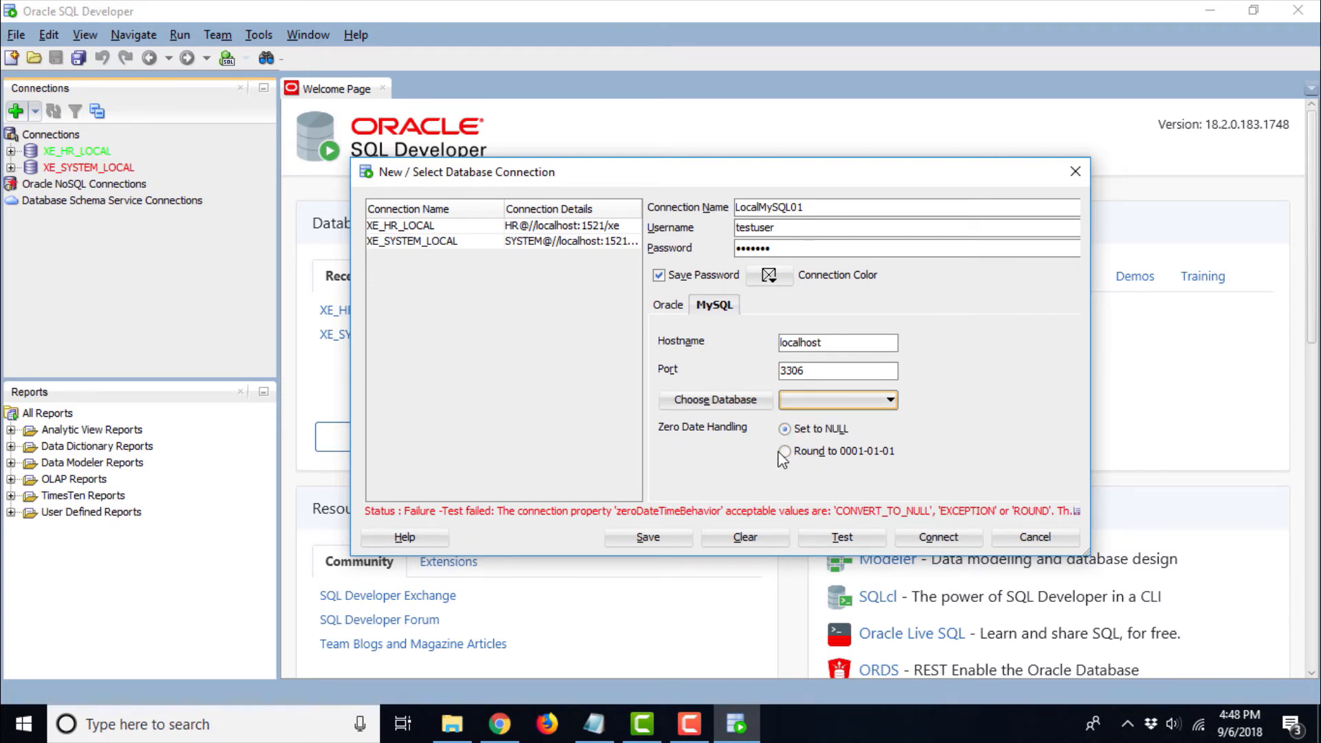
click(784, 450)
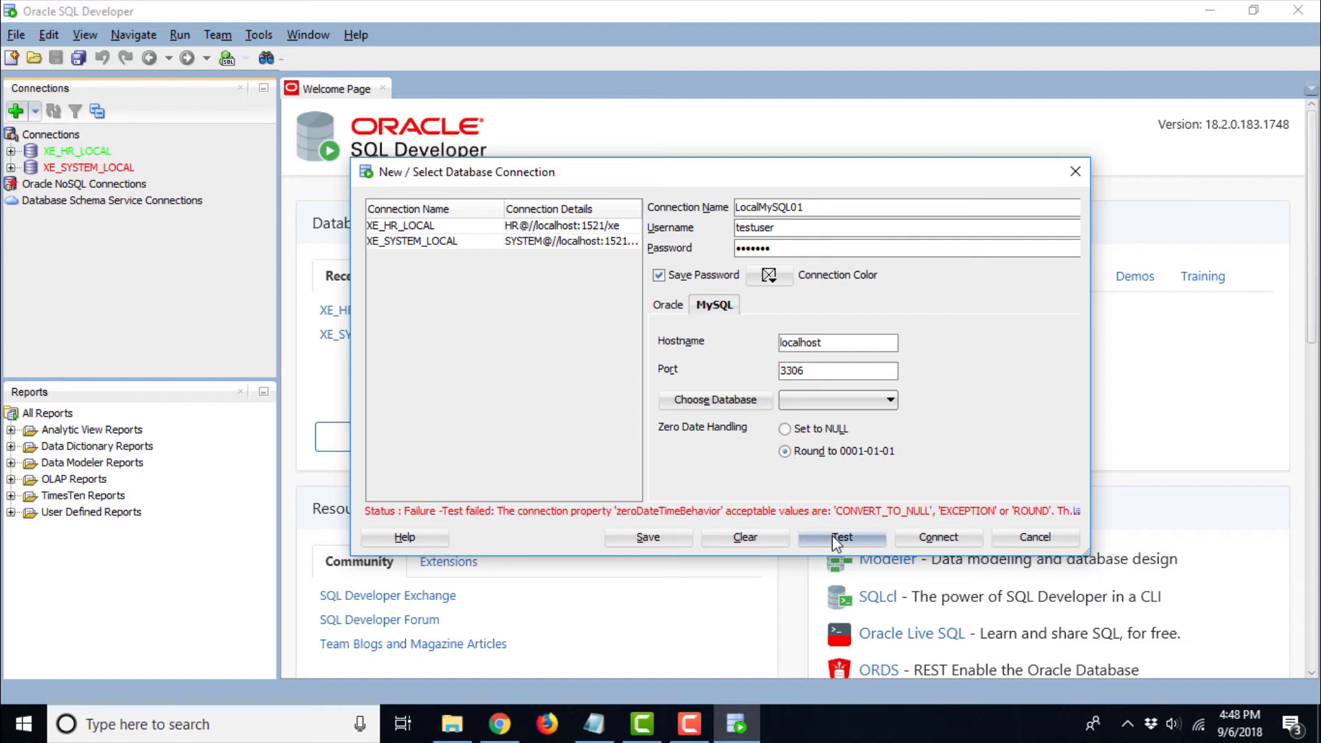
click(841, 537)
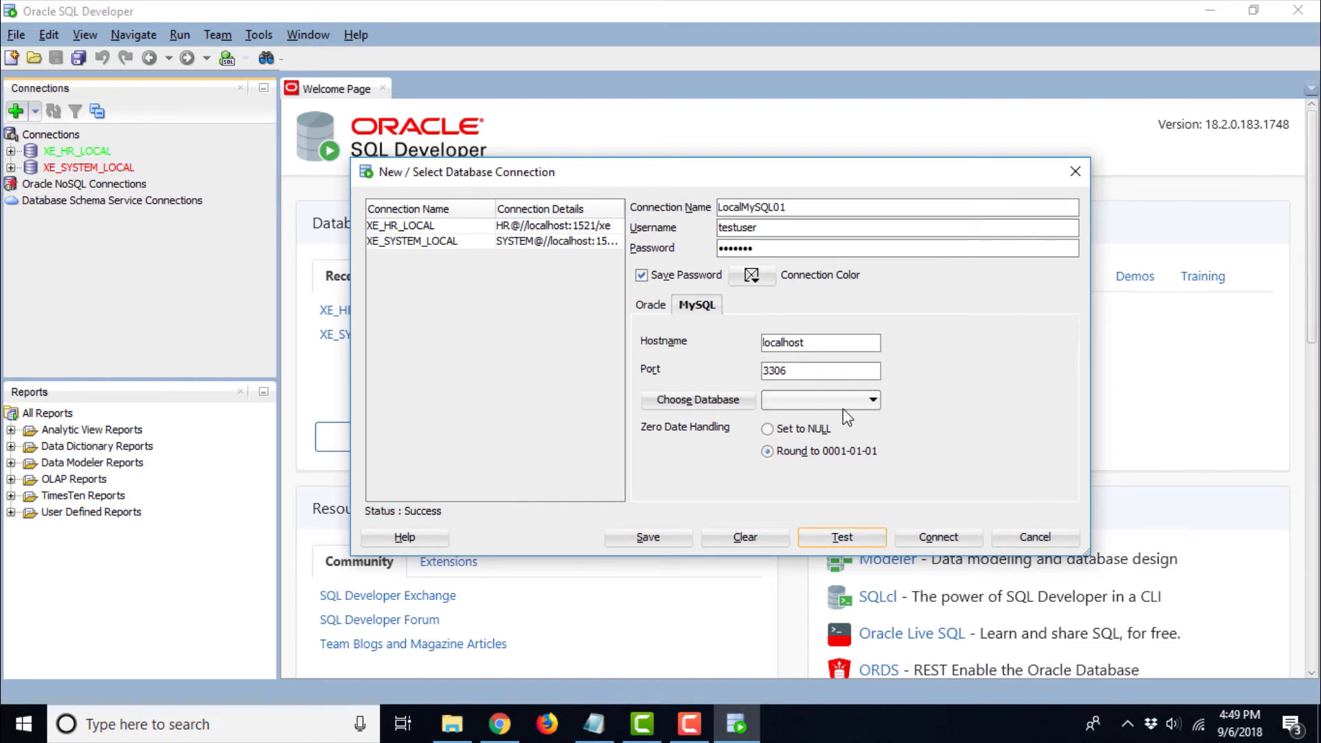
- Retest with zero dates set to NULL, then restore rounding and test successfully
click(767, 429)
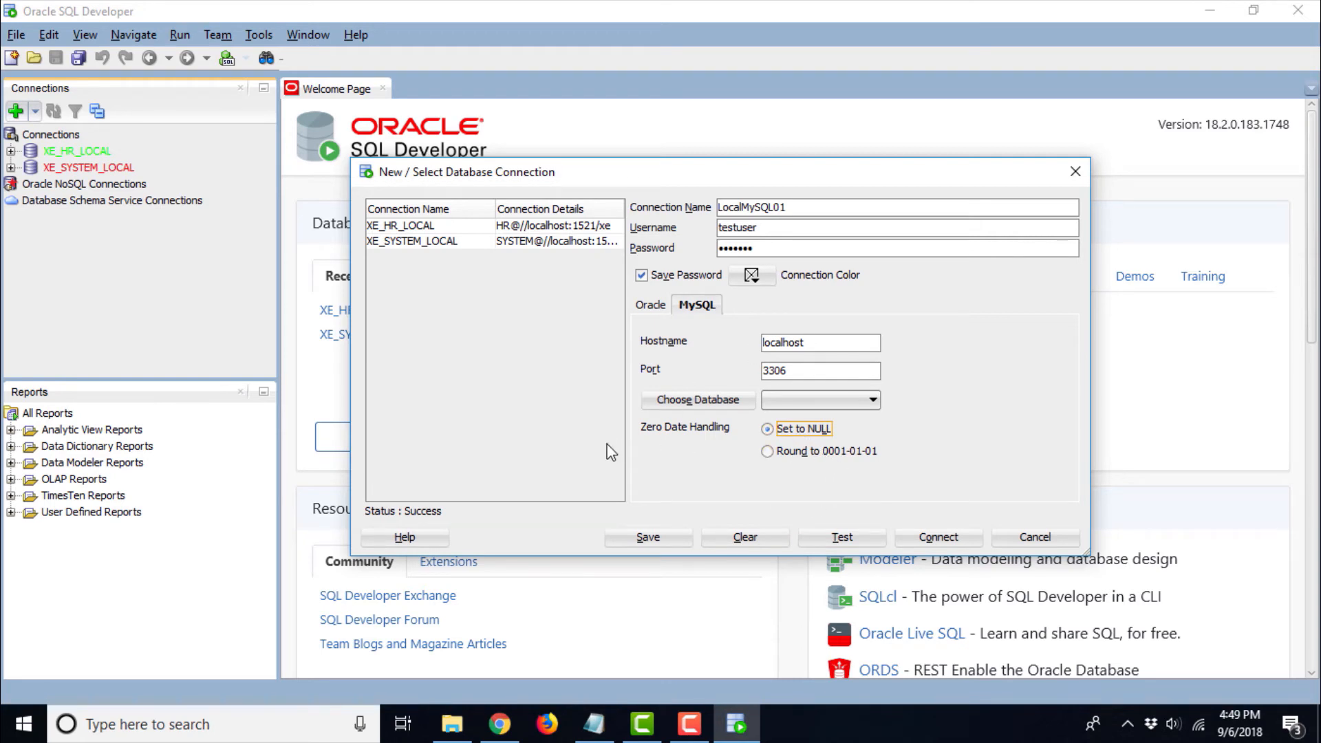
mouse_move(868, 530)
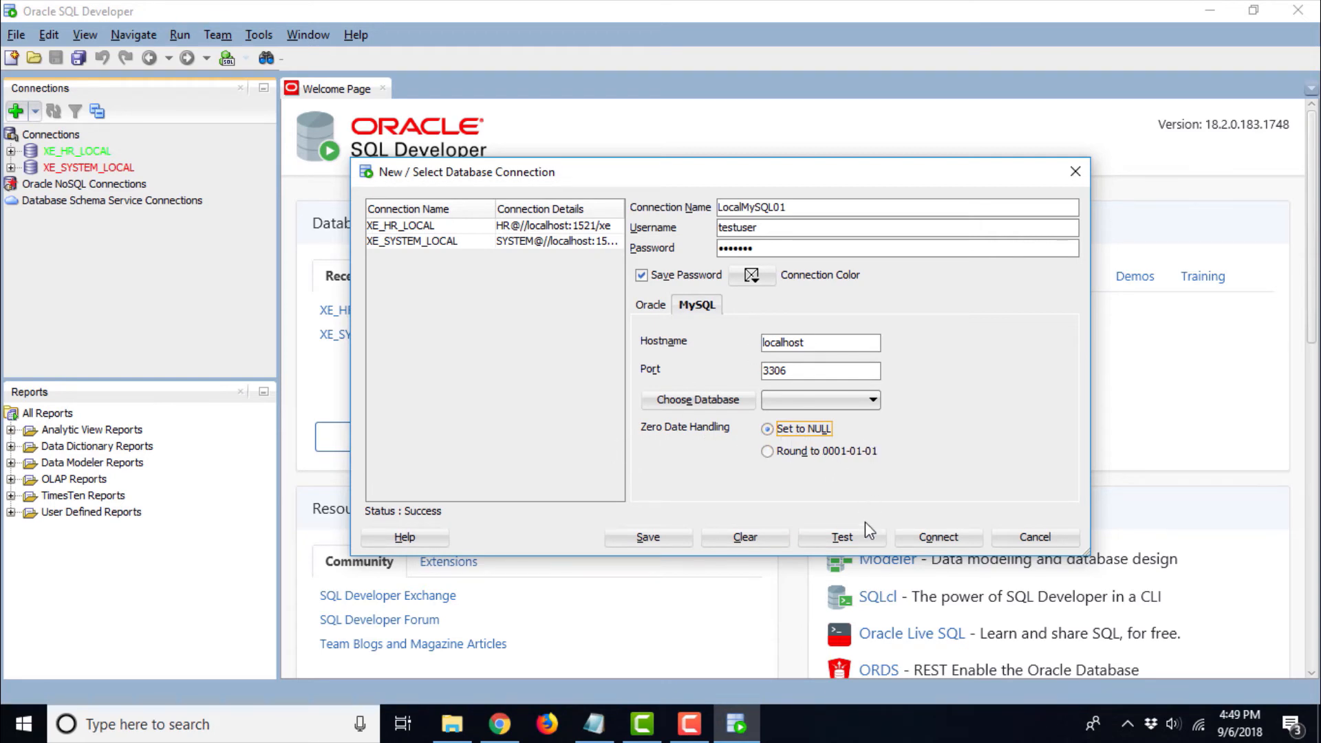
click(841, 538)
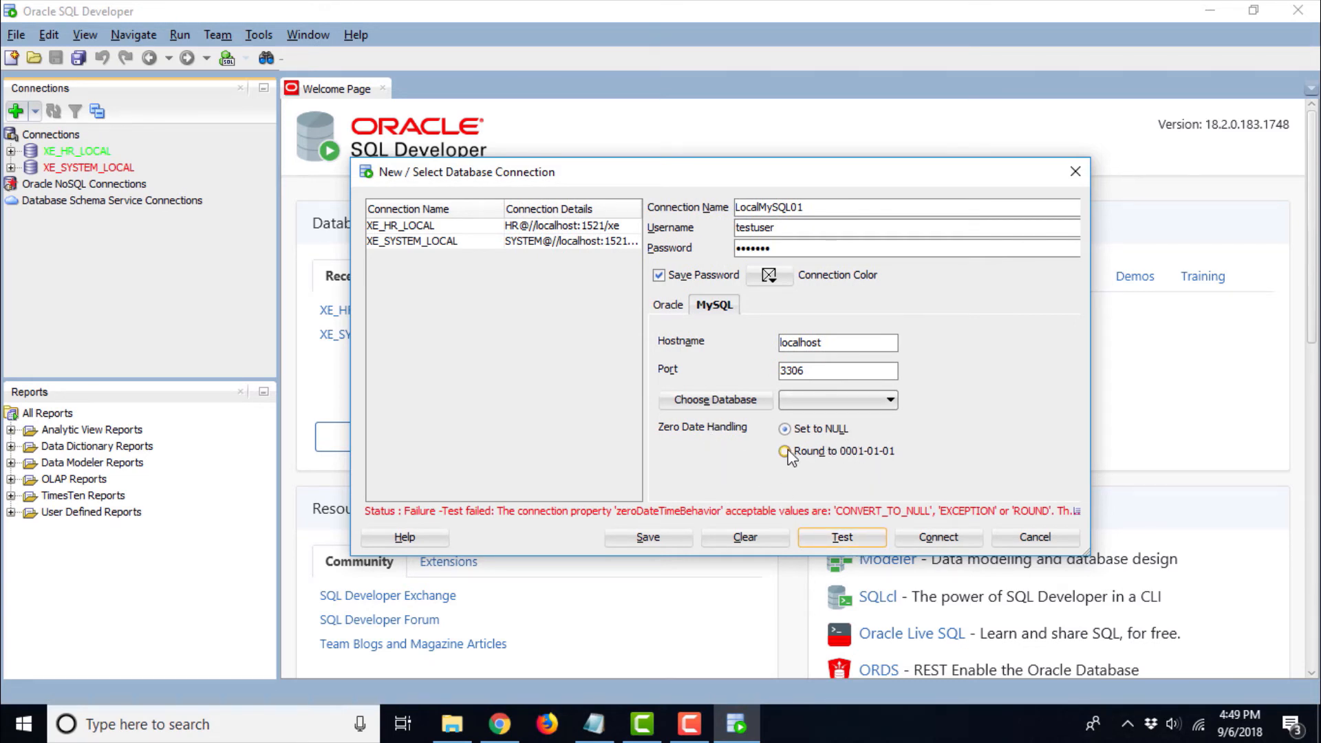
click(786, 451)
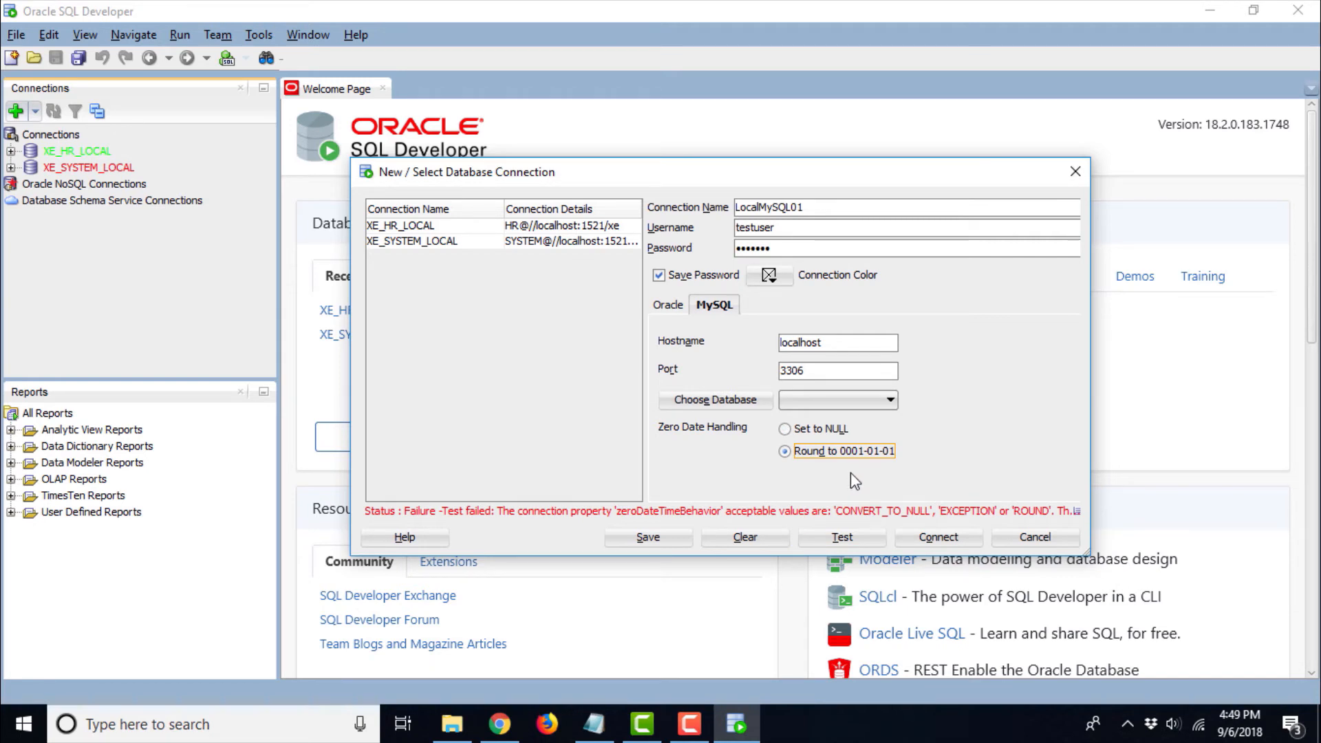
mouse_move(901, 469)
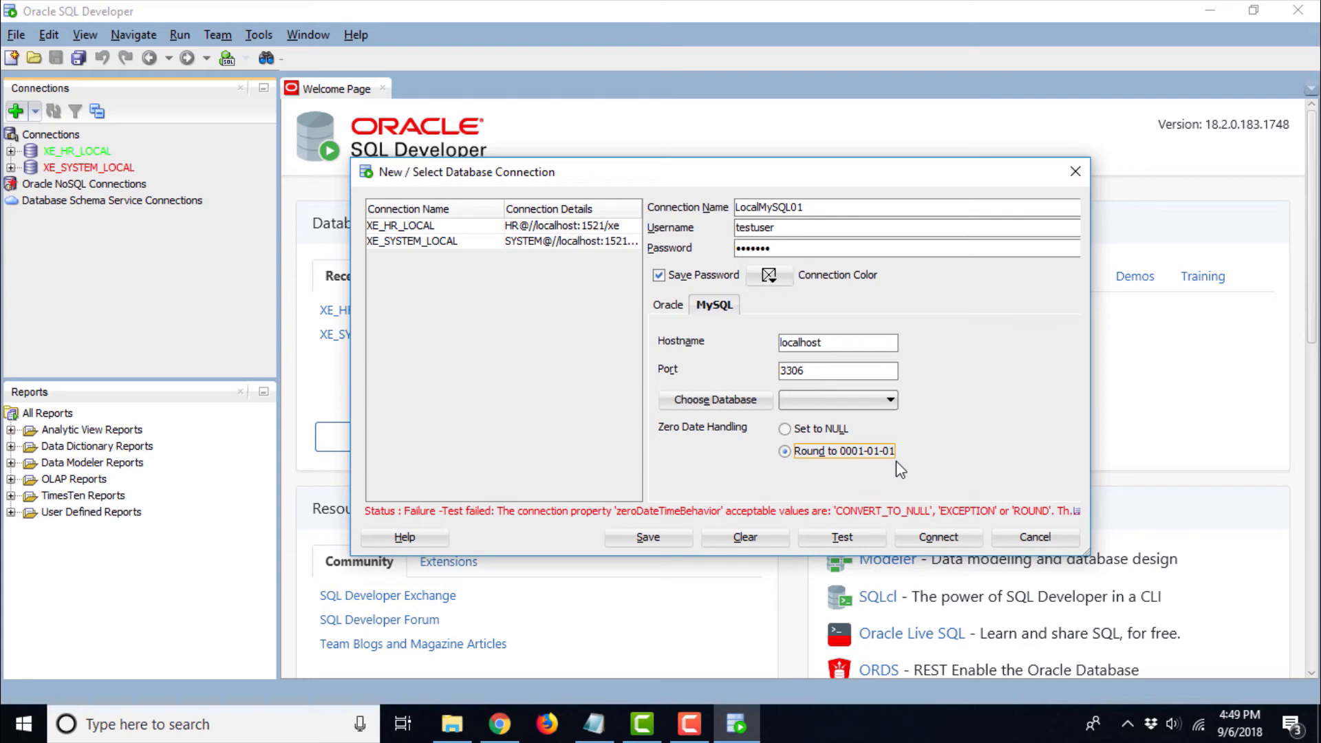
mouse_move(745, 480)
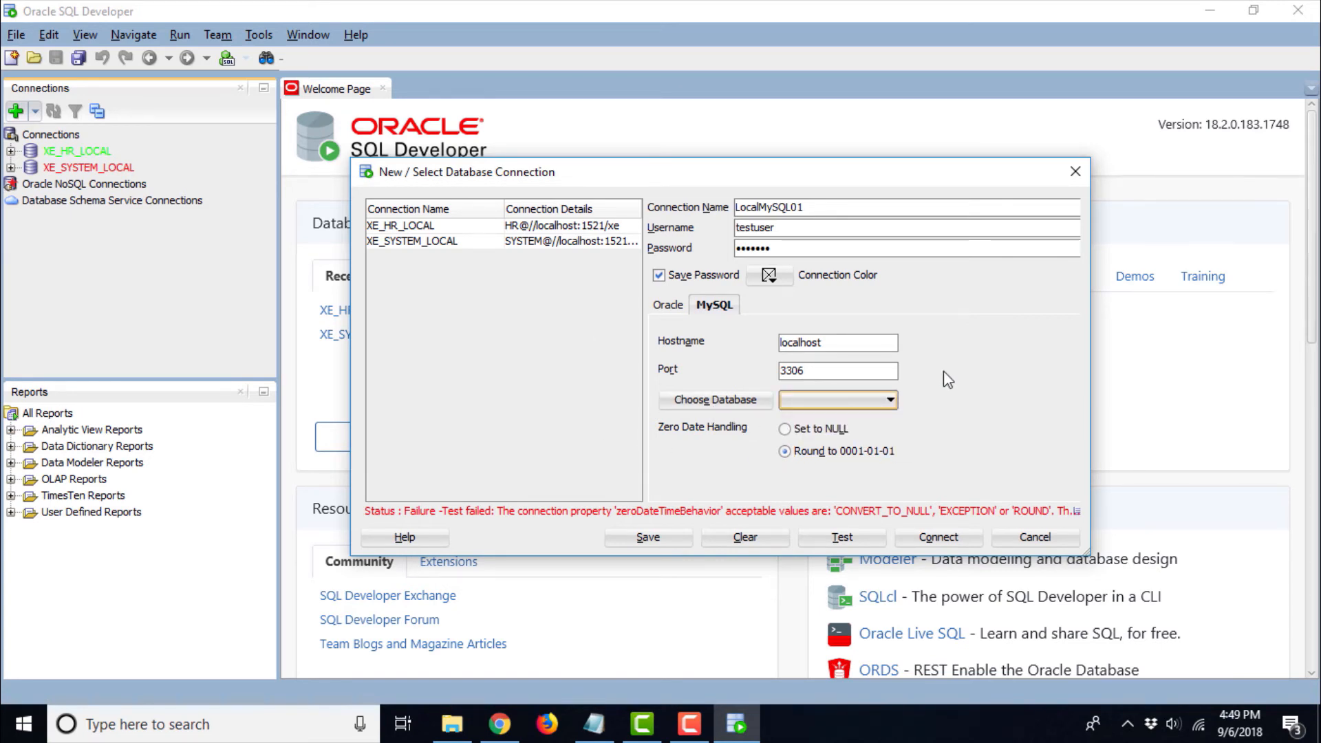
click(841, 537)
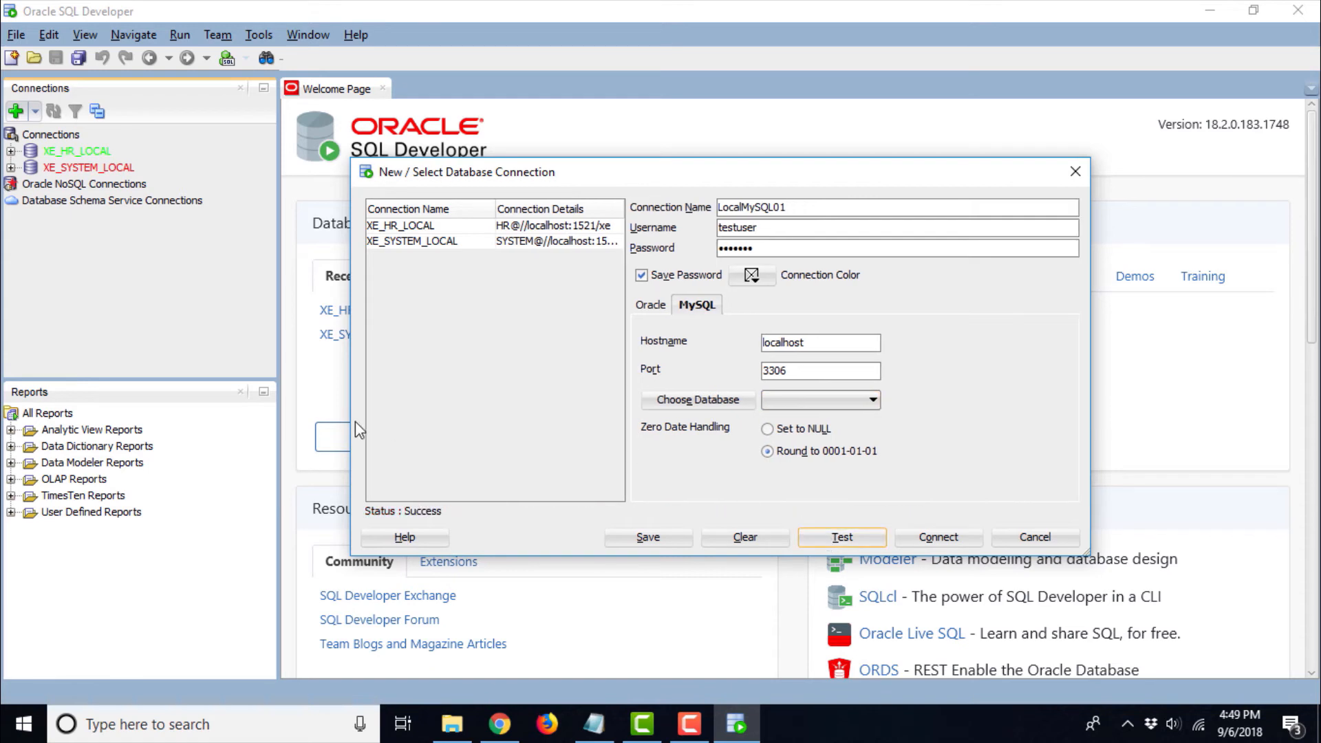
mouse_move(641, 320)
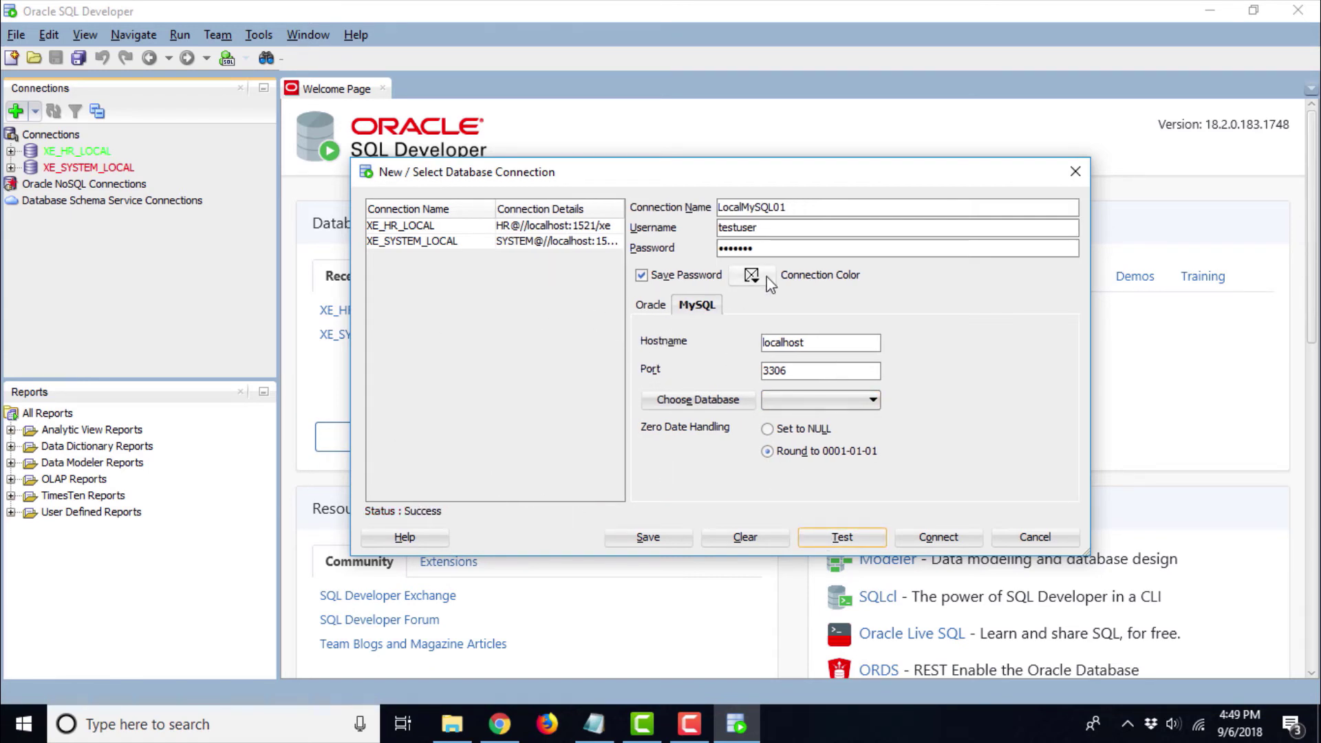
- Give LocalMySQL01 a blue connection colour and save the connection
click(752, 274)
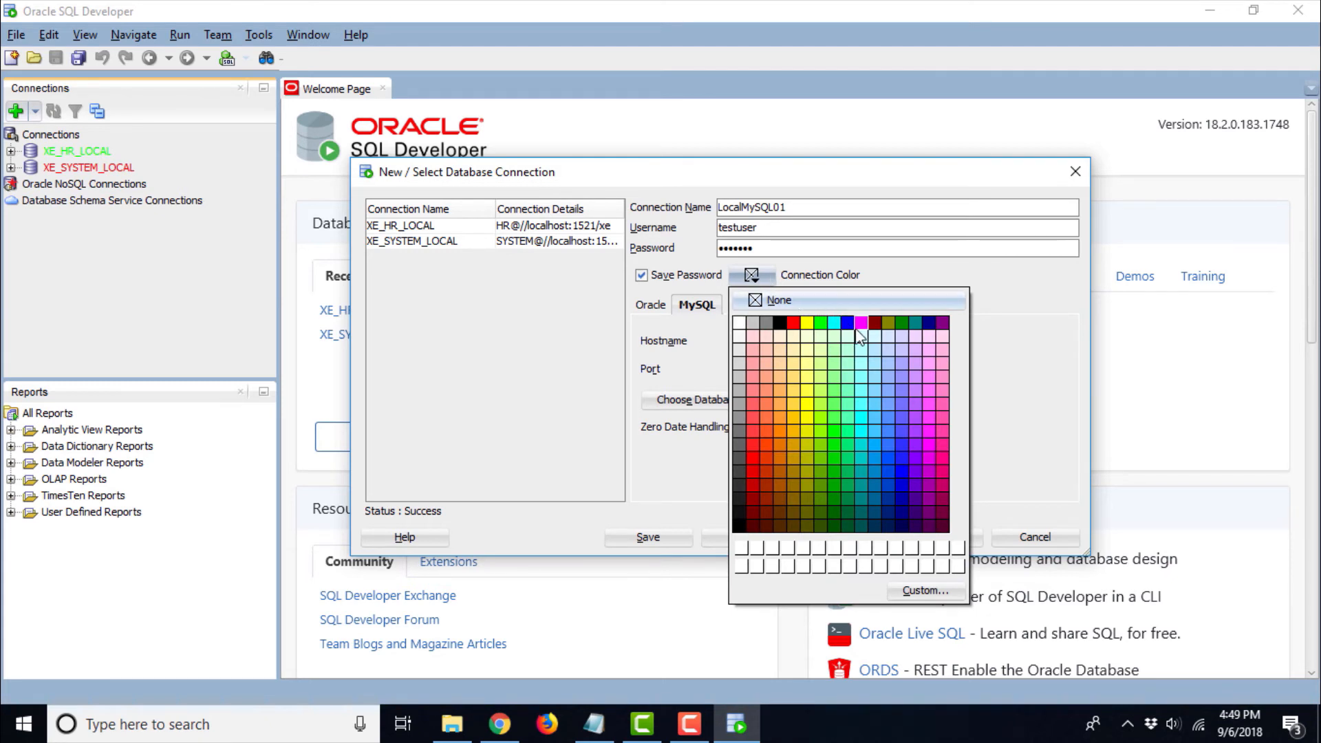
click(860, 337)
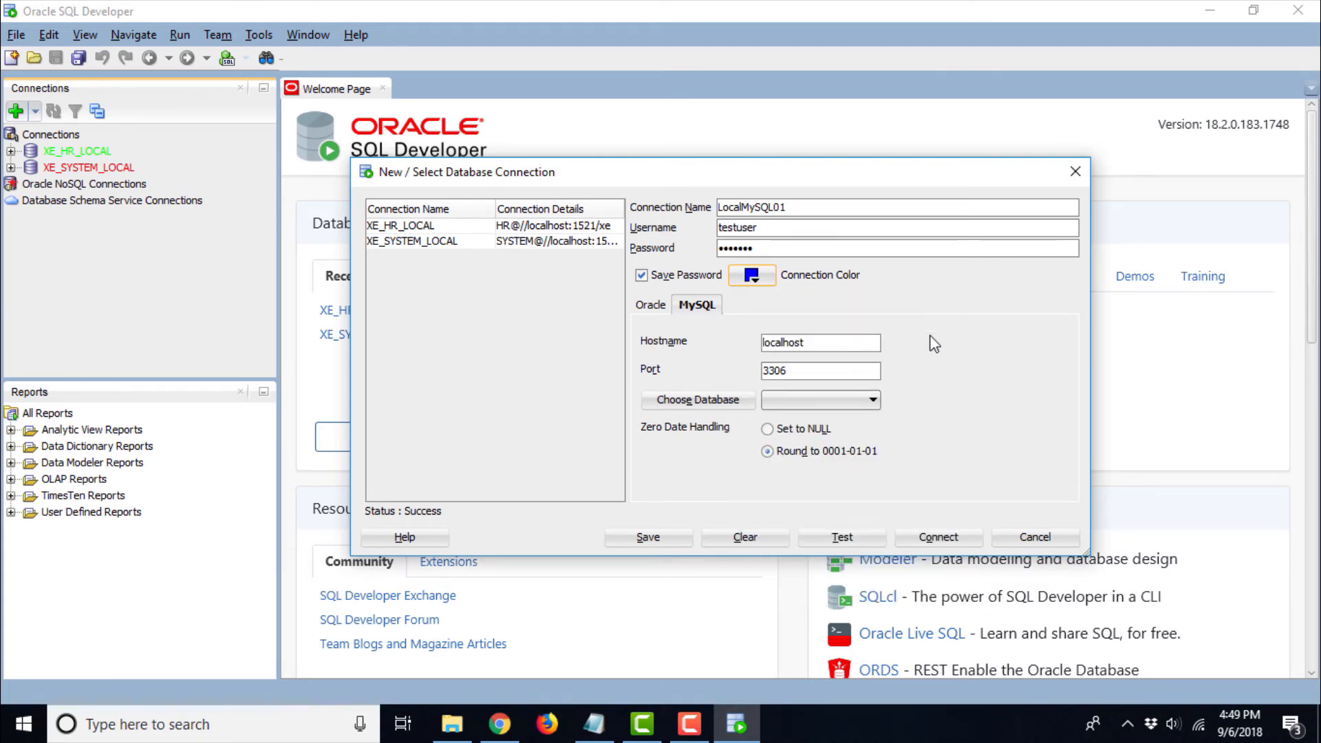
mouse_move(669, 517)
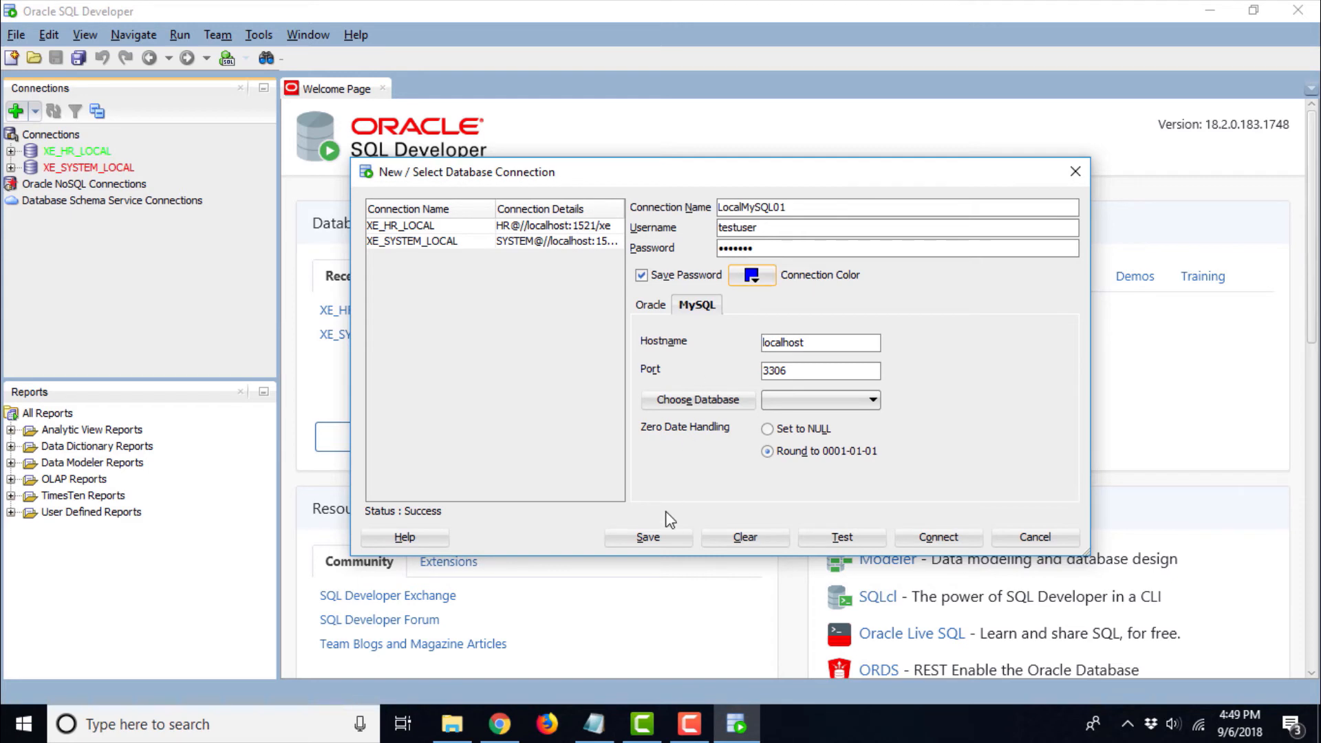
click(648, 537)
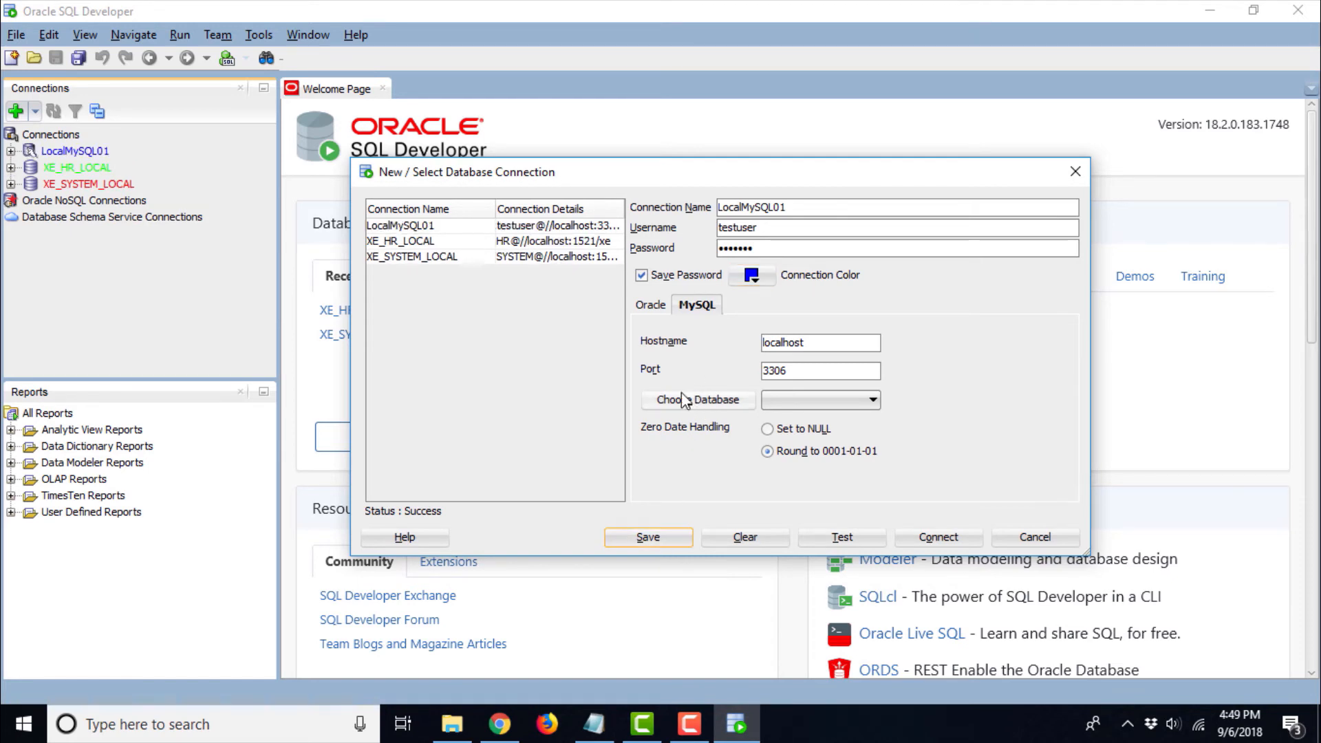
mouse_move(885, 478)
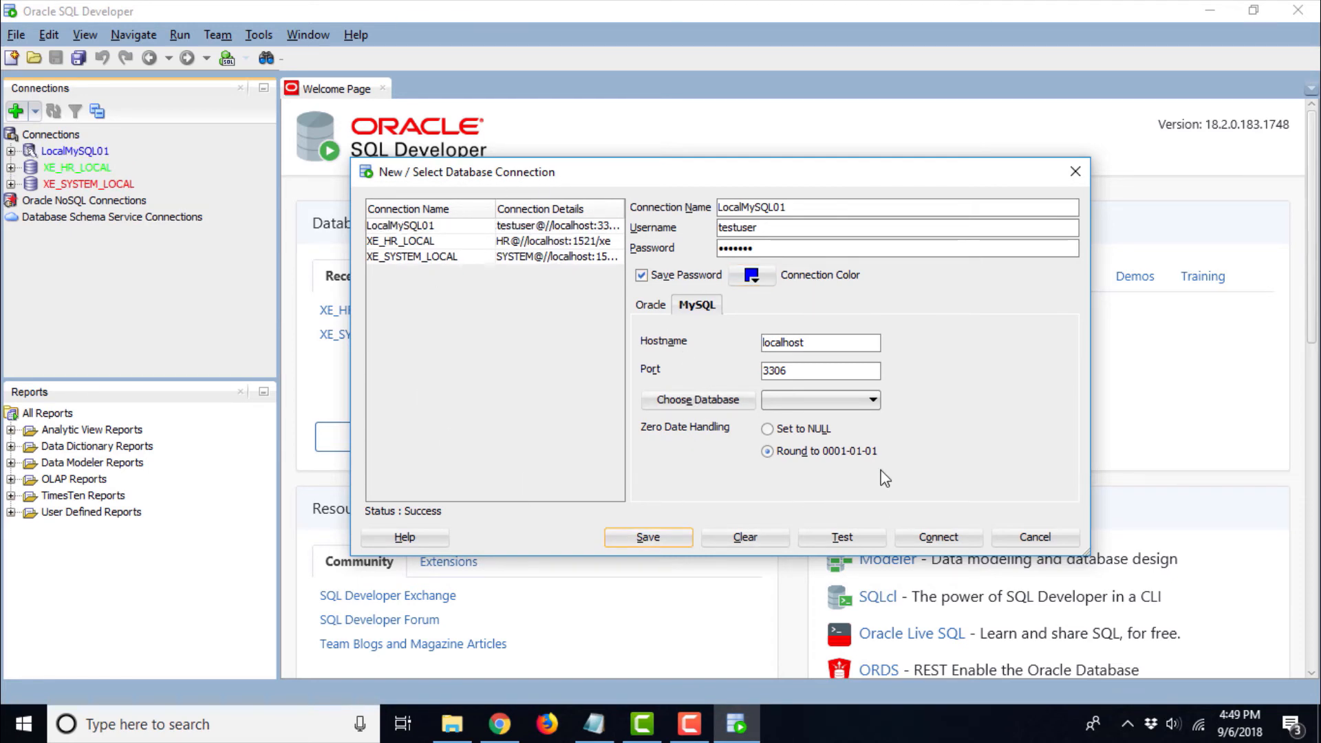
mouse_move(78, 167)
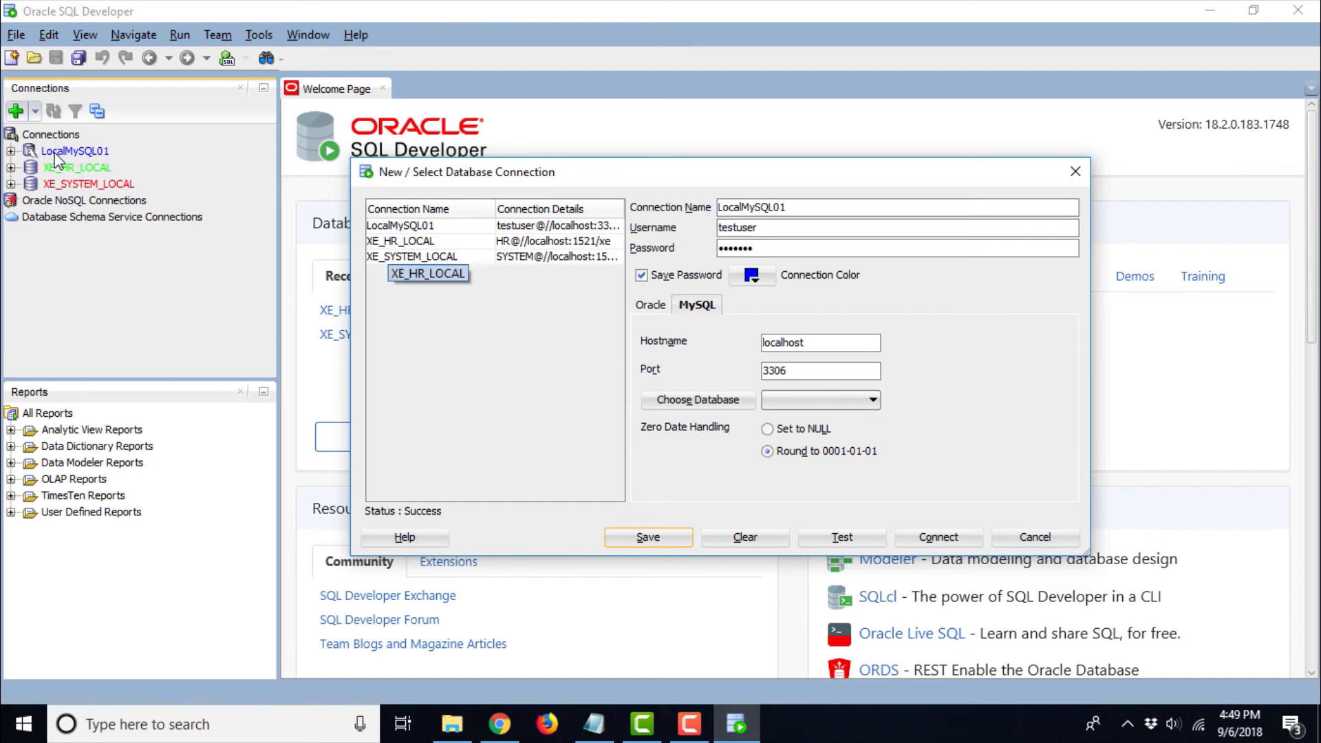
mouse_move(113, 163)
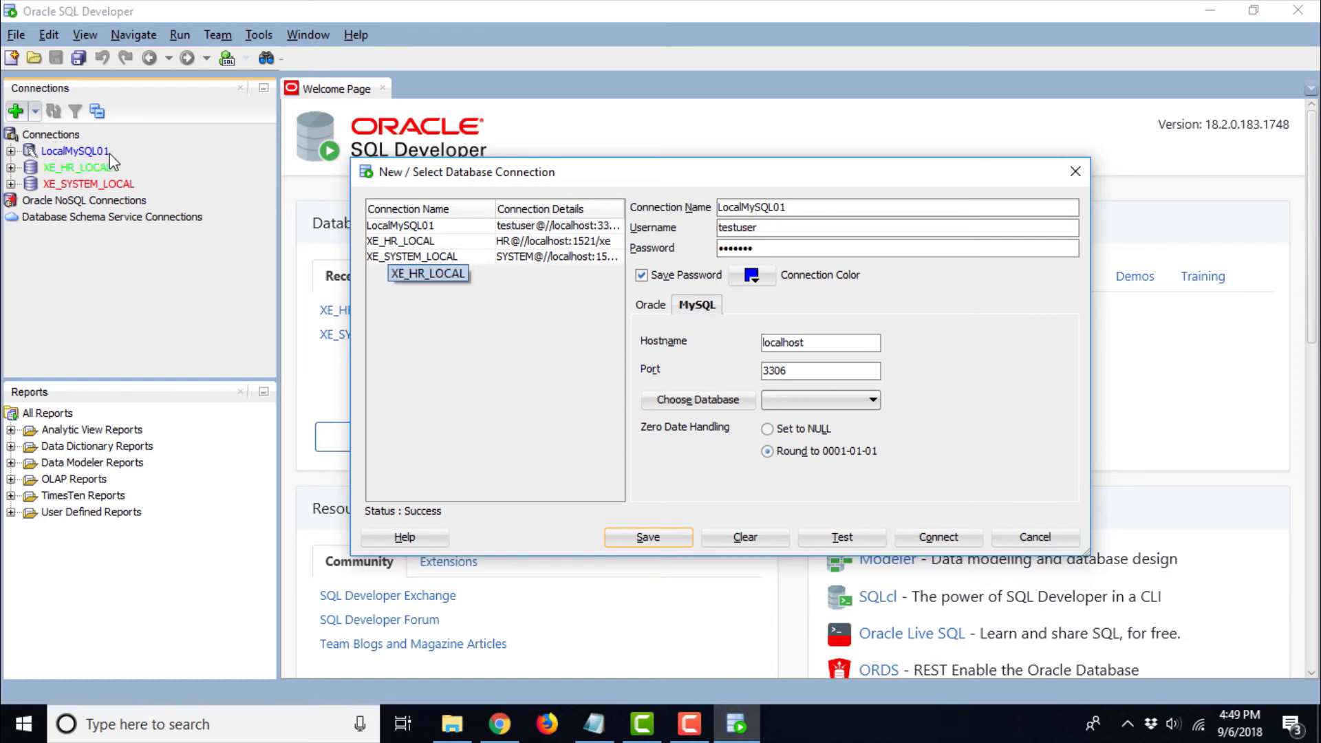
mouse_move(66, 211)
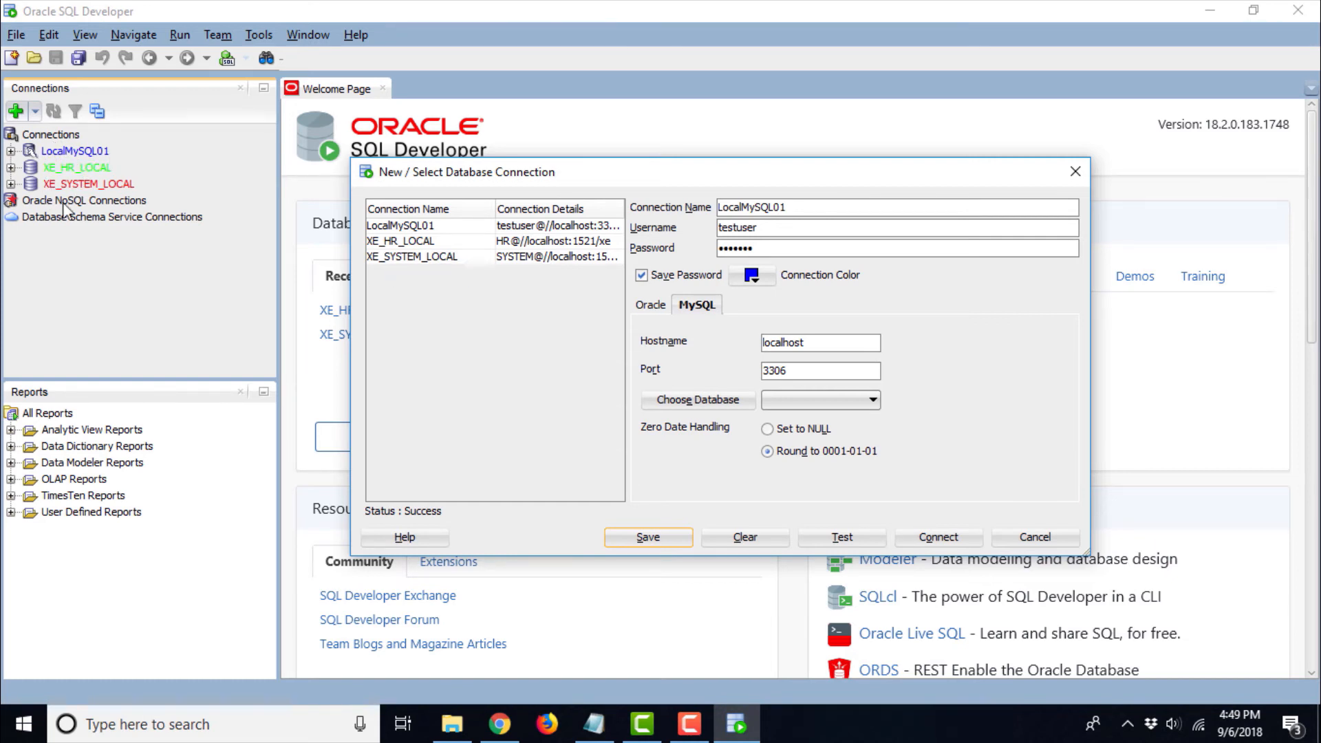
mouse_move(64, 208)
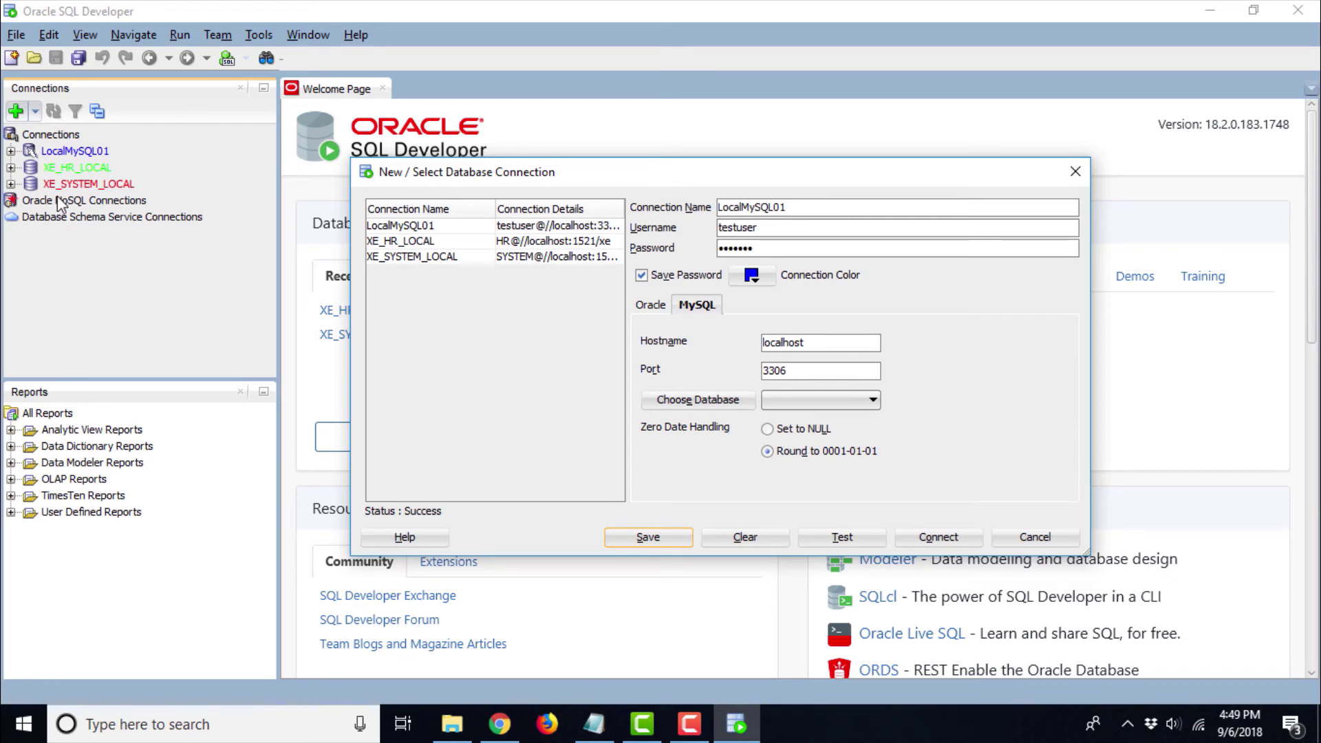
mouse_move(564, 316)
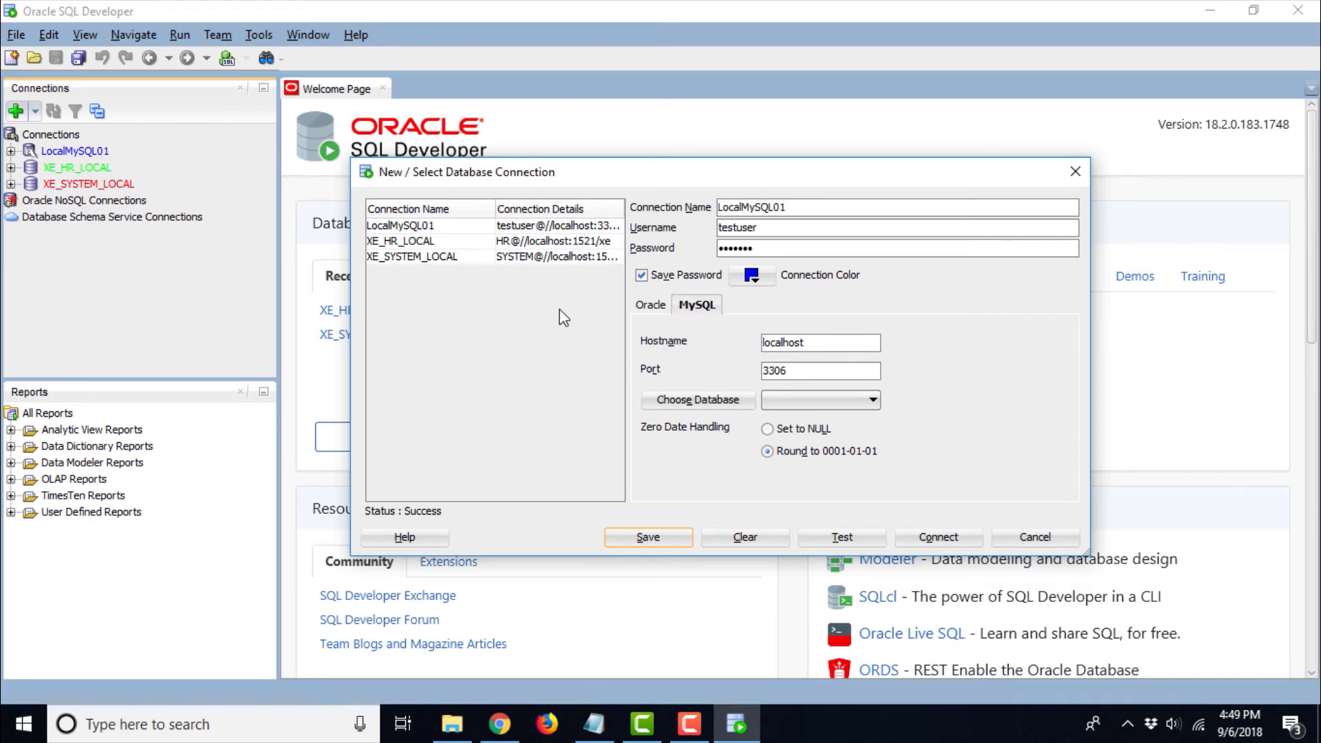
mouse_move(842, 542)
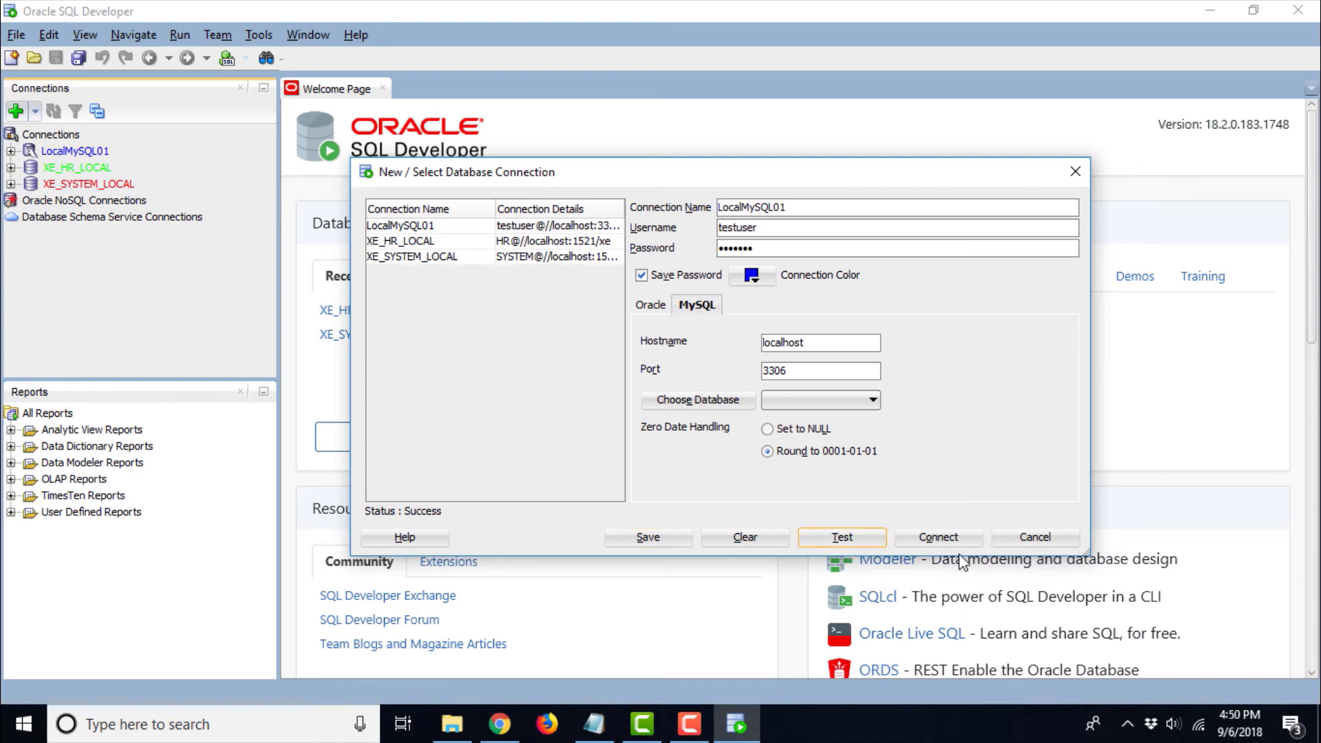
- Connect to LocalMySQL01 and expand its node to show the schemas
click(1033, 537)
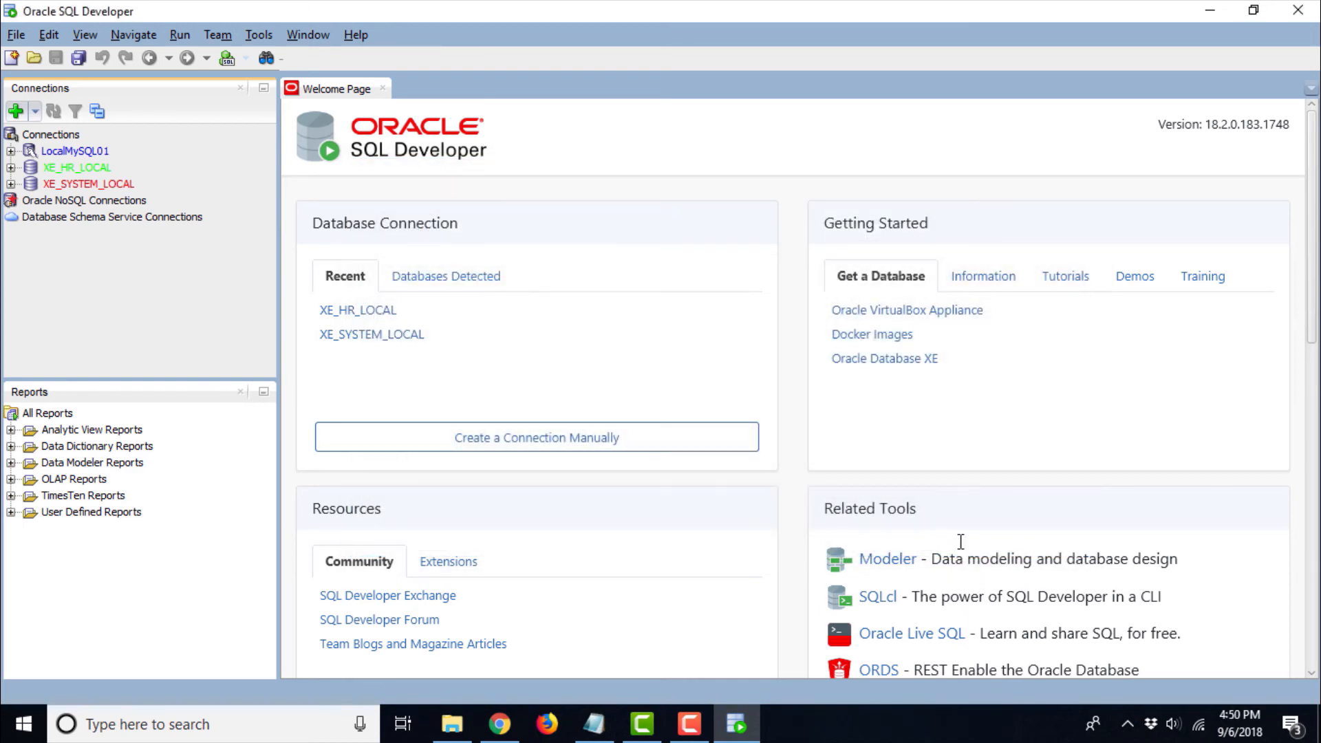
double_click(75, 151)
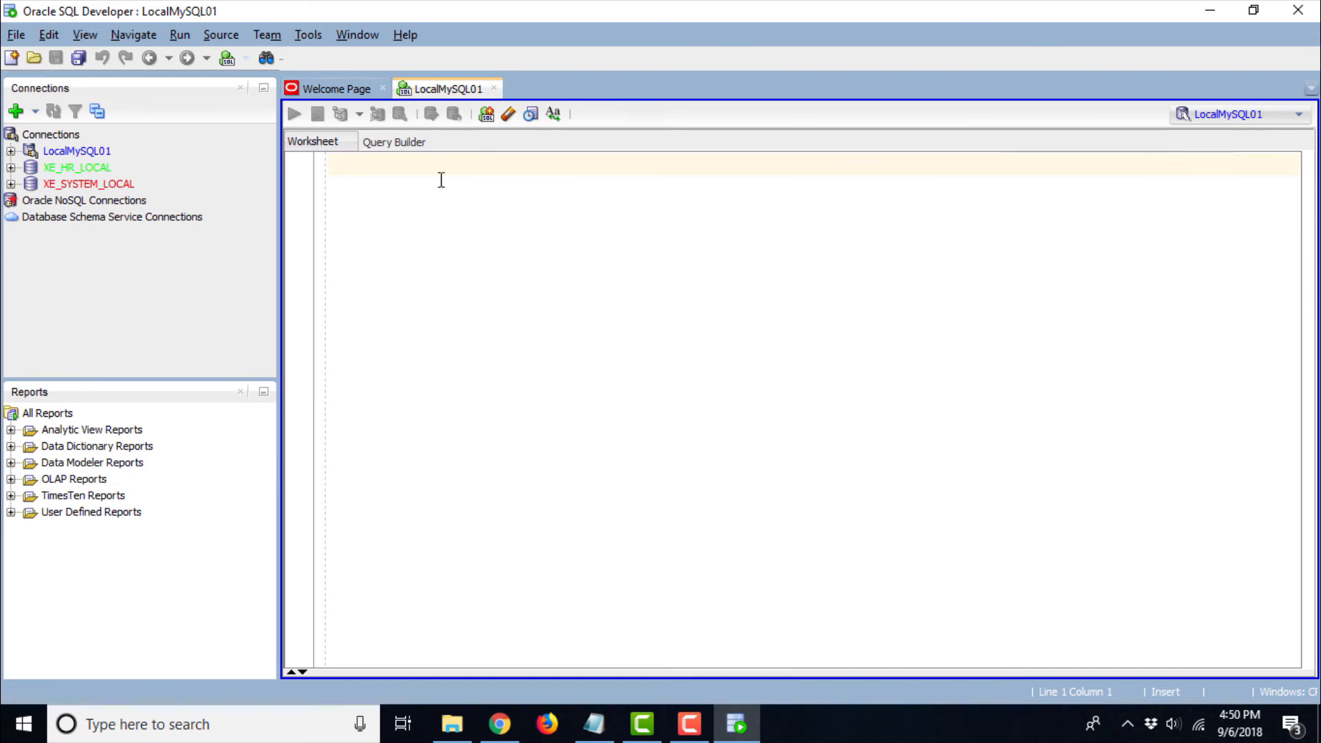
mouse_move(491, 221)
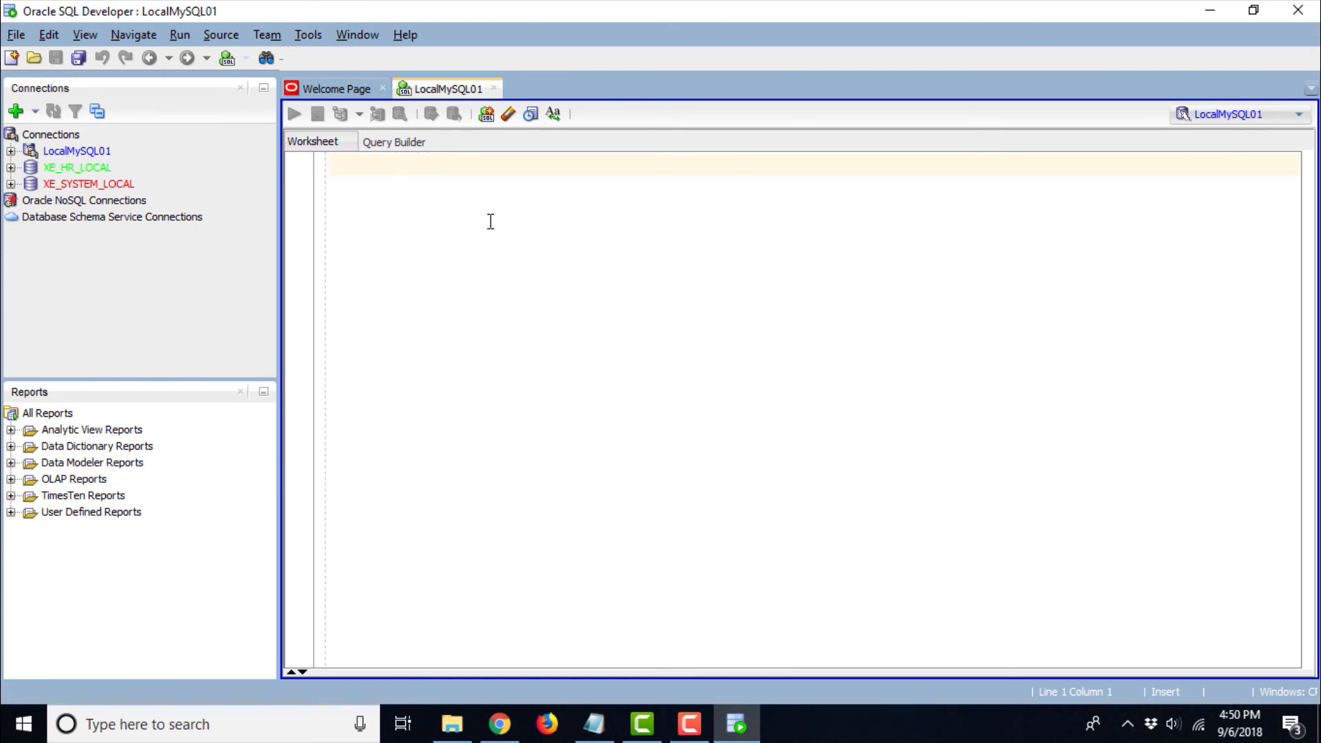
mouse_move(560, 184)
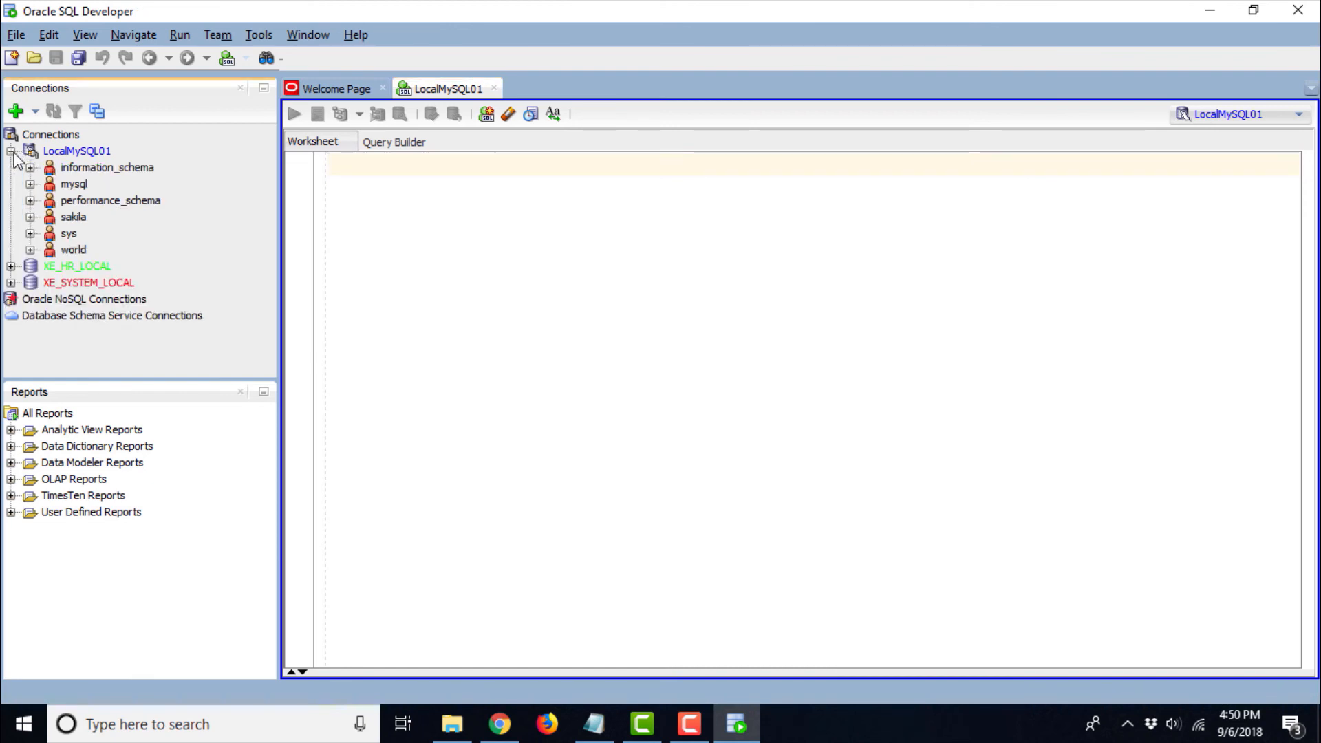
mouse_move(114, 166)
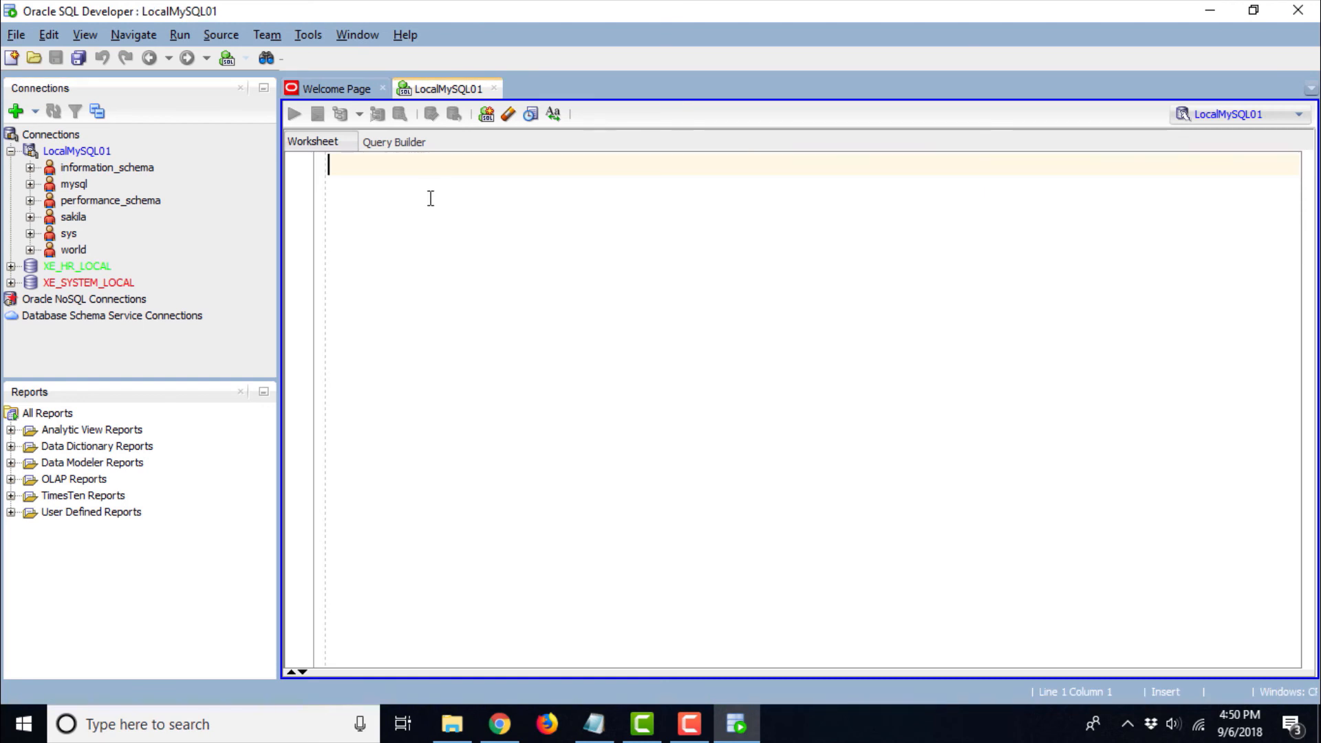
- Run 'show databases;' as a script to list the six schemas in Script Output
text(show)
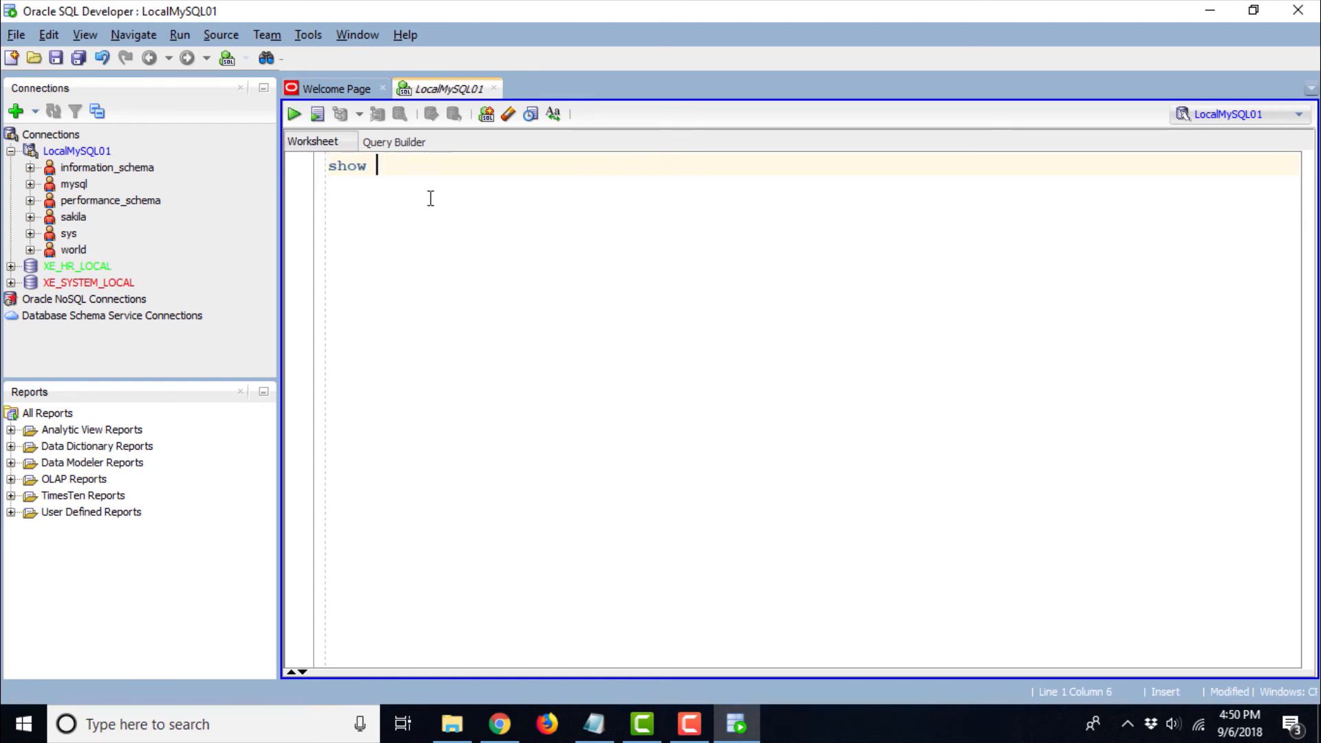
text(database)
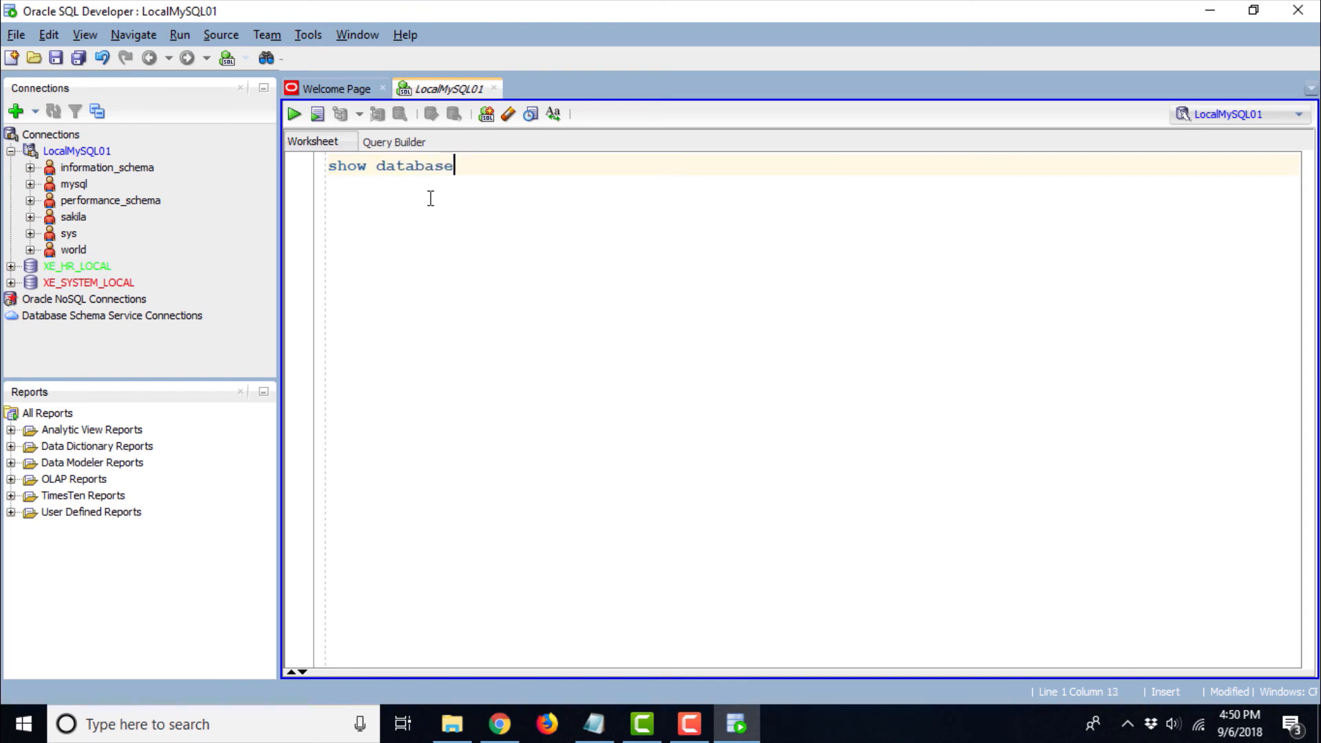
text(s;)
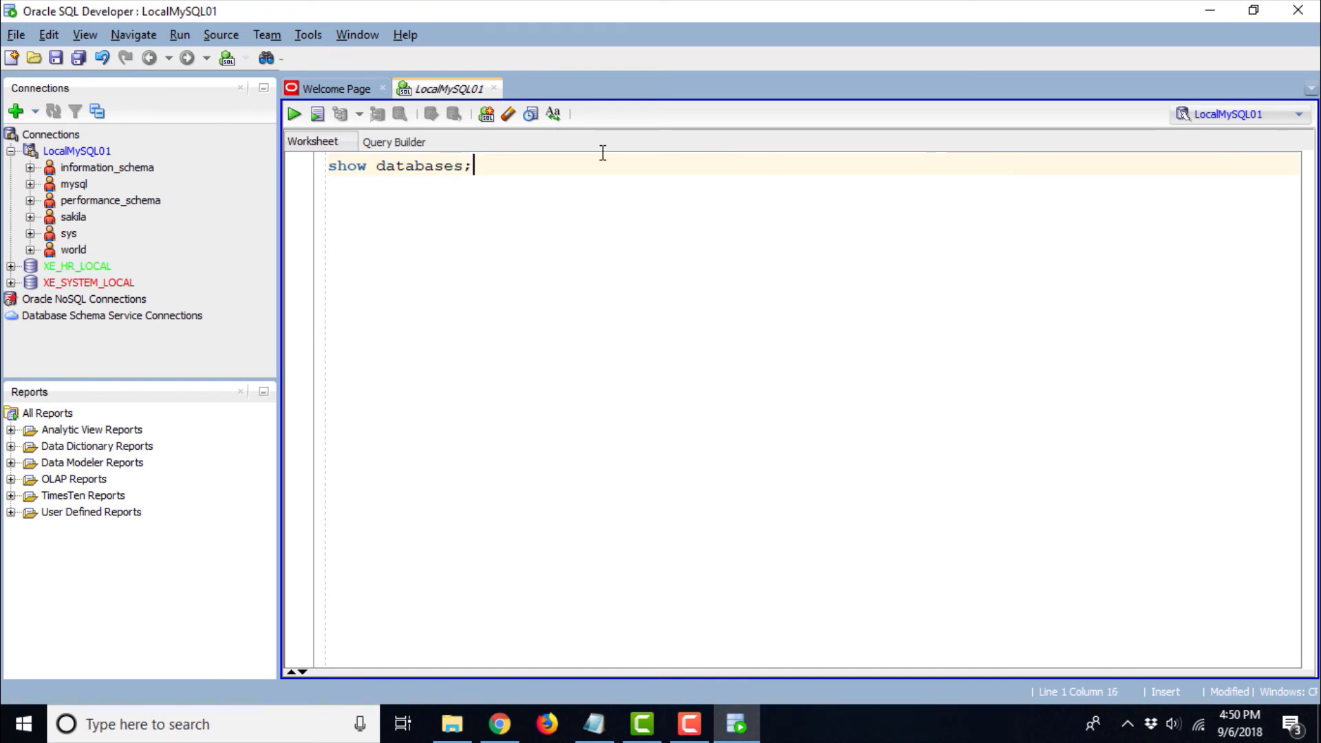
click(318, 113)
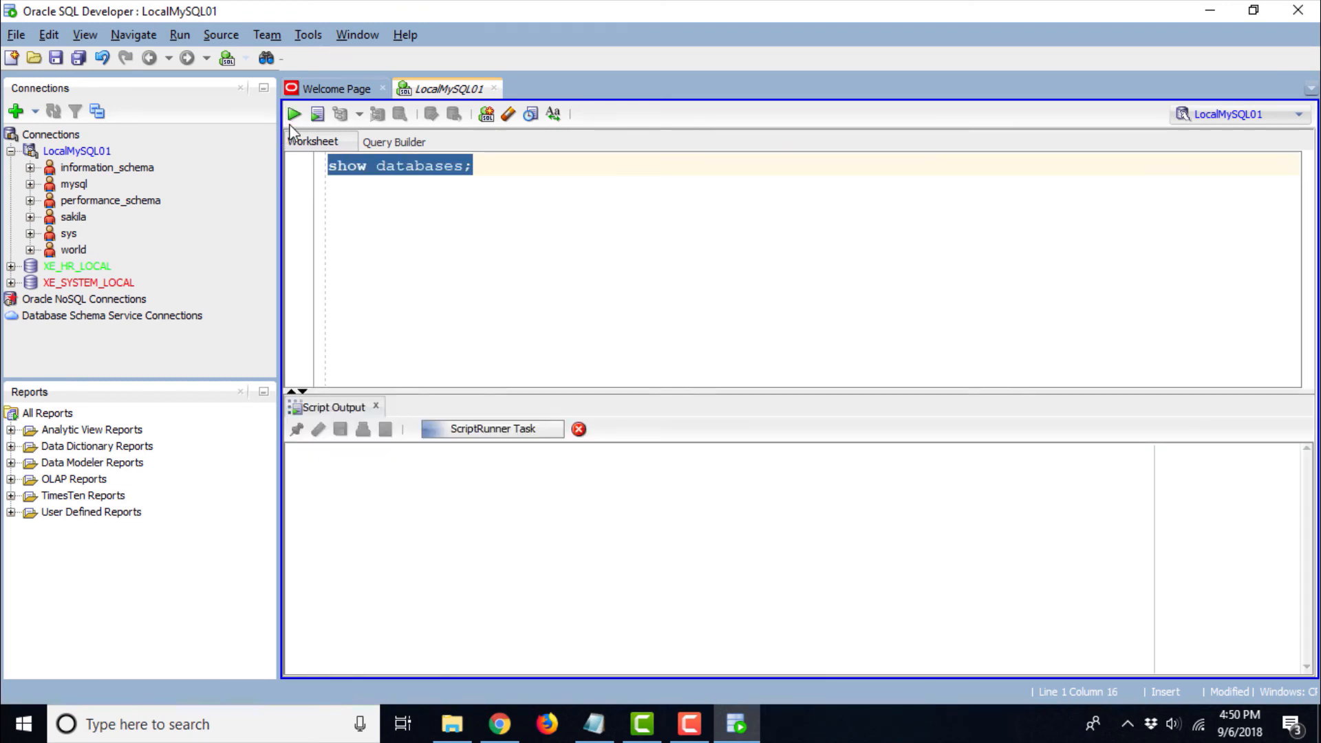
click(294, 114)
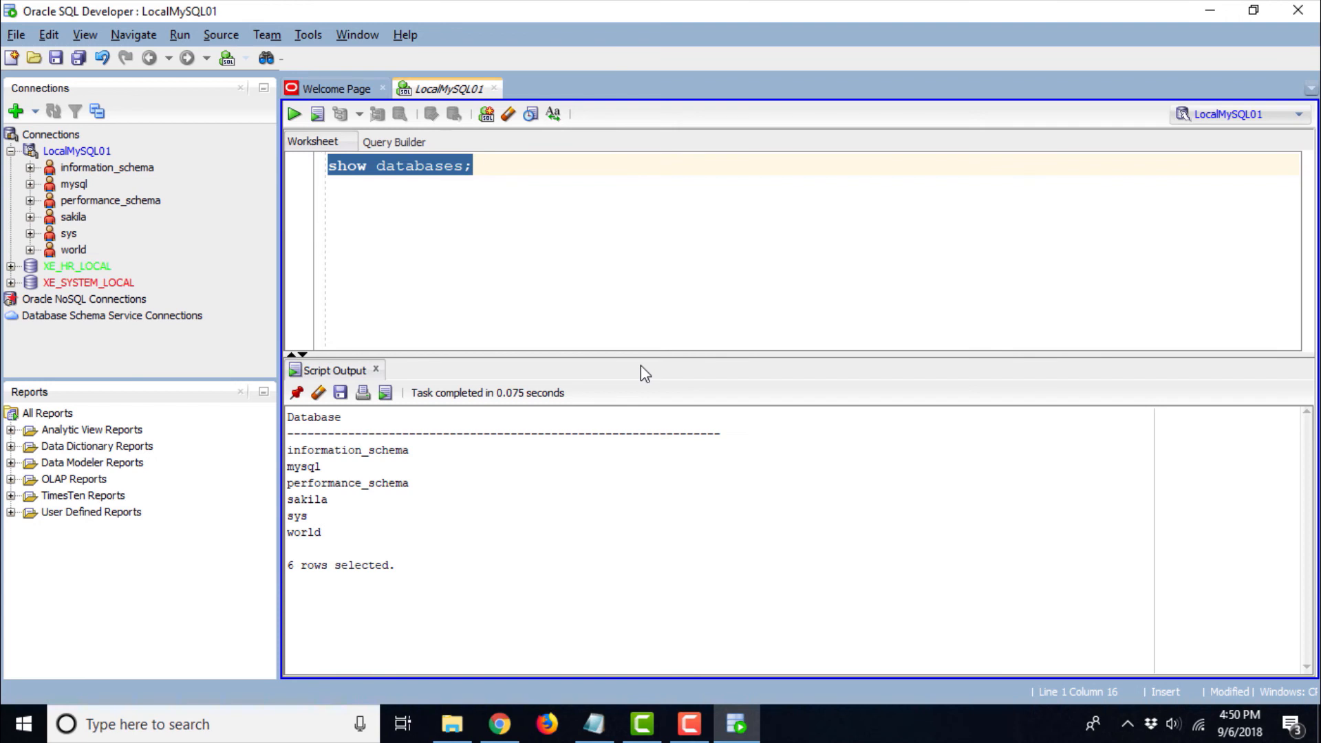
mouse_move(271, 469)
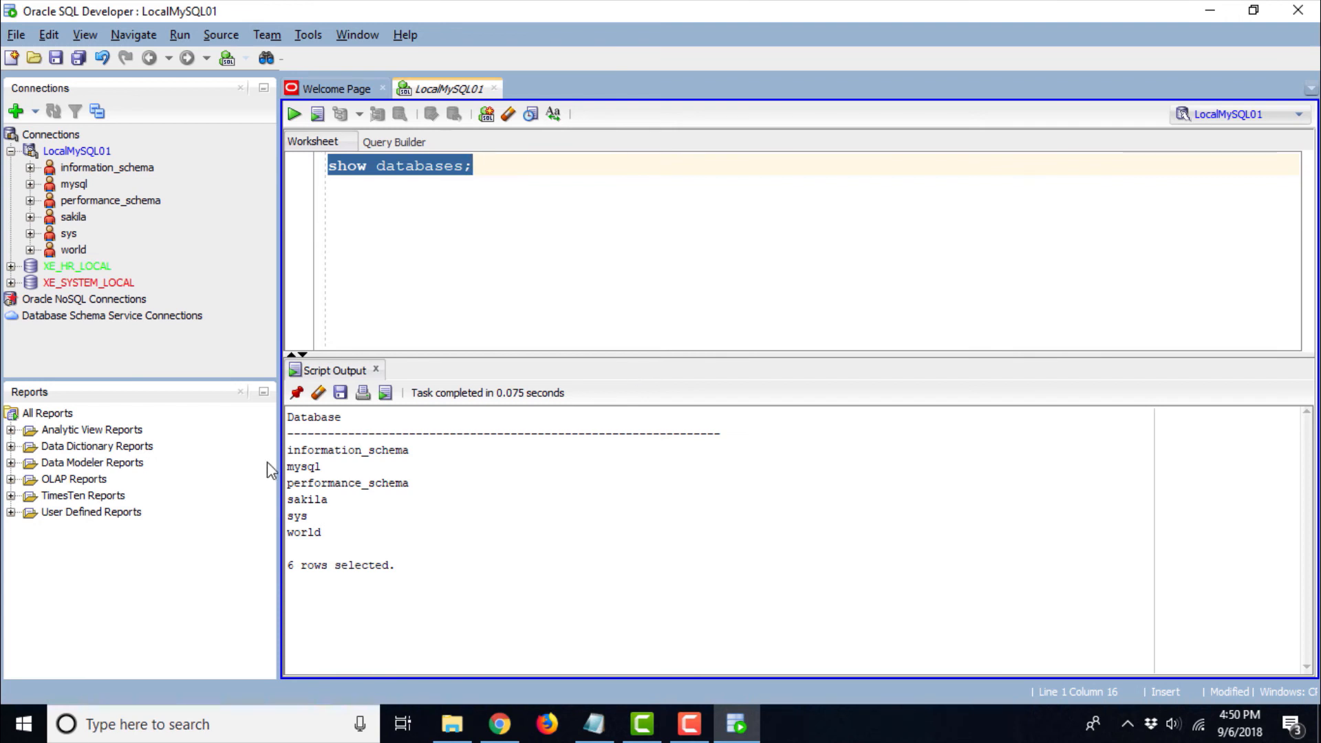
click(107, 167)
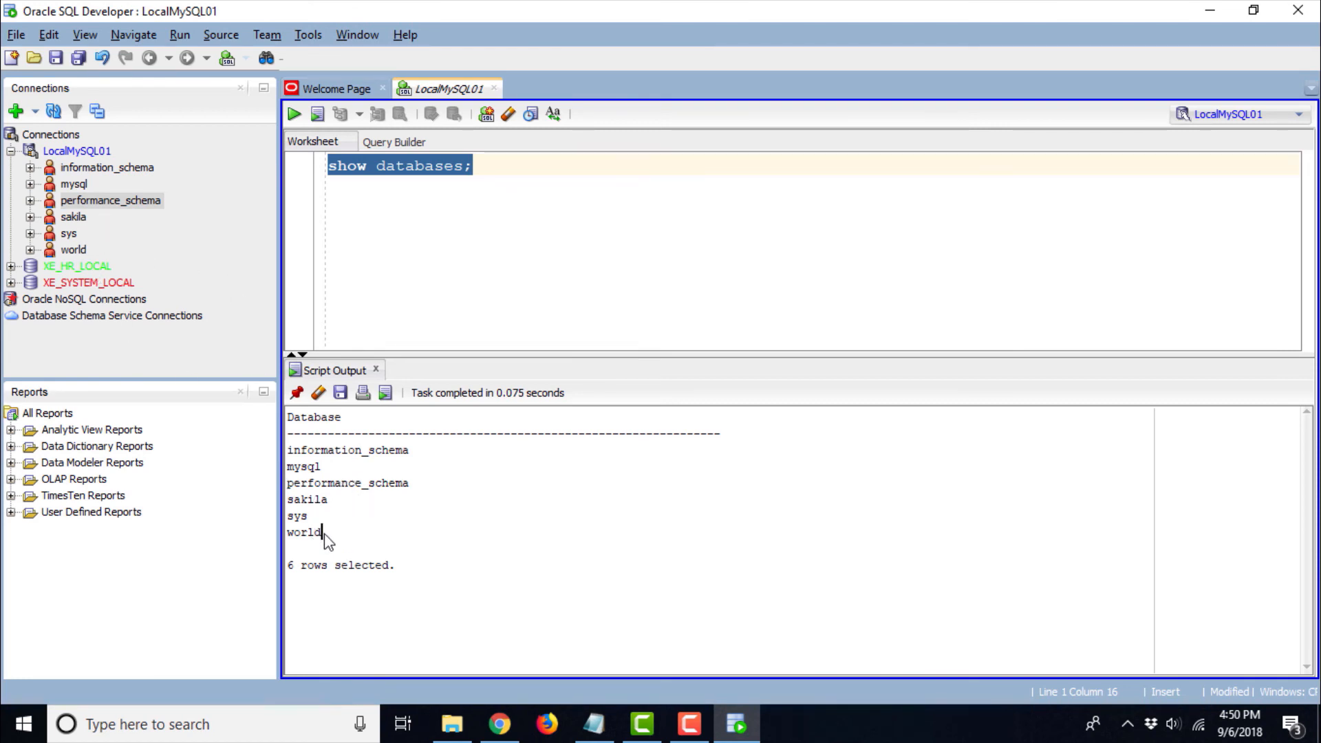
mouse_move(437, 488)
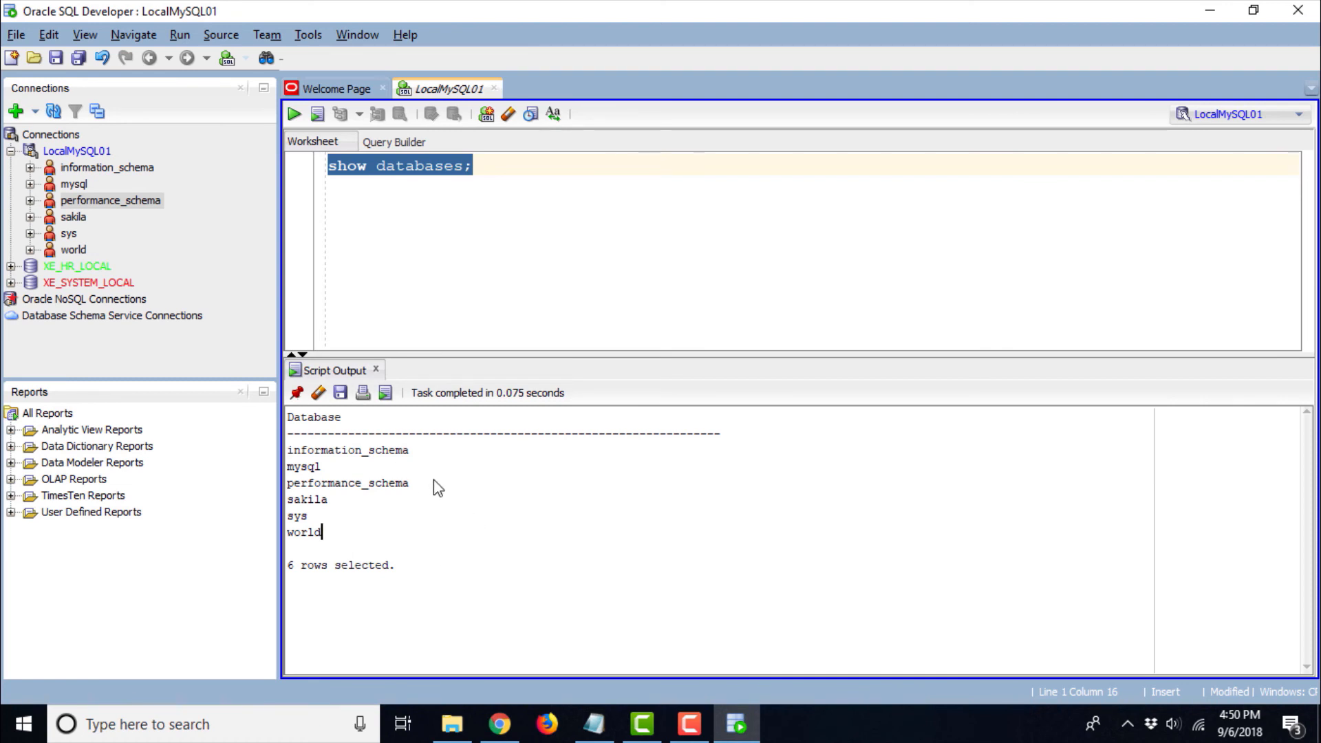
click(512, 166)
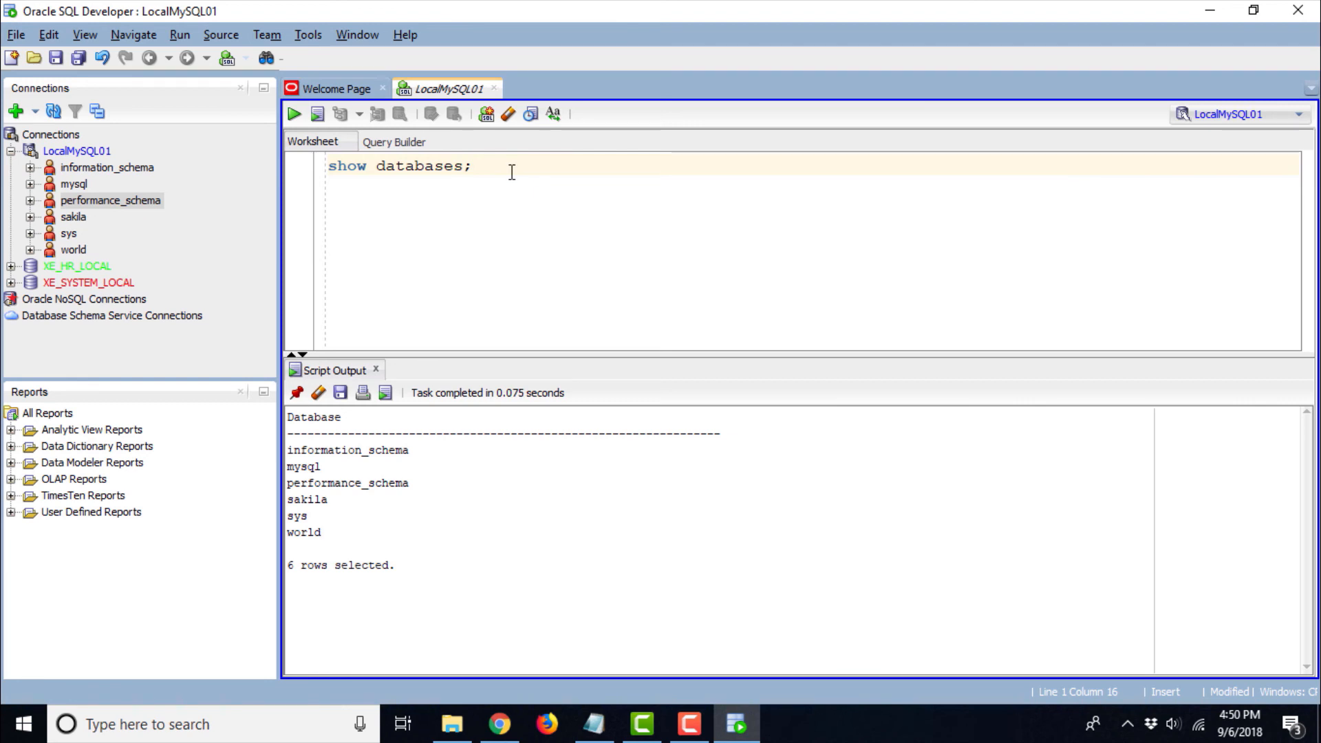